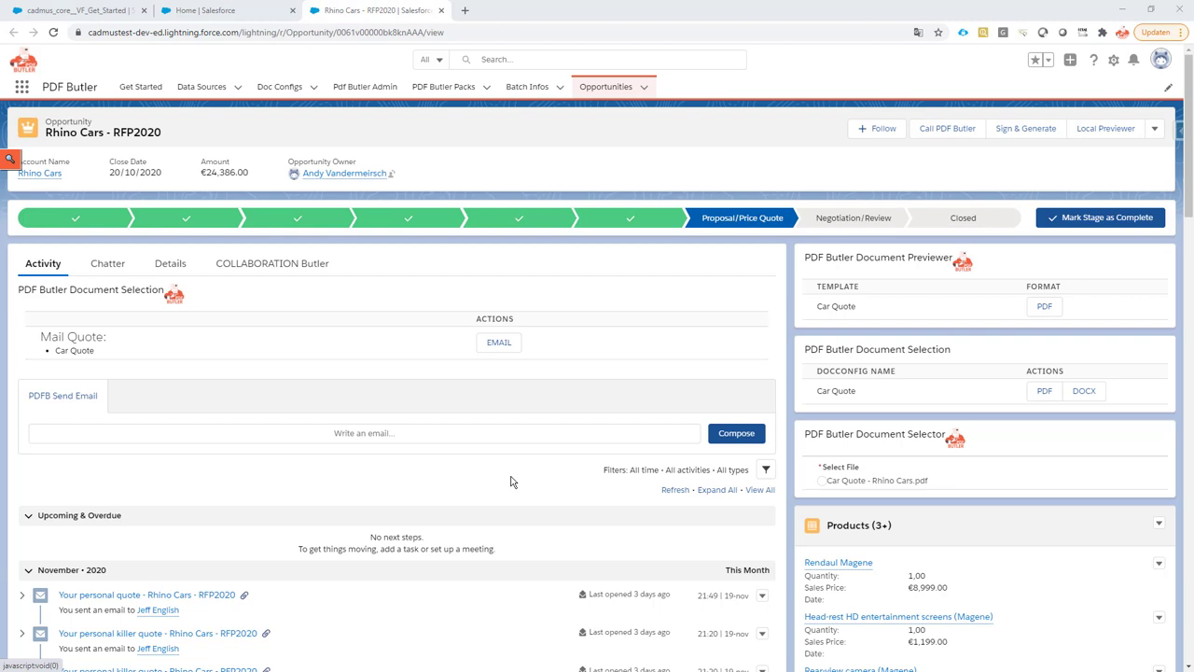
pyautogui.moveTo(457, 452)
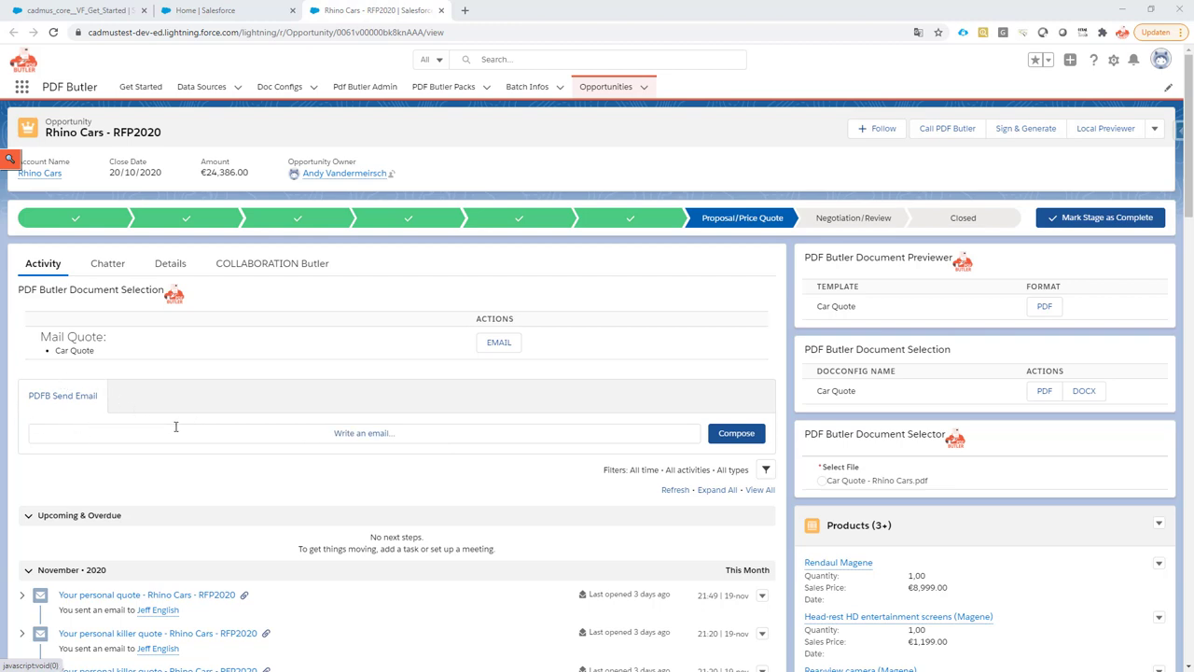
pyautogui.moveTo(273, 415)
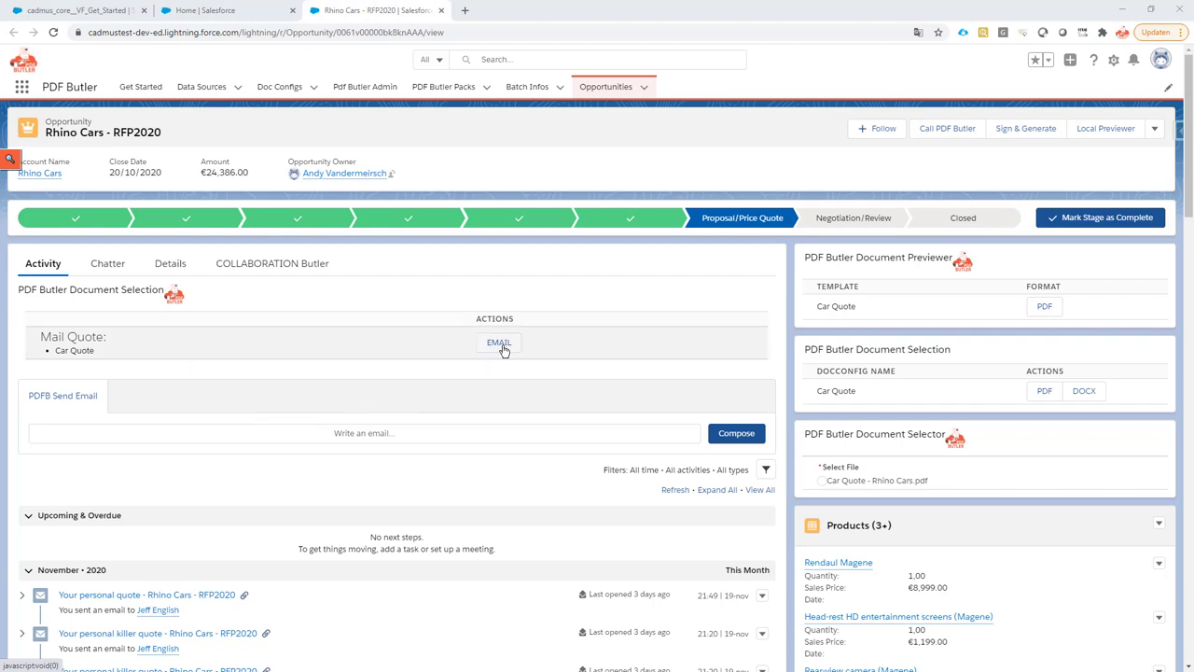
pyautogui.click(498, 342)
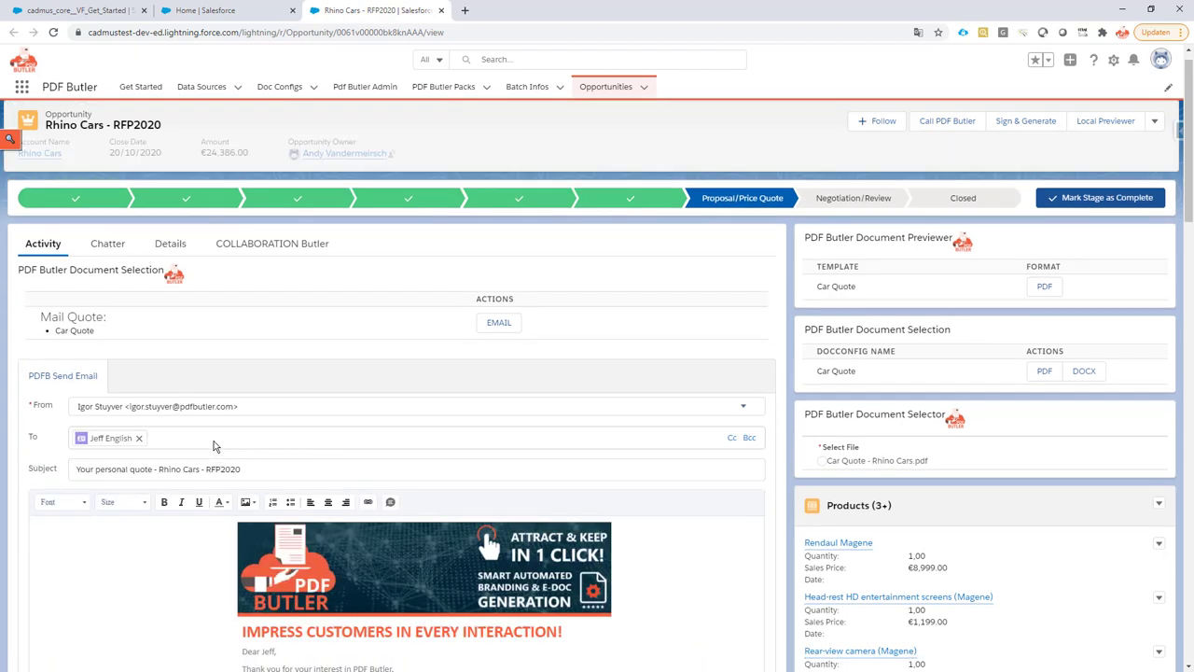
pyautogui.scroll(-3)
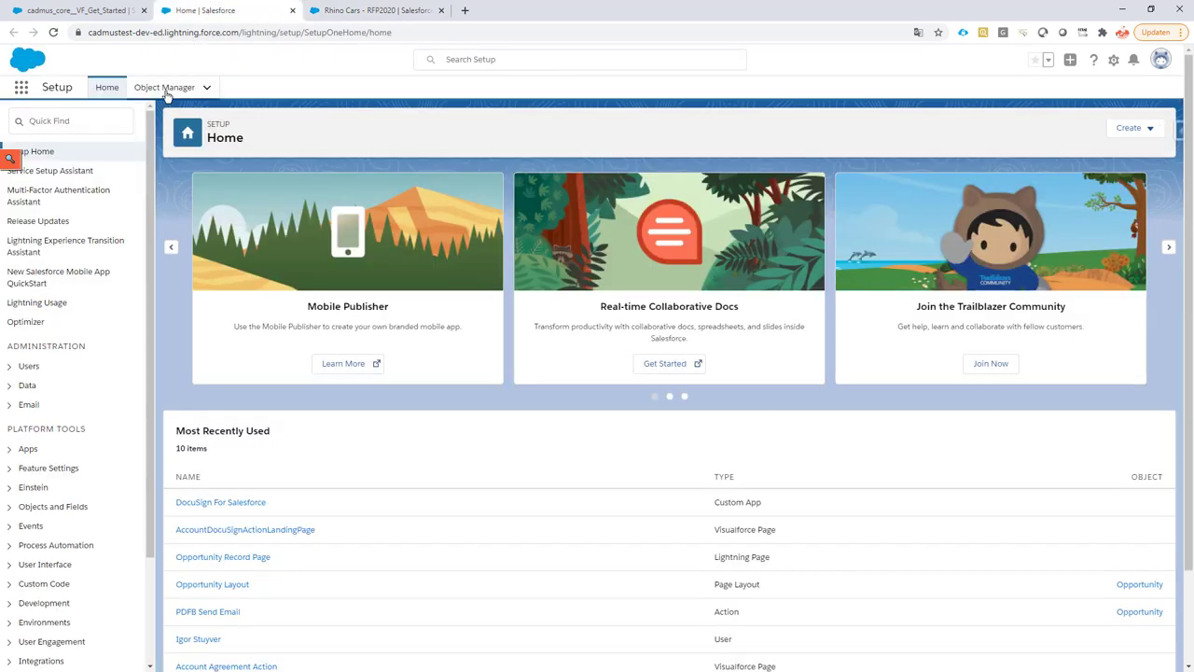
# Find Opportunity in Object Manager and start a new action from Buttons, Links, and Actions
pyautogui.click(164, 87)
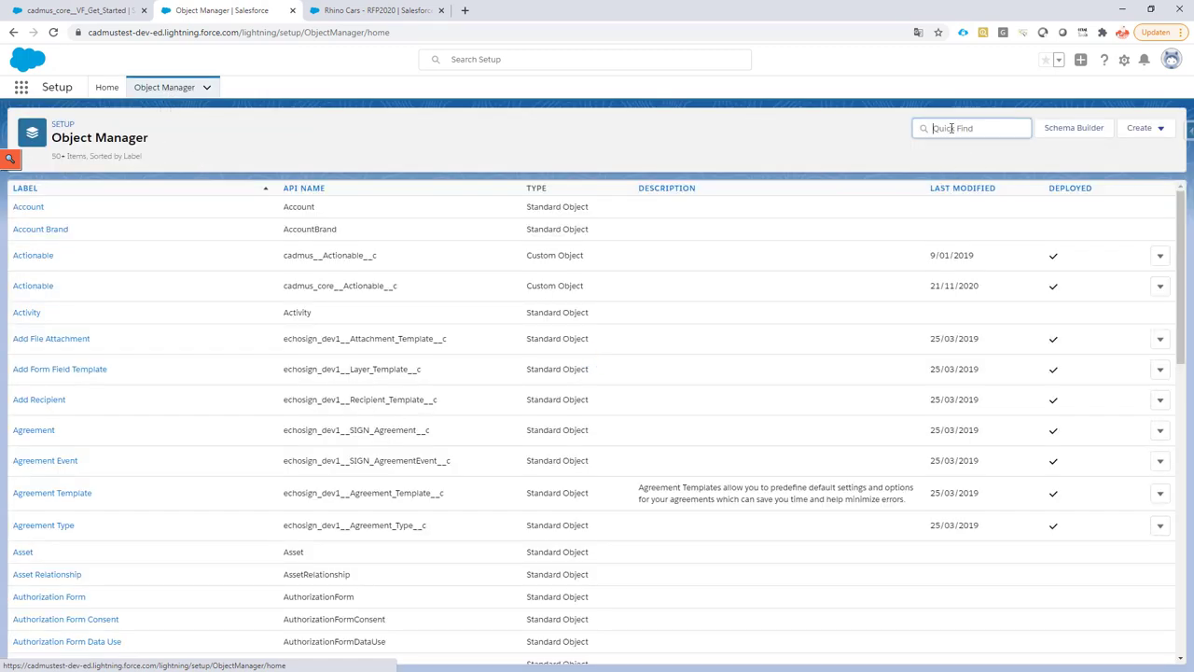
pyautogui.write('opp')
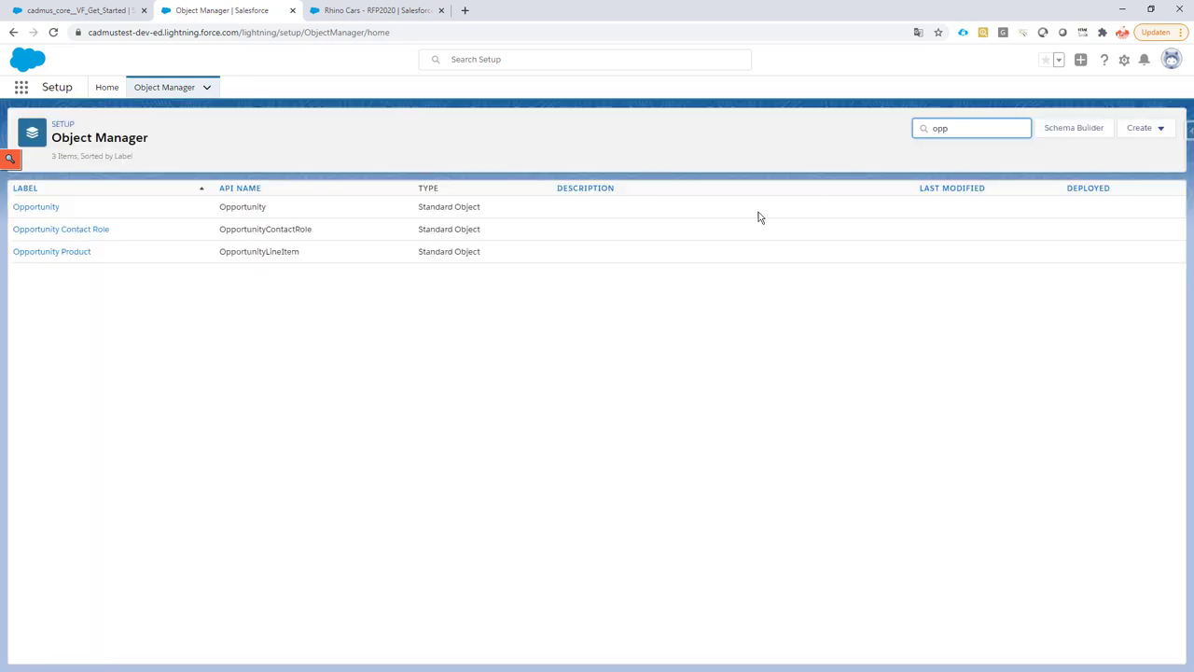
pyautogui.click(36, 207)
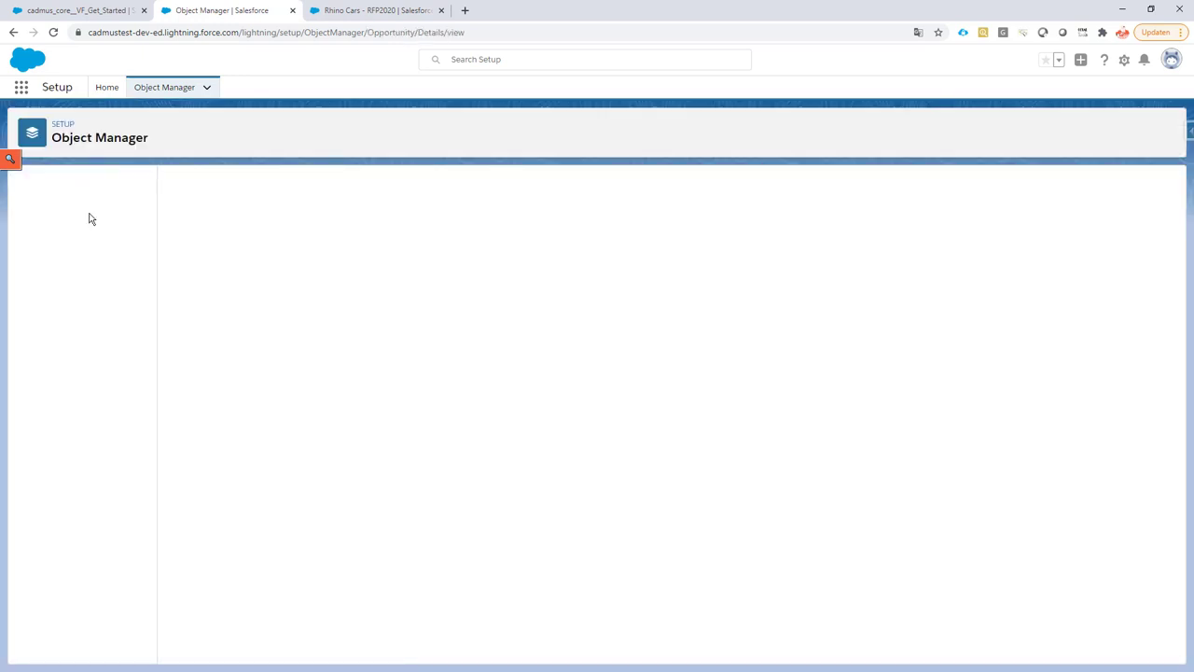
pyautogui.click(81, 278)
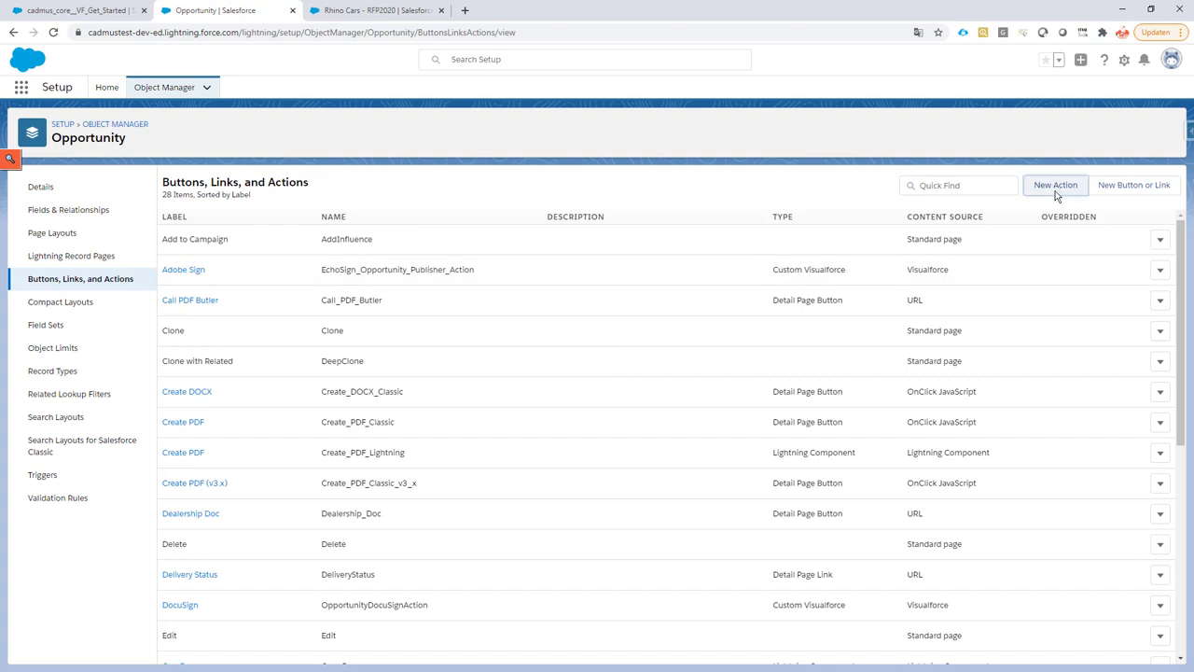
pyautogui.click(1055, 184)
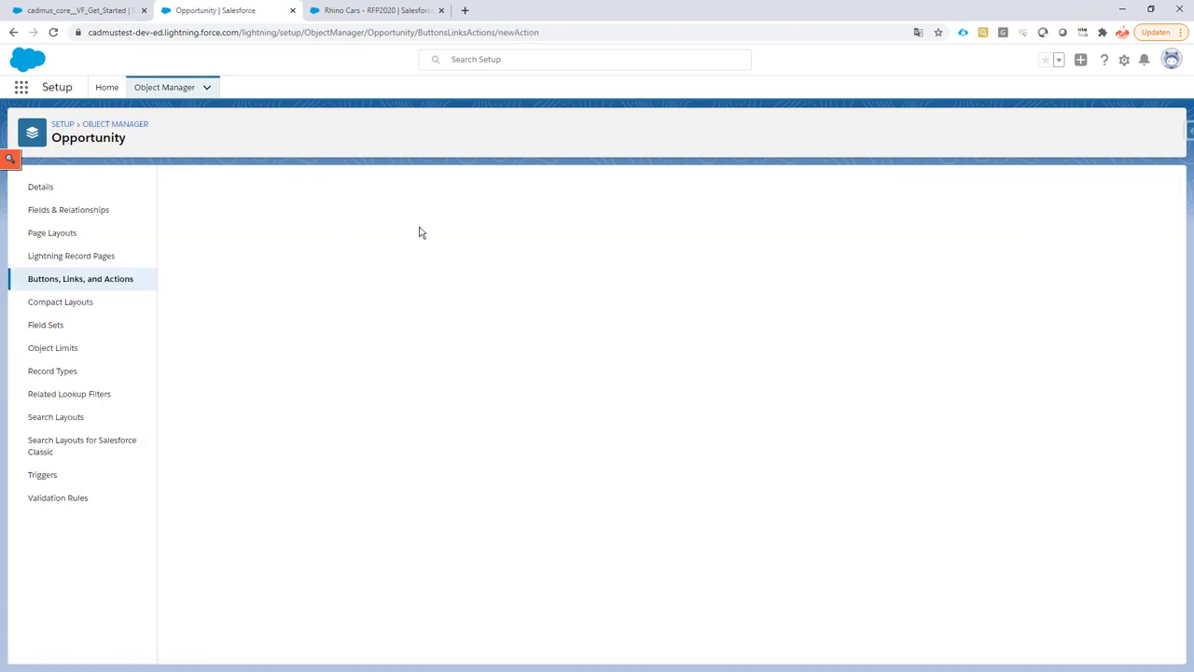
# Save a Send Email action labelled 'Send Email by PDF Butler' and its email layout
pyautogui.click(404, 256)
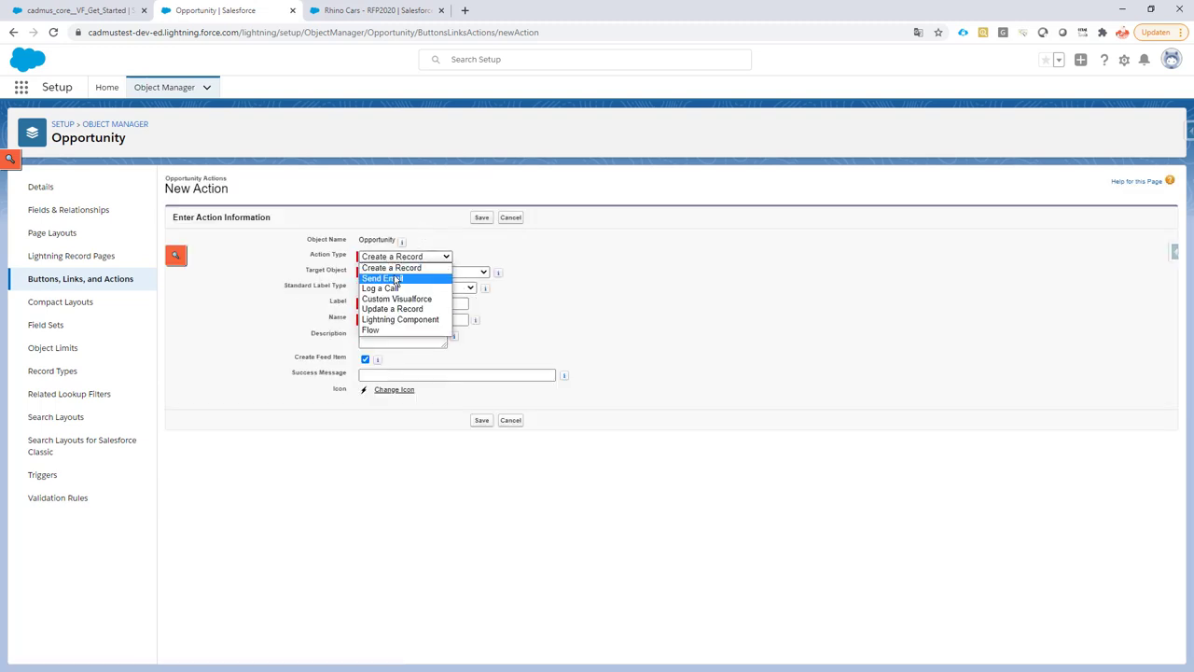
pyautogui.click(383, 278)
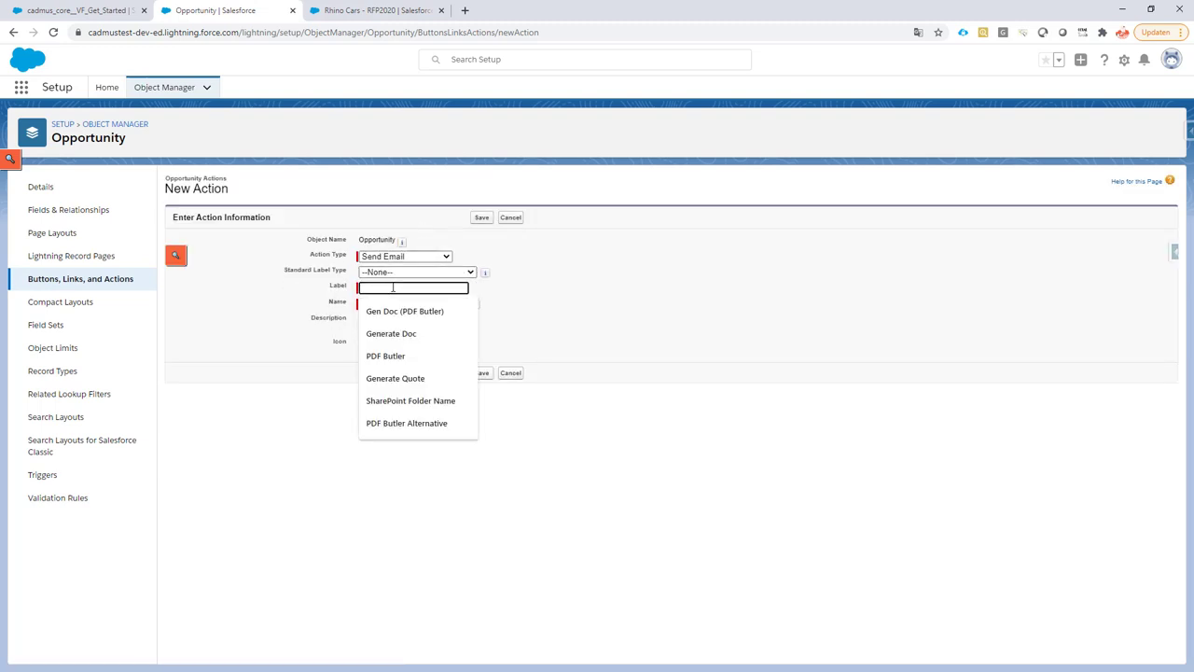
pyautogui.write('PDF')
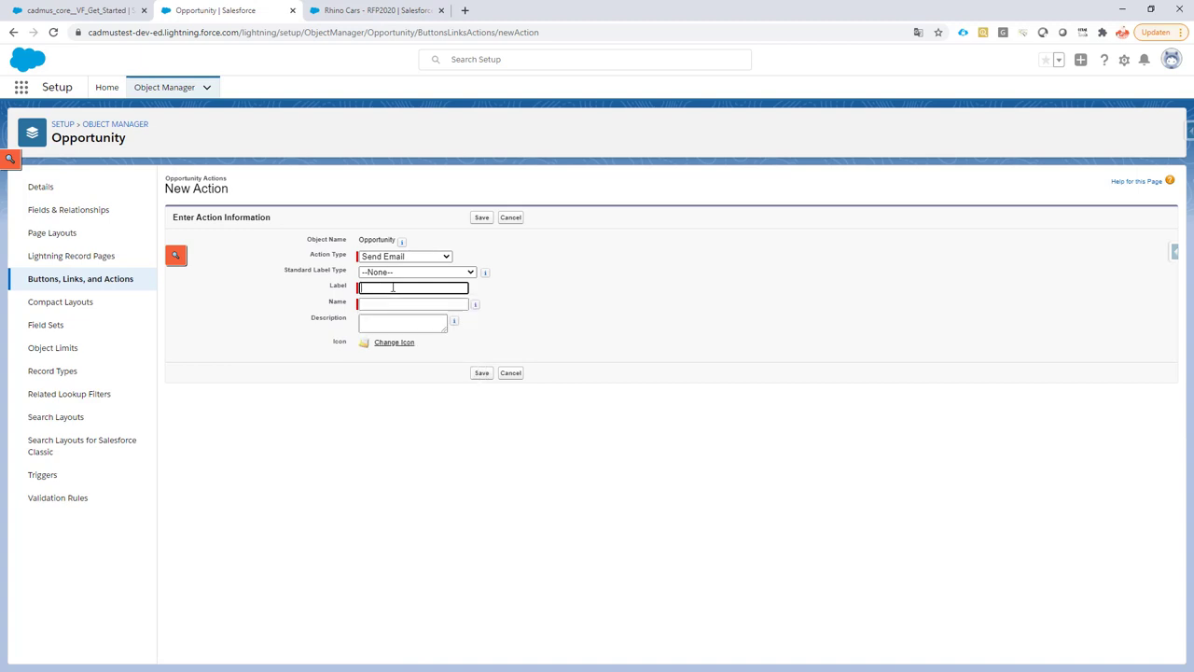
pyautogui.write('Send Ea')
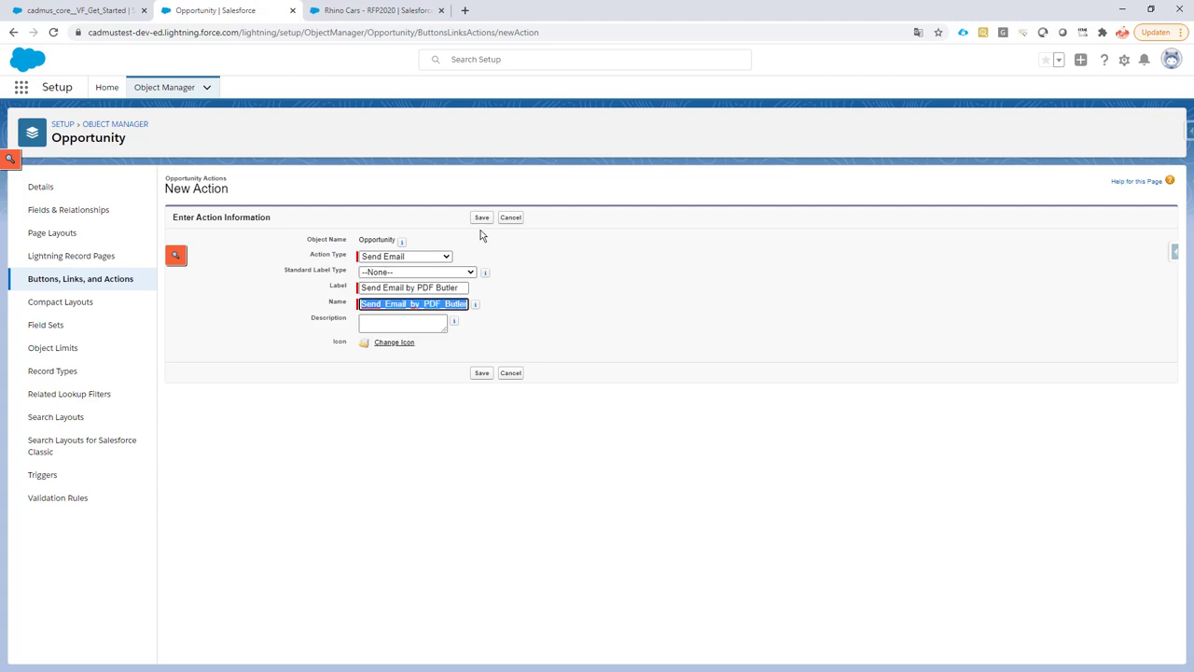
pyautogui.click(482, 217)
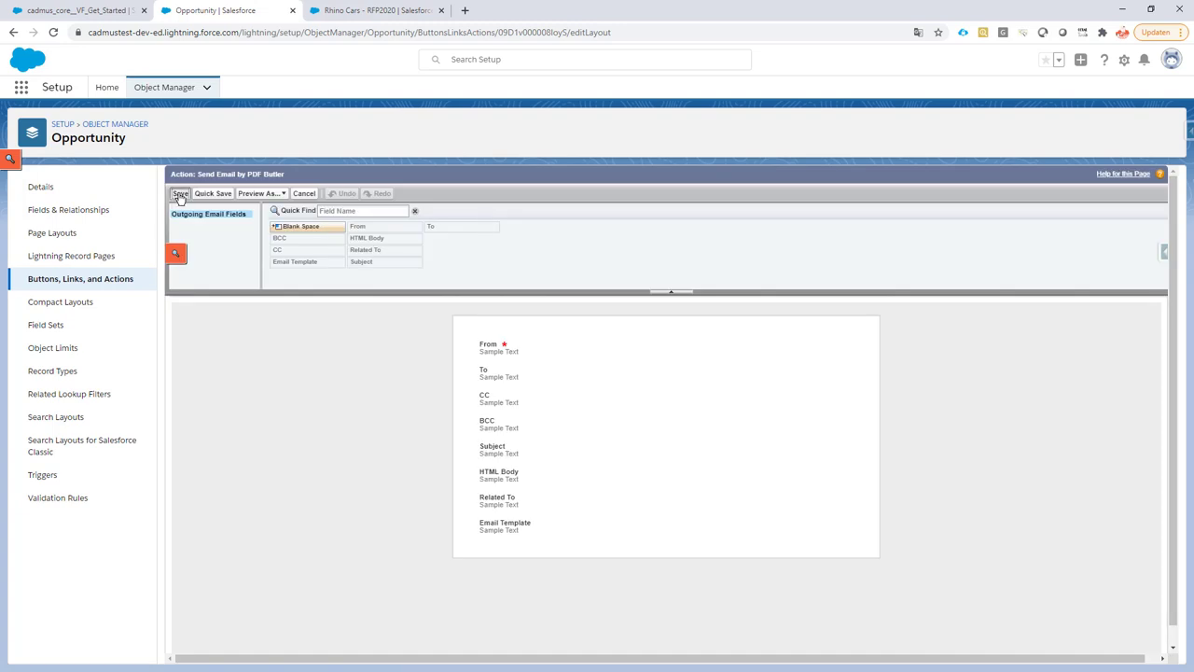
pyautogui.click(179, 193)
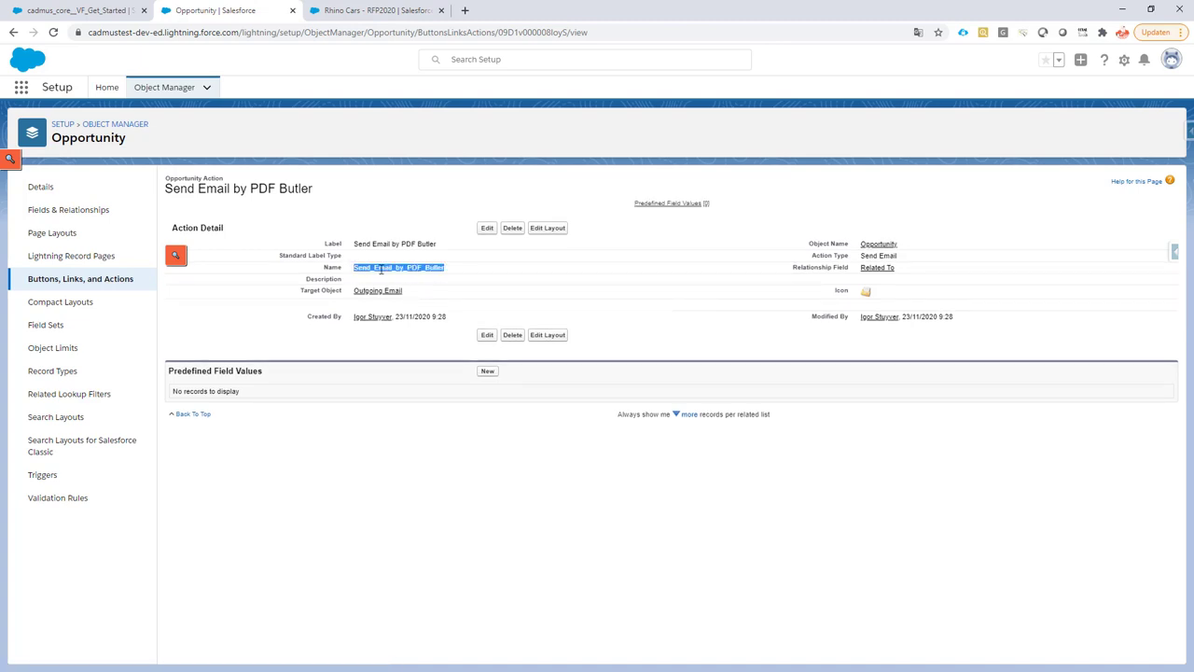
pyautogui.moveTo(380, 268)
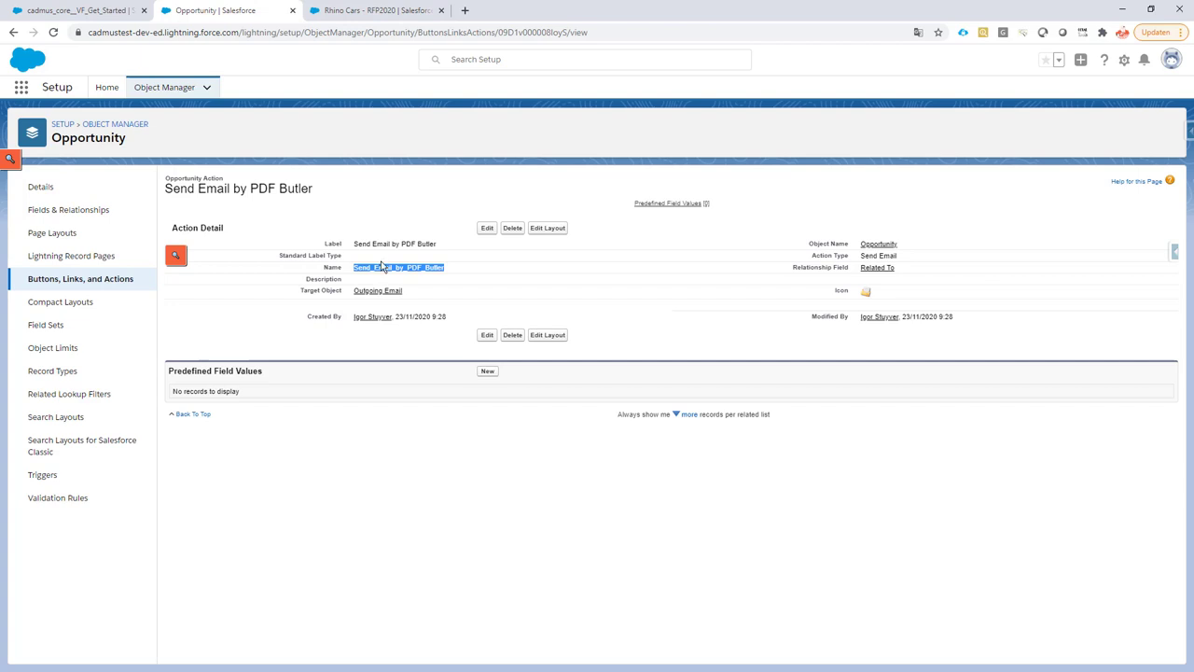
pyautogui.moveTo(378, 259)
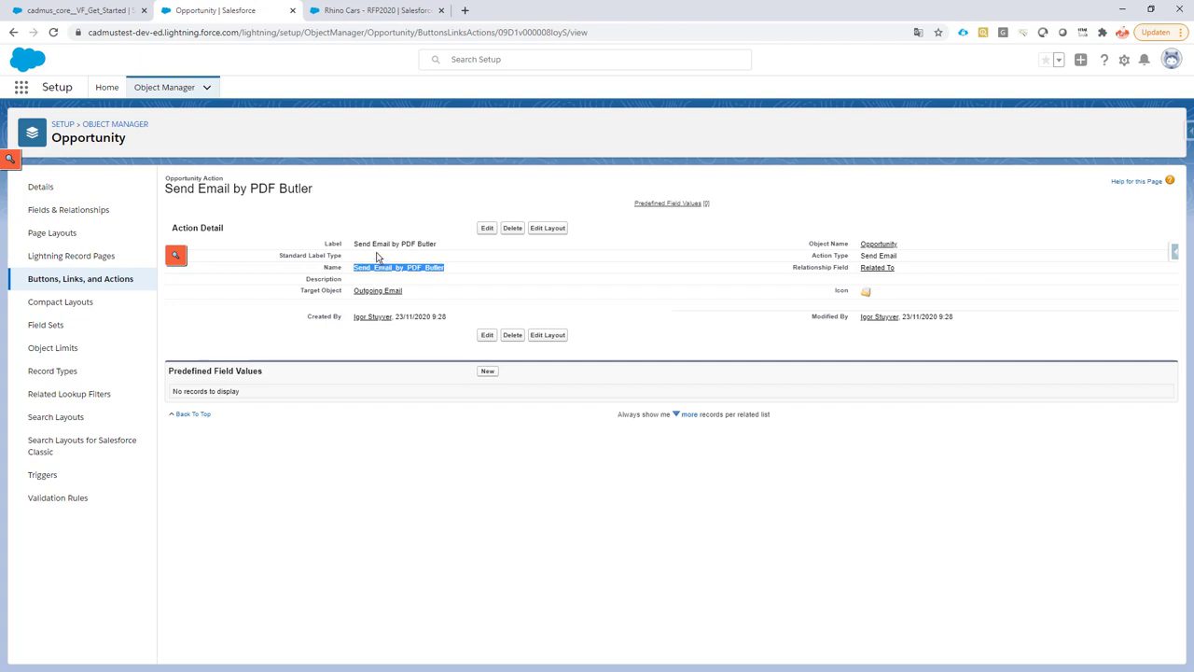
pyautogui.moveTo(51, 232)
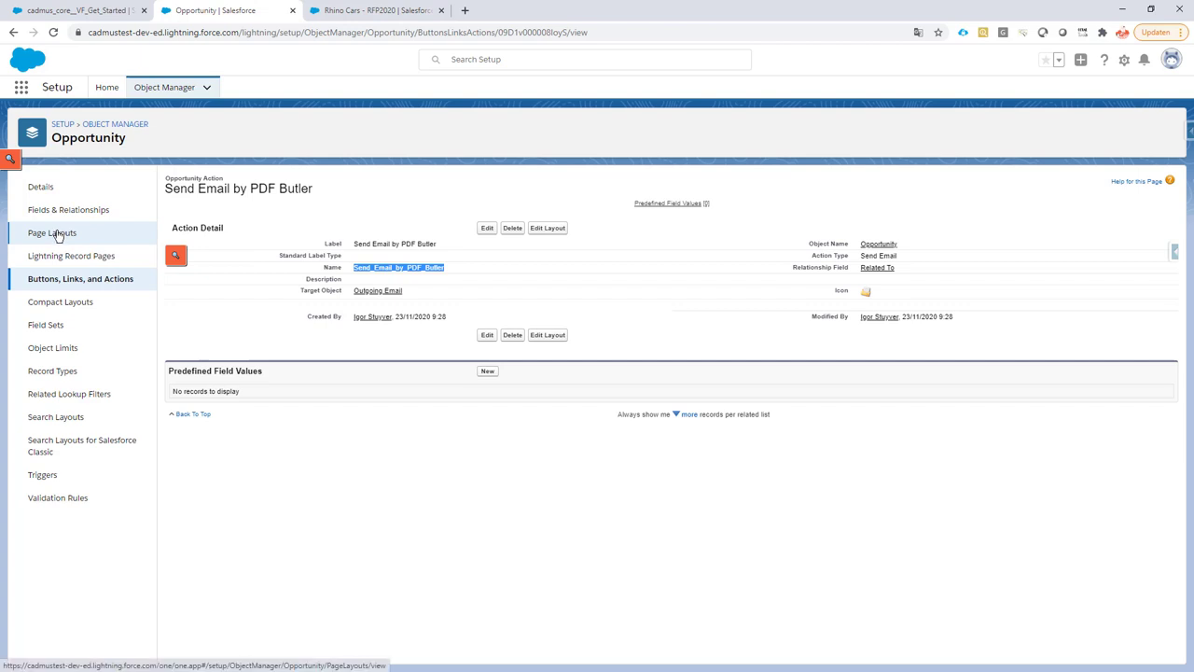
# Drag Send Email by PDF Butler into Opportunity Layout's Mobile & Lightning Actions and save
pyautogui.click(51, 233)
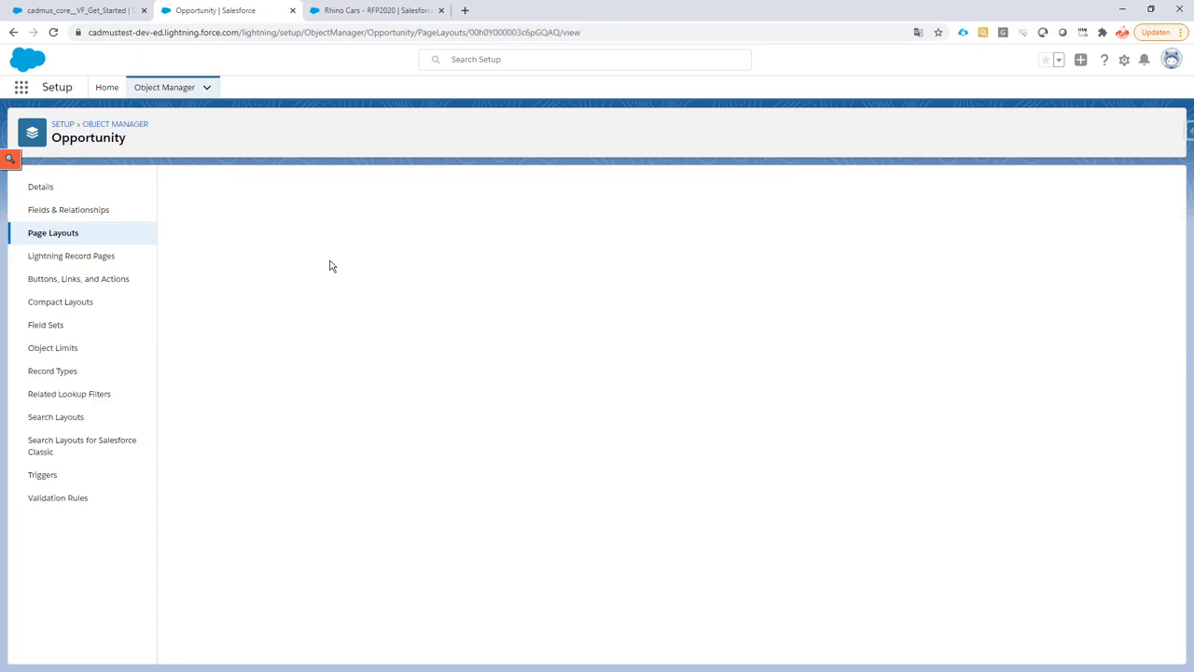
pyautogui.click(53, 232)
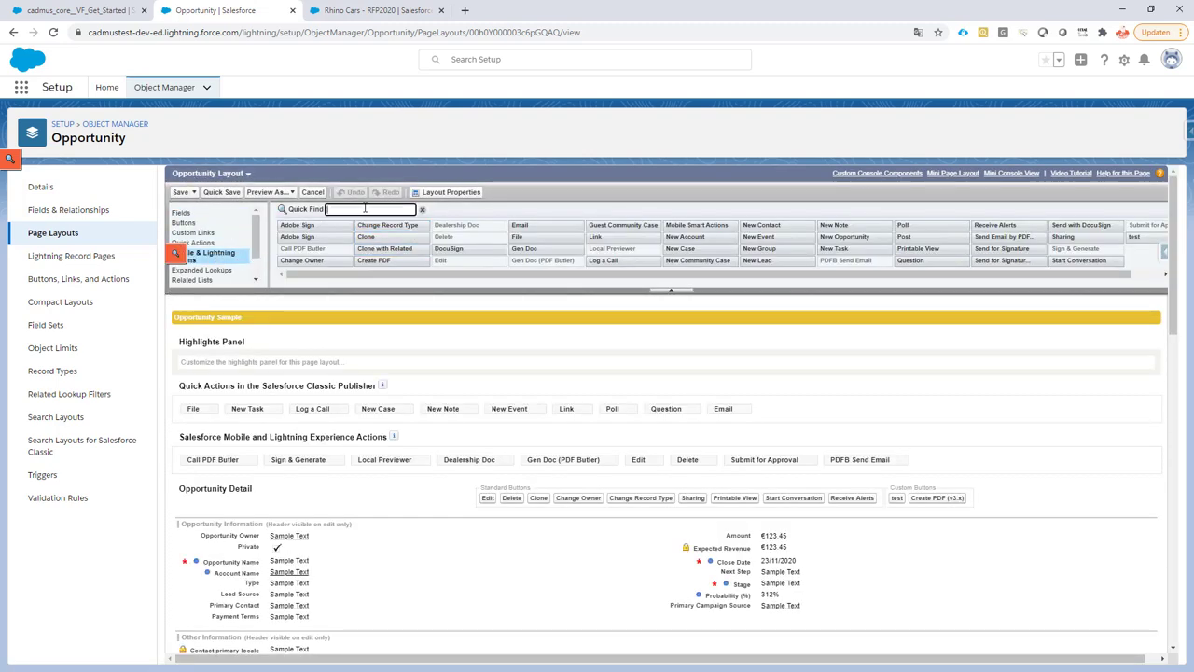
pyautogui.write('by')
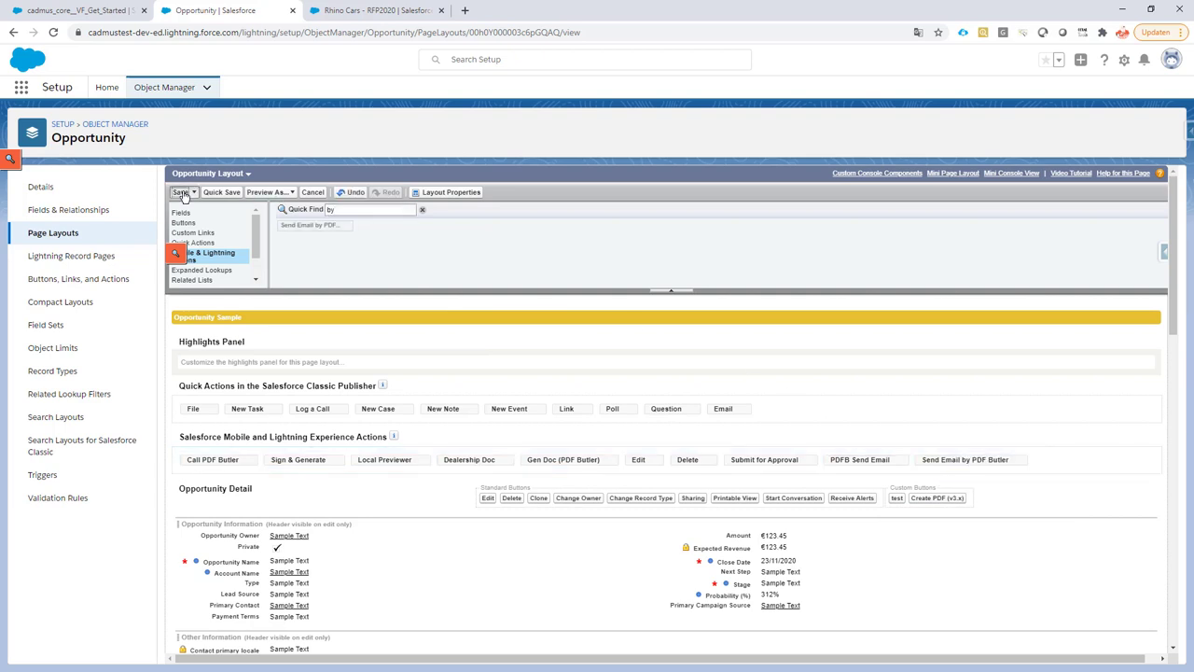
pyautogui.click(181, 192)
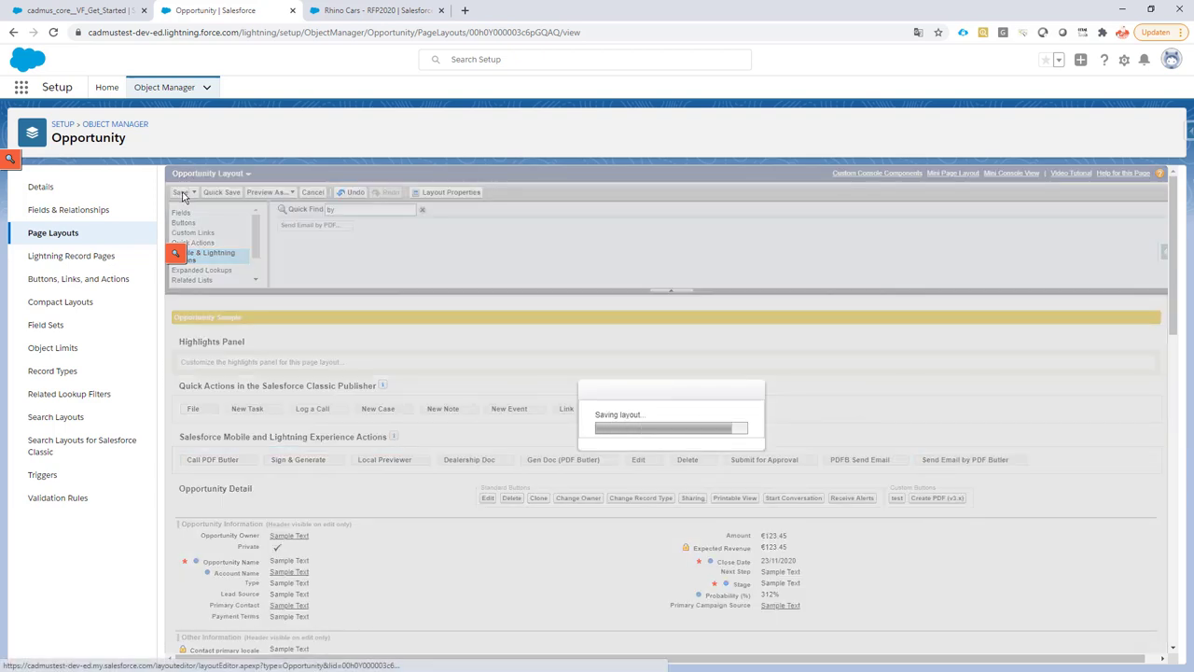
pyautogui.click(183, 192)
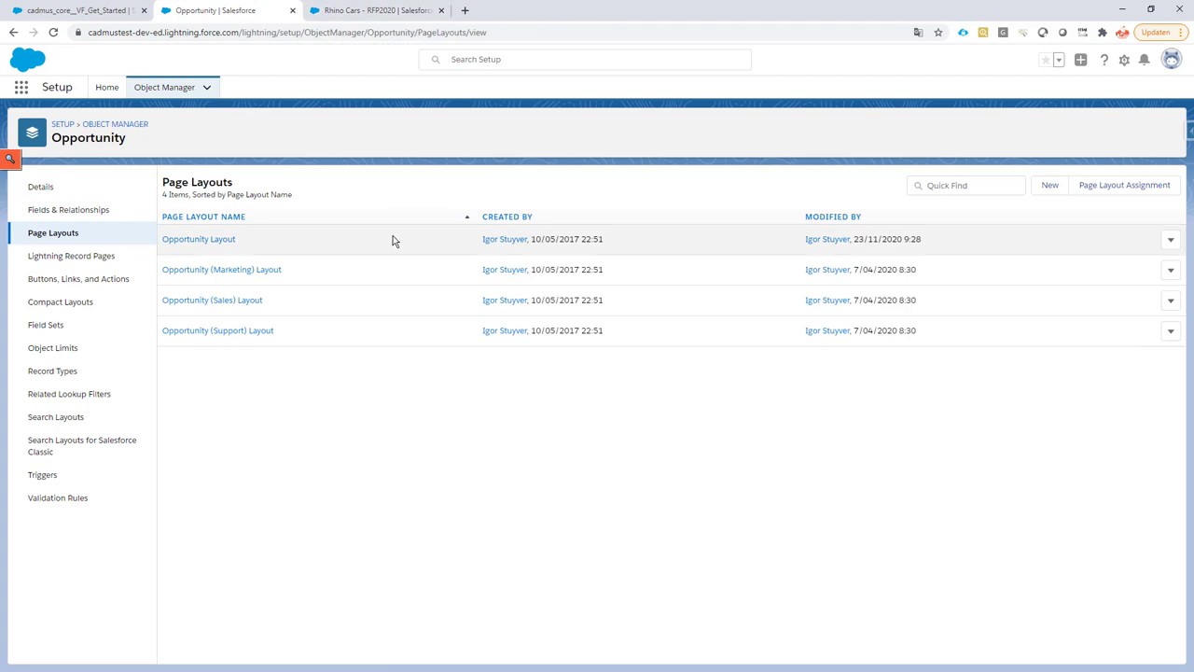
# Switch to the first browser tab showing PDF Butler's Get Started page
pyautogui.click(74, 11)
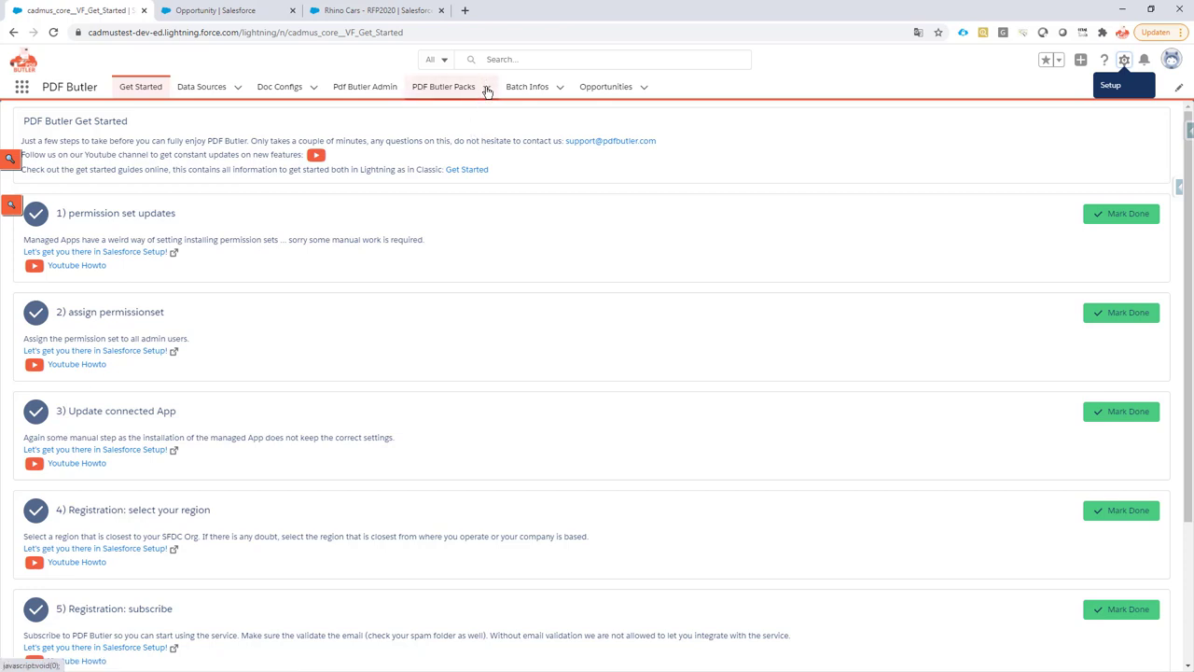
pyautogui.moveTo(487, 93)
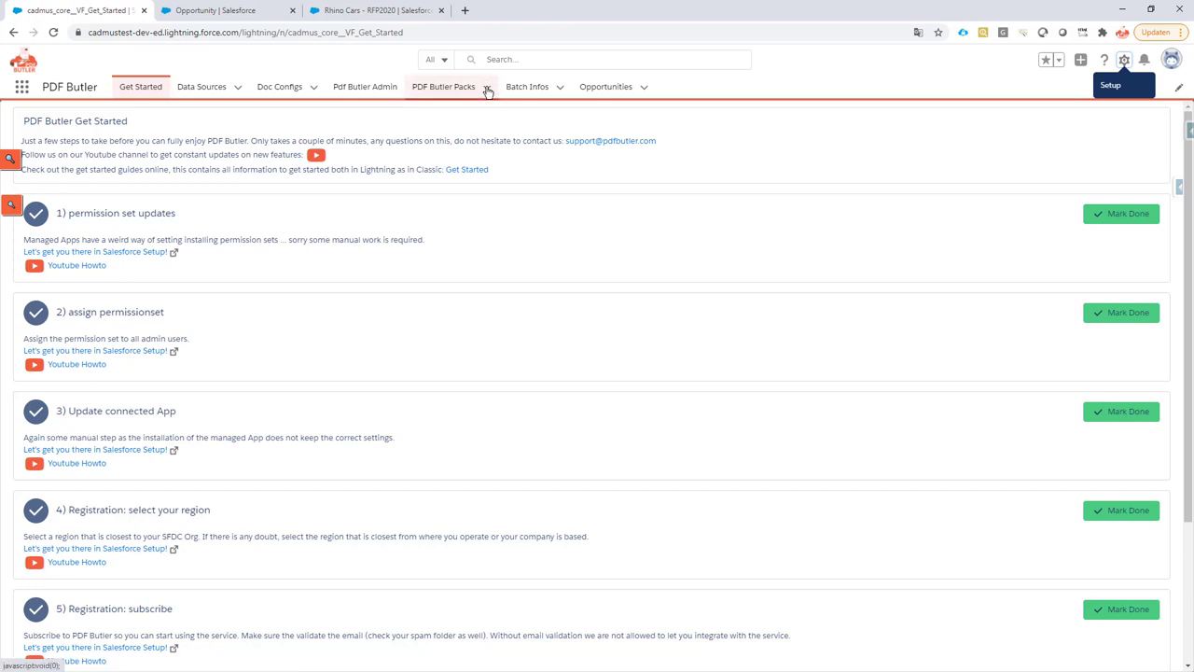
# Save an active pack 'Send Email By PDF Butler' with Mail Quote as leading doc config
pyautogui.click(450, 86)
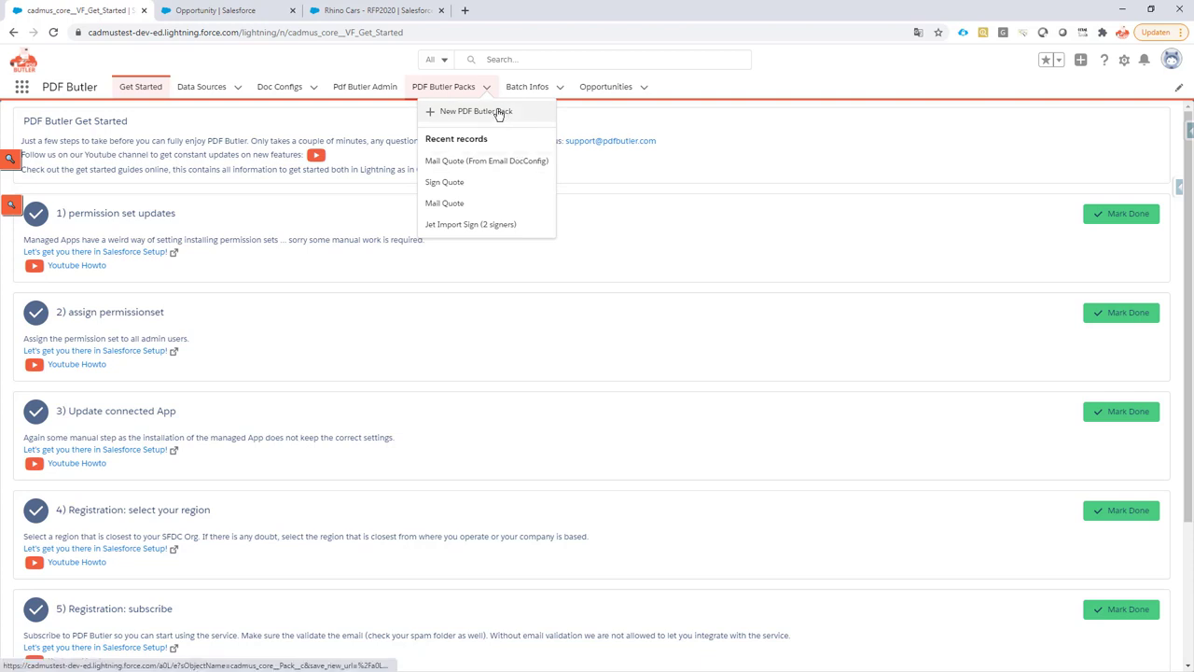
pyautogui.moveTo(493, 144)
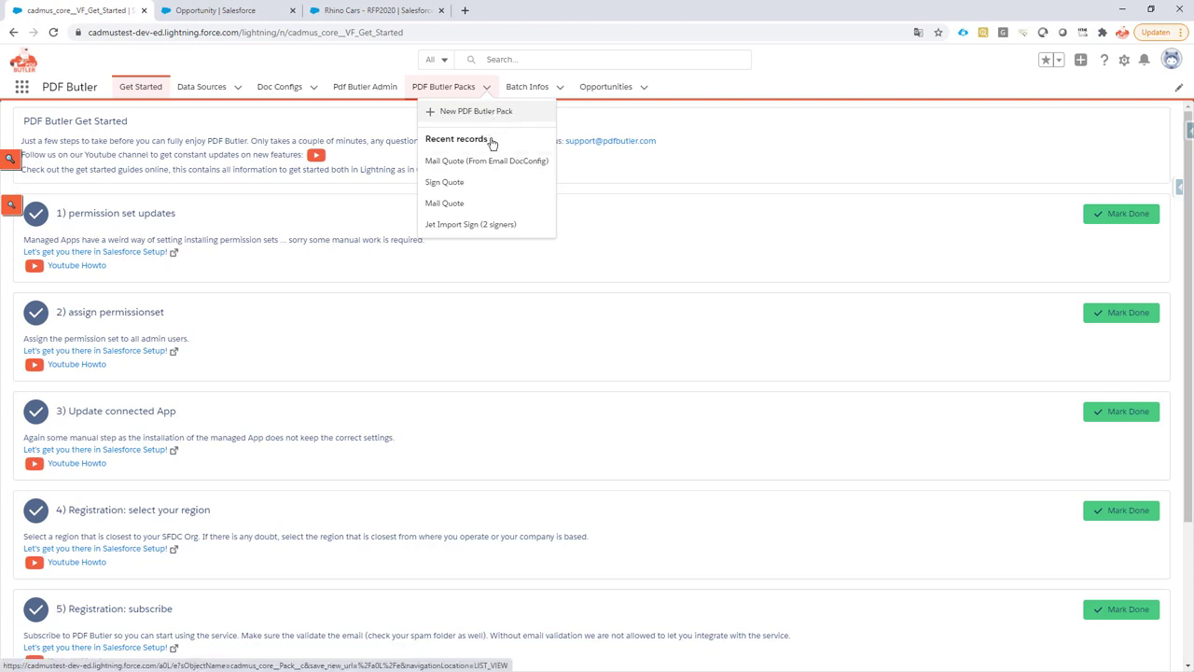
pyautogui.click(476, 111)
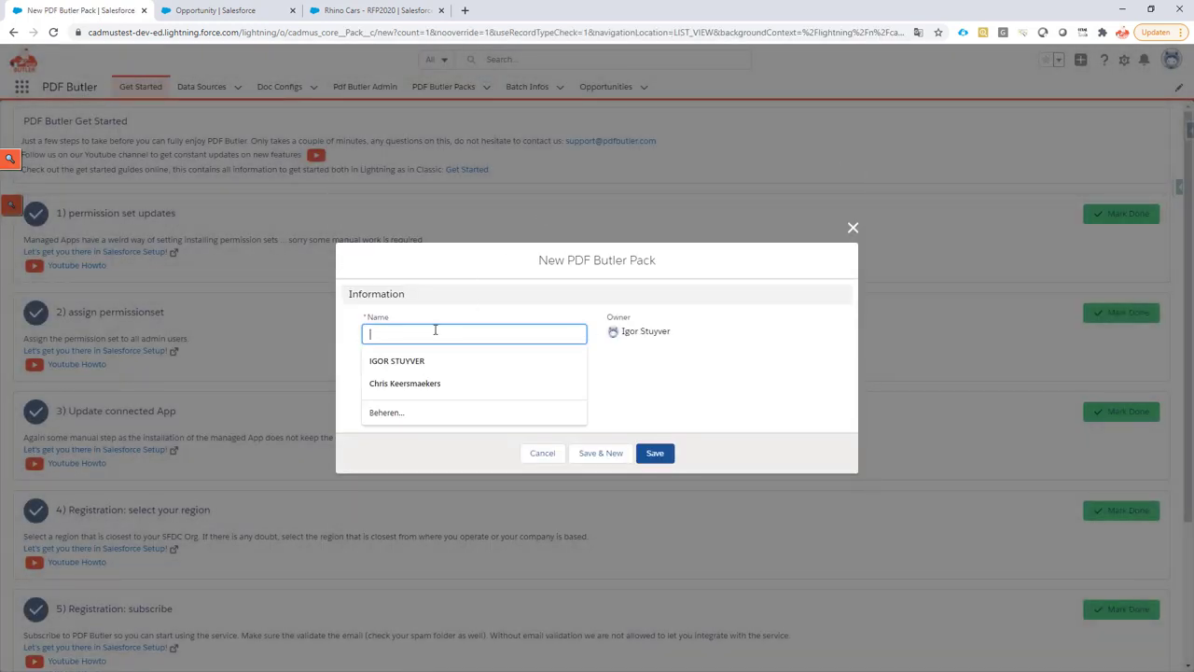
pyautogui.write('s')
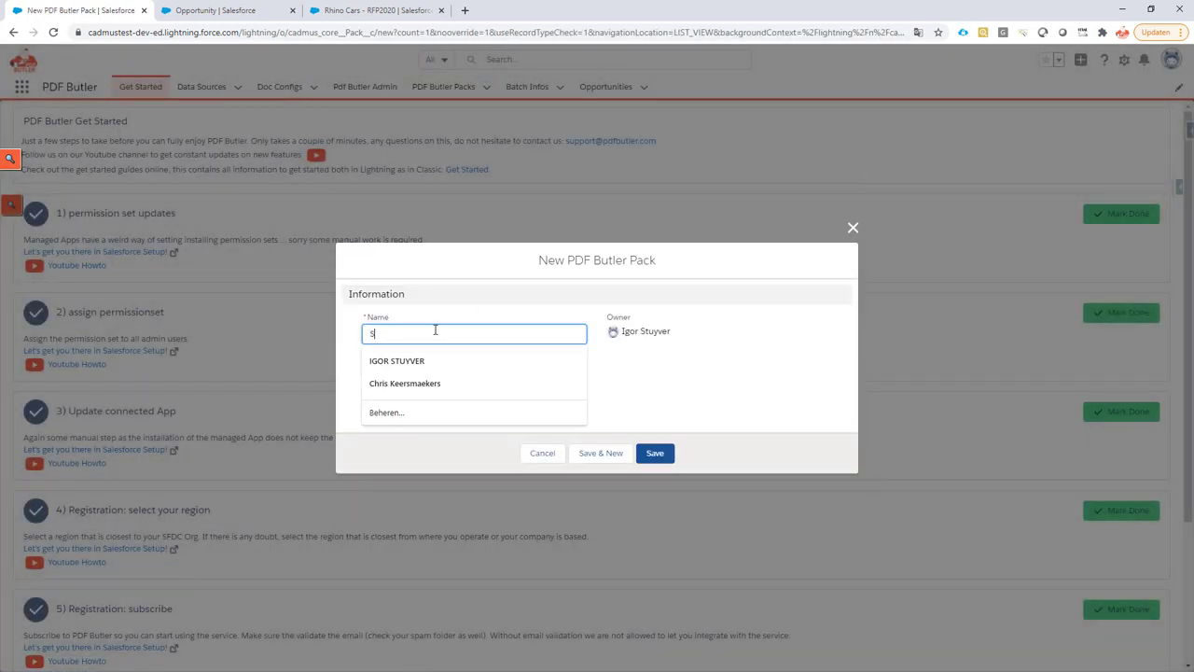
pyautogui.write('Send Email By PDF Butler')
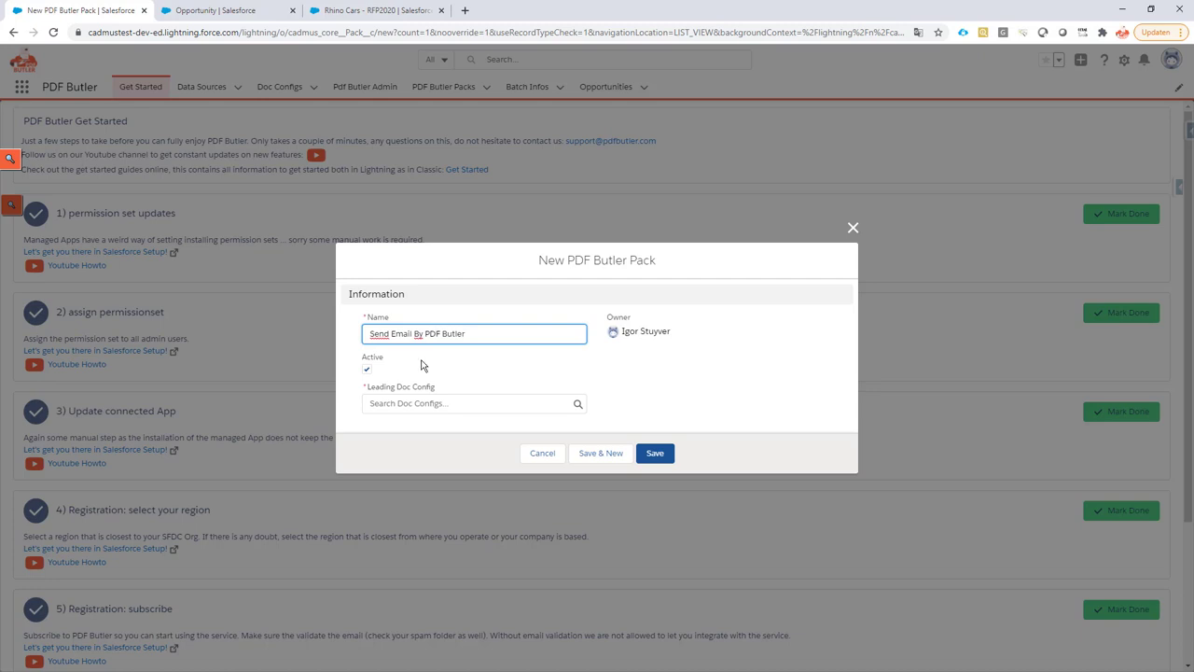
pyautogui.click(473, 403)
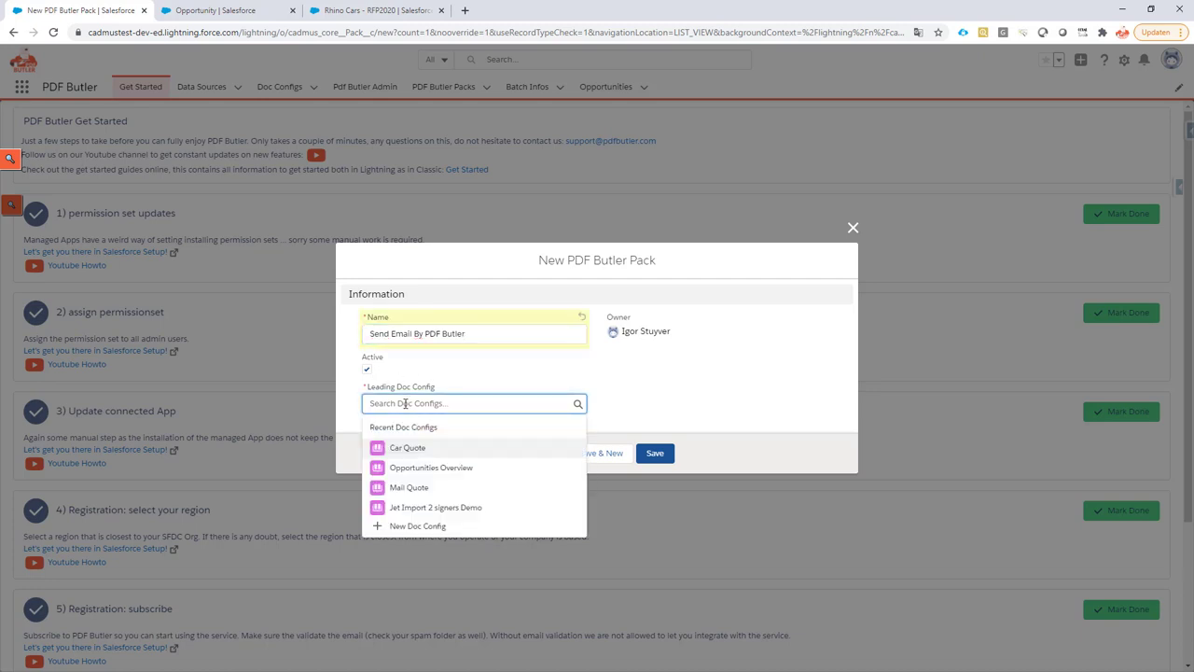
pyautogui.moveTo(425, 493)
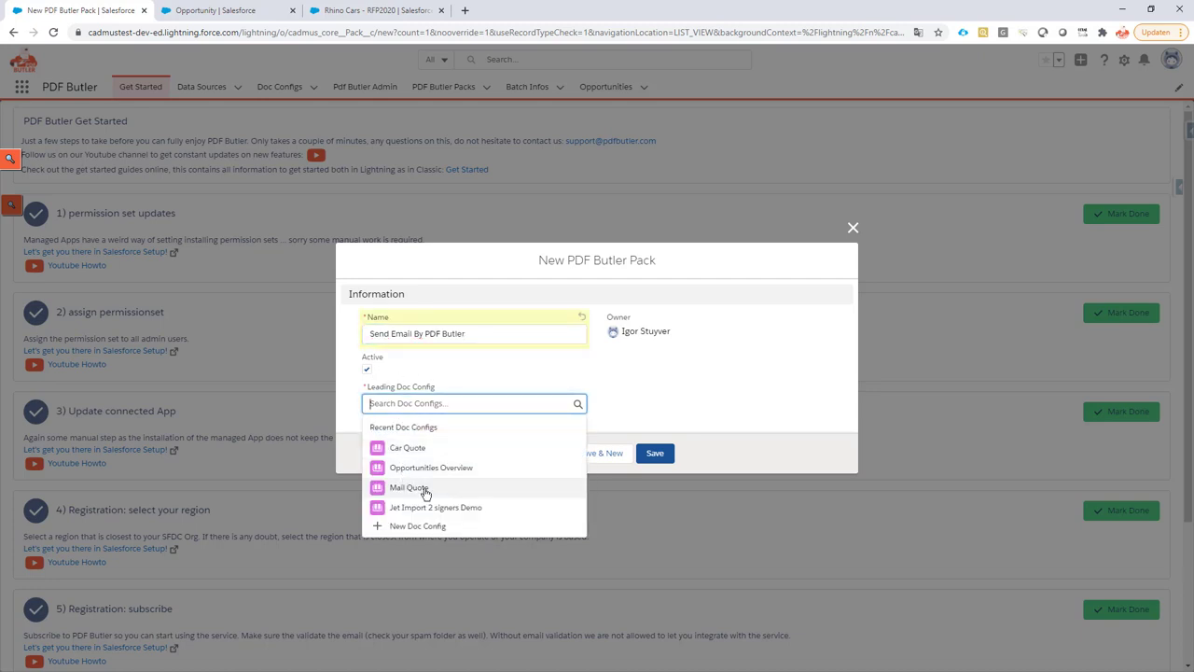
pyautogui.click(410, 487)
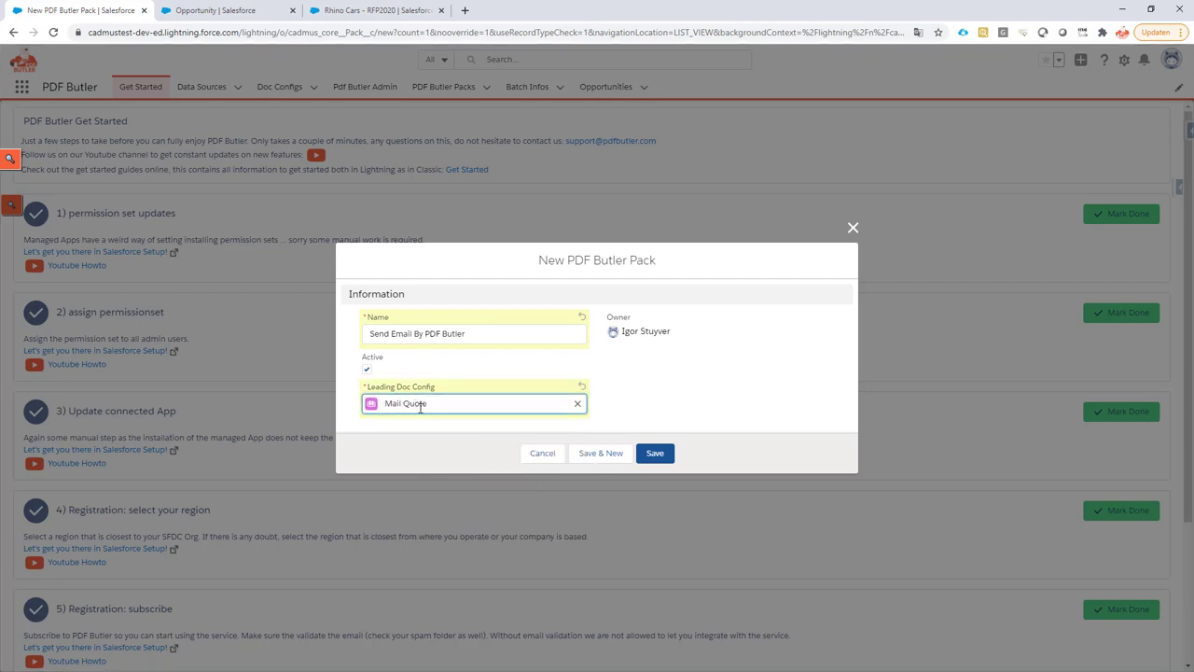
pyautogui.click(655, 454)
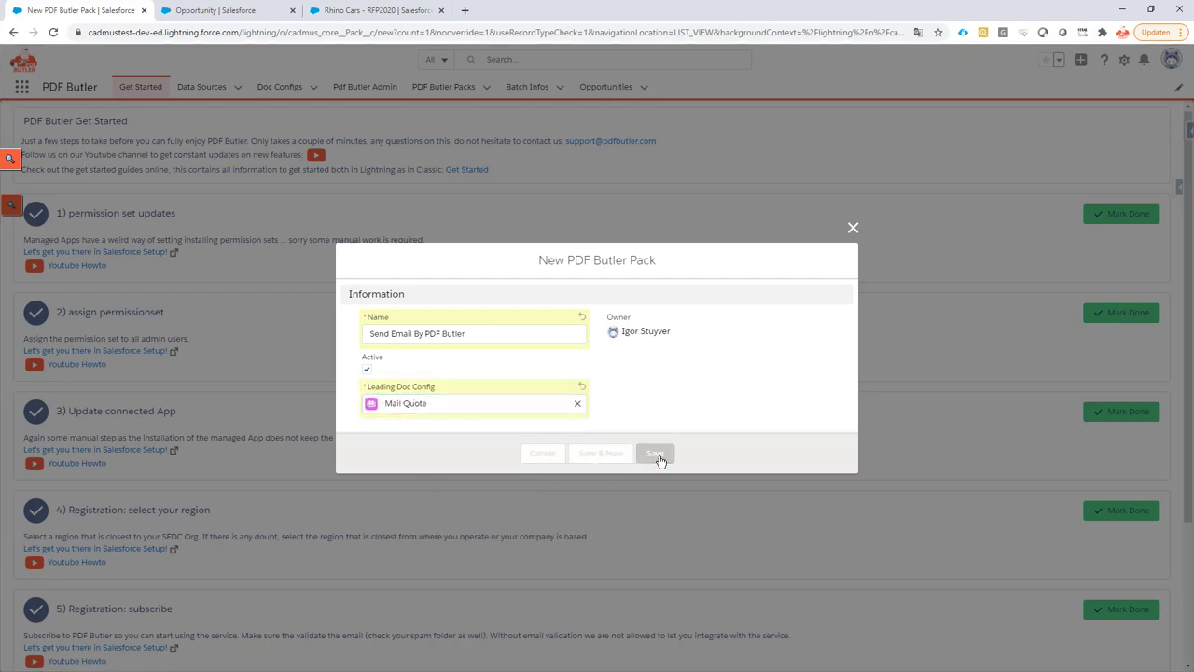
pyautogui.click(656, 454)
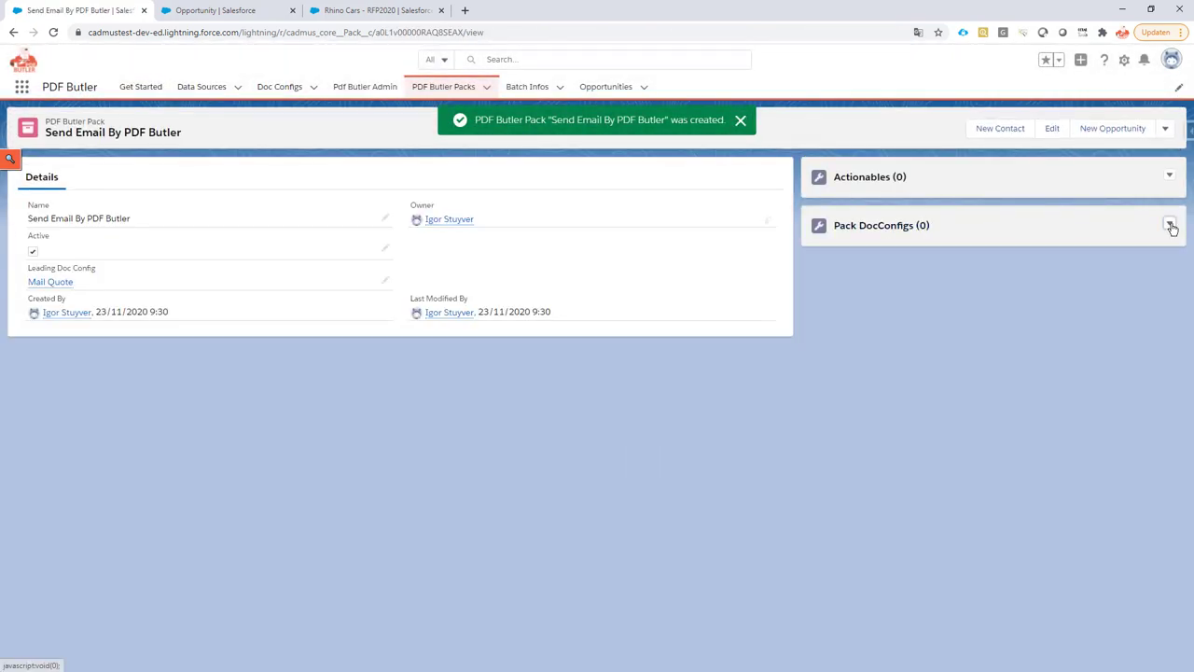
# Save a new pack DocConfig for Car Quote with order 1
pyautogui.click(1173, 229)
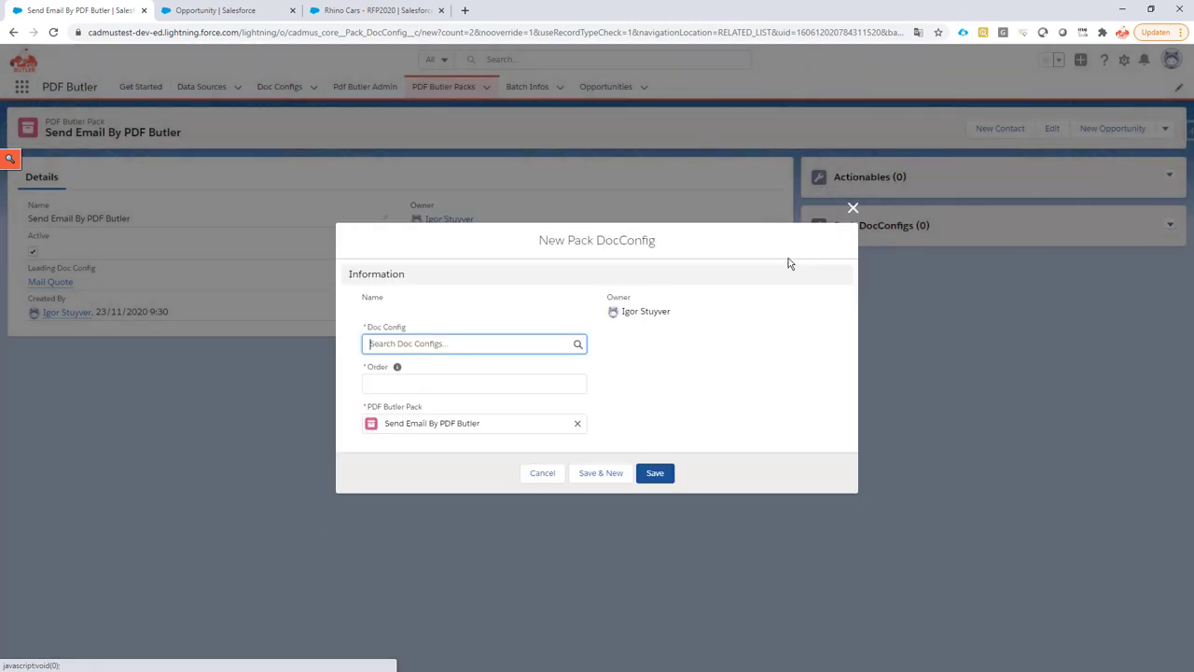
pyautogui.click(472, 343)
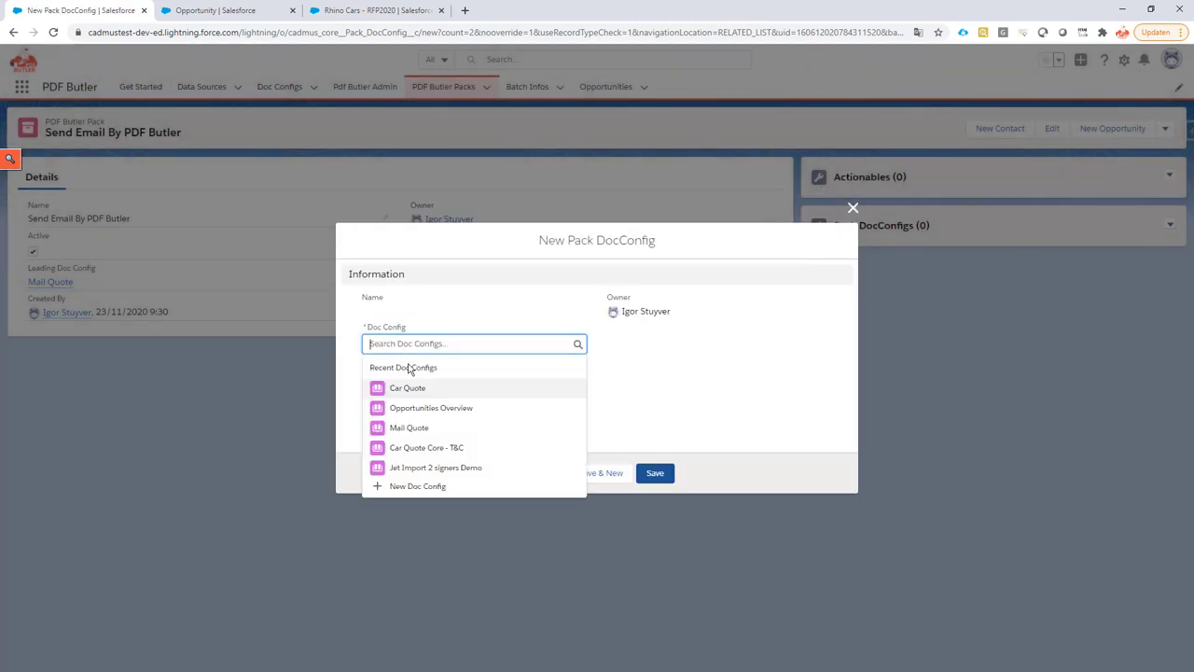
pyautogui.click(407, 387)
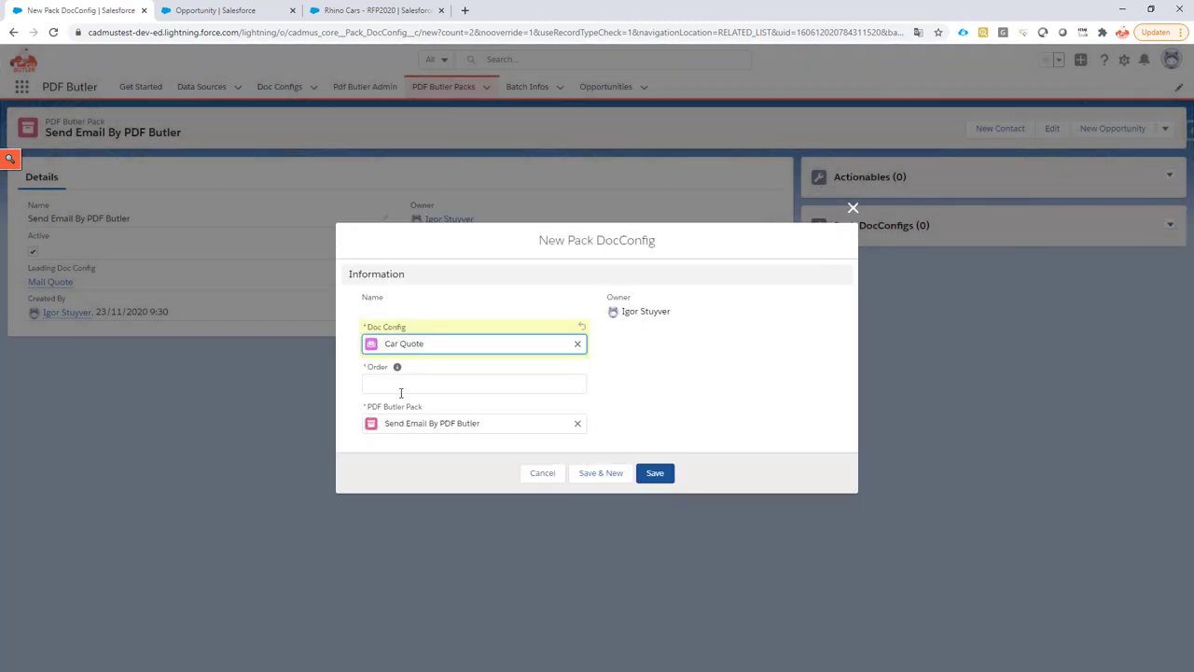
pyautogui.write('1')
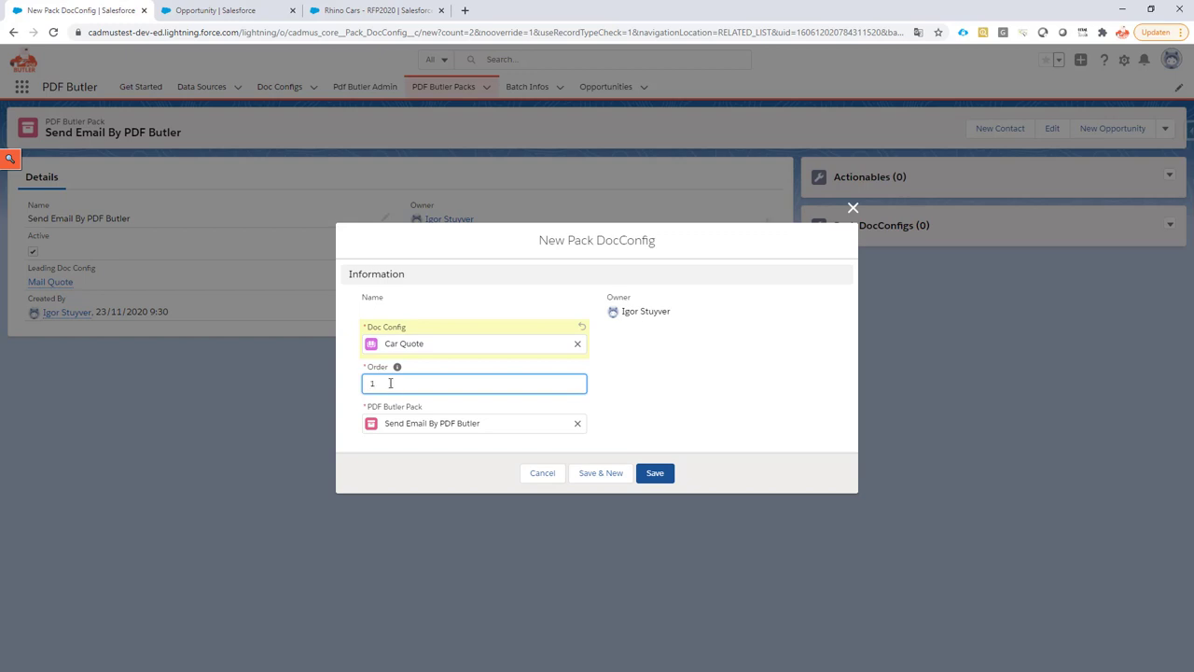
pyautogui.moveTo(396, 367)
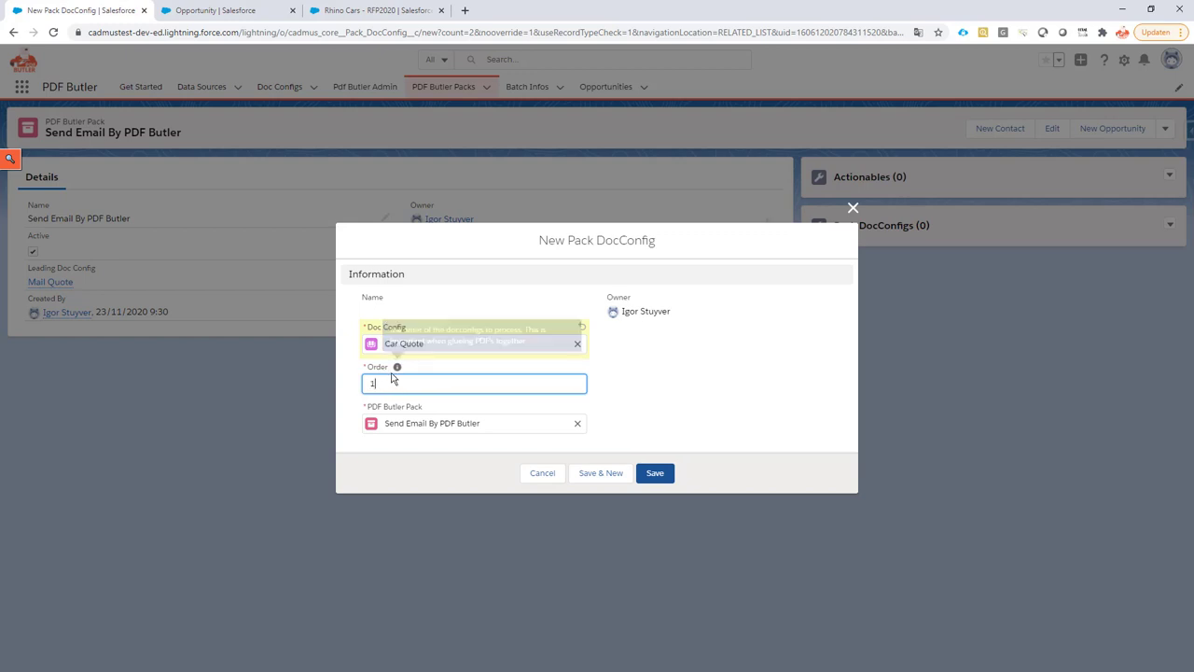
pyautogui.click(655, 473)
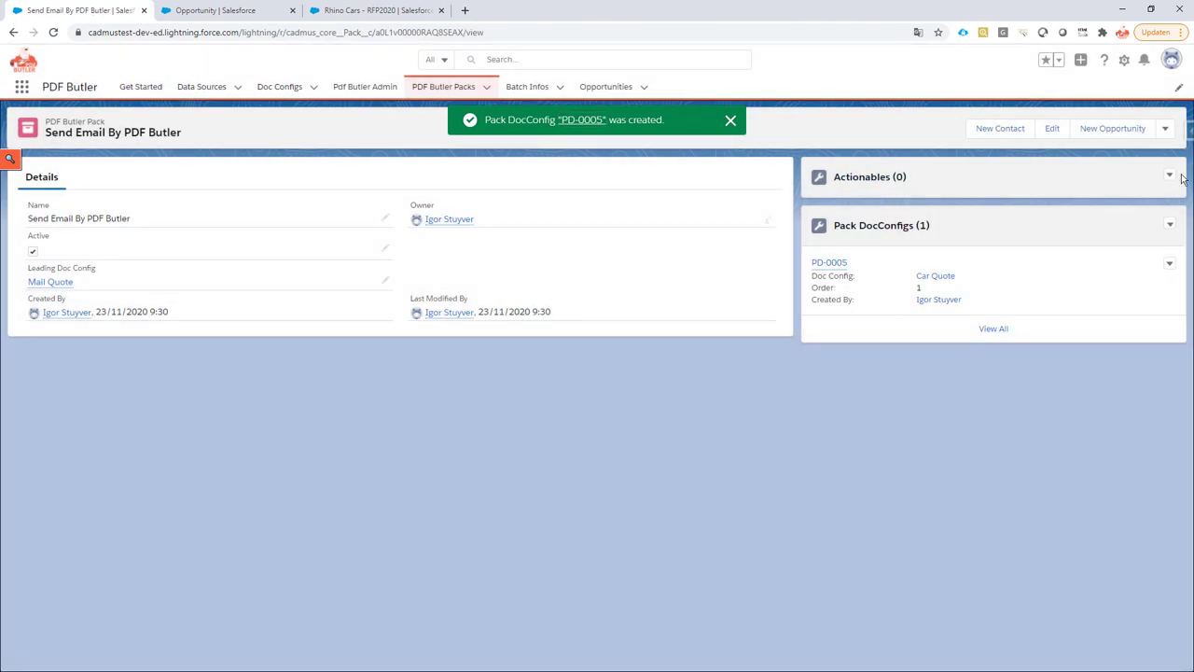
# Fill an active Email DocConfig for Quick Action named 'Send Email' with class cadmus_core.Actionable_EmailDocConfigQuickAction
pyautogui.click(1170, 176)
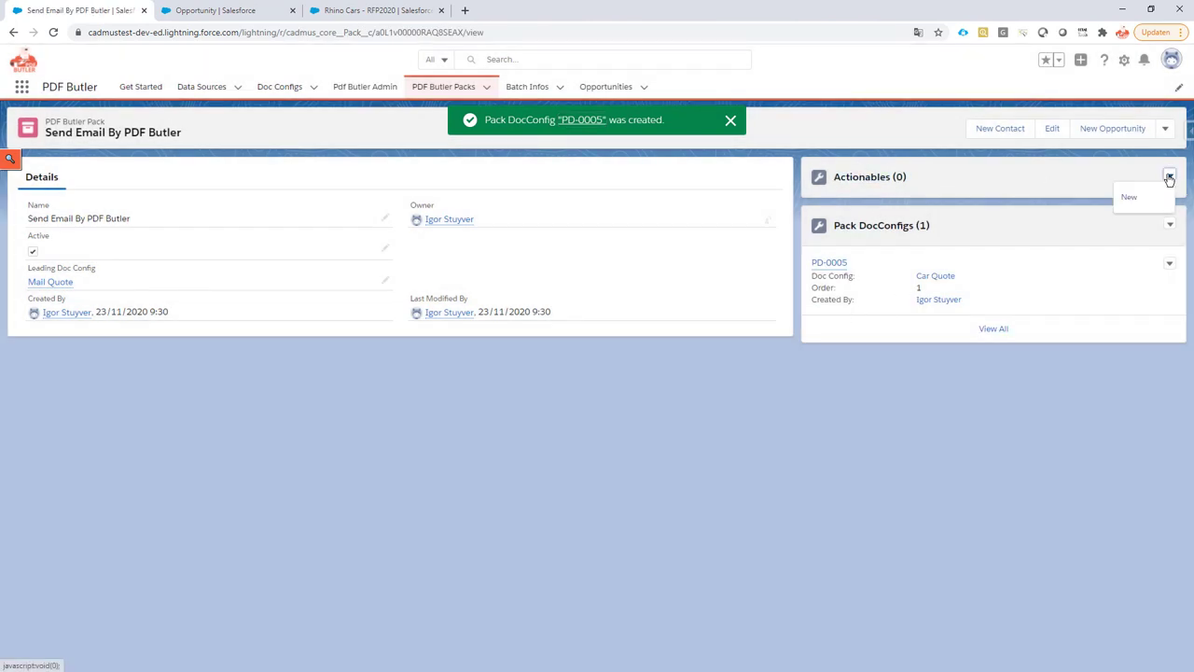
pyautogui.click(1129, 197)
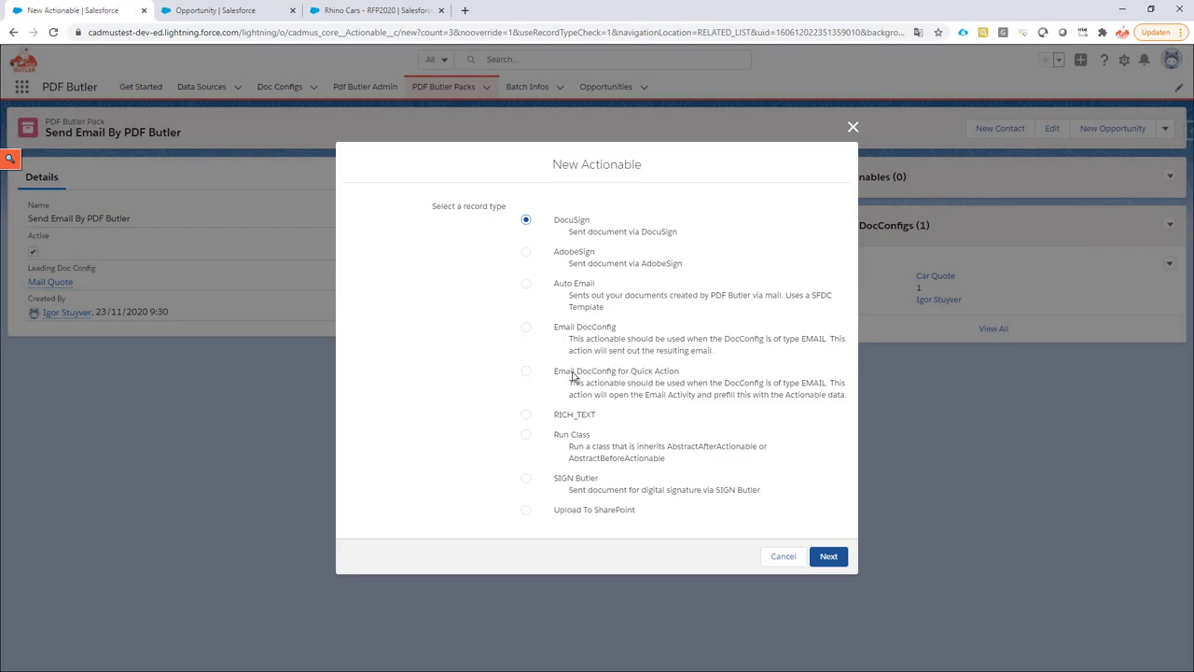
pyautogui.click(527, 371)
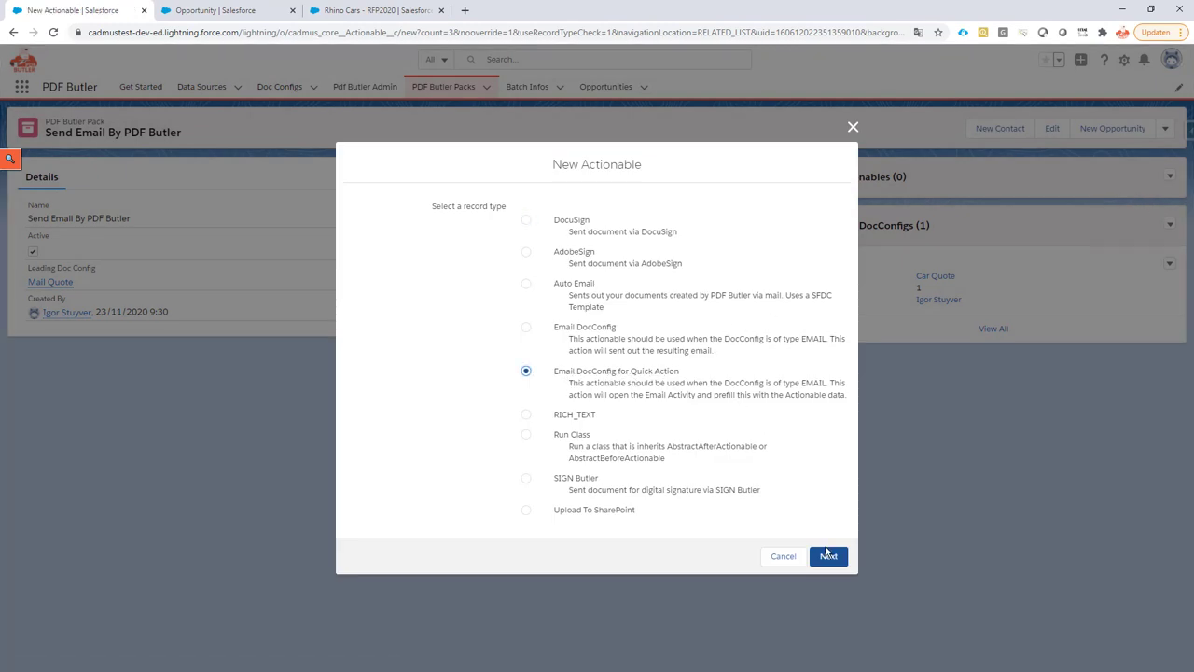
pyautogui.click(828, 556)
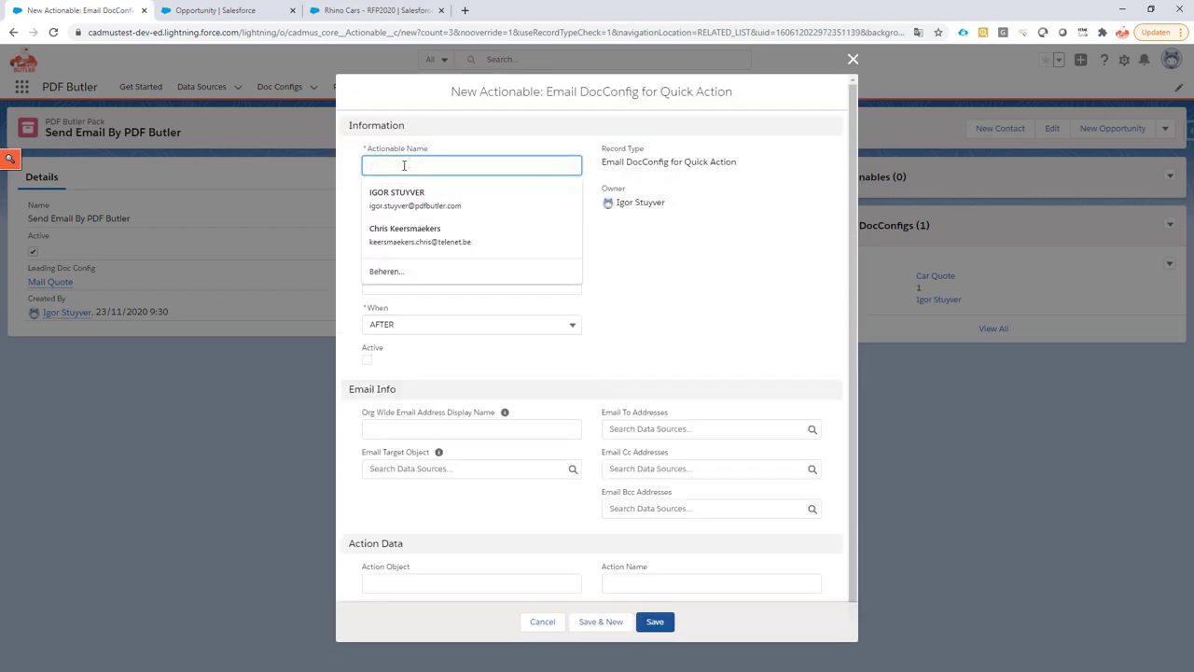
pyautogui.write('Send Email')
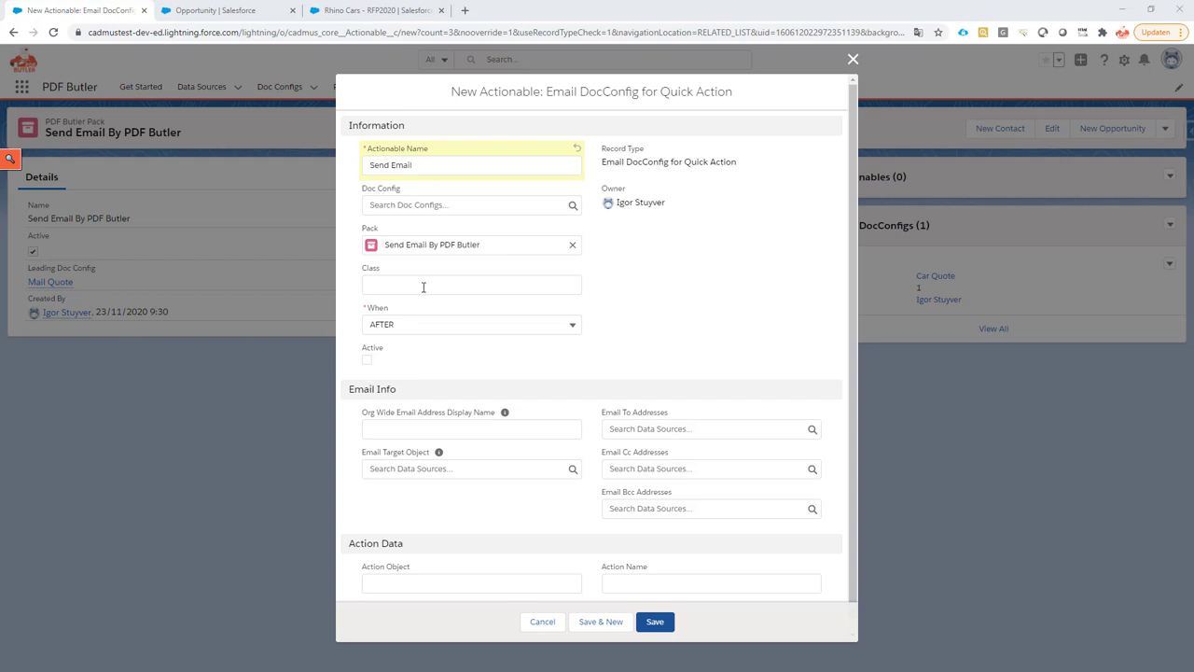
pyautogui.write('cadmus_core.Actionable_EmailDocConfigQuickAction')
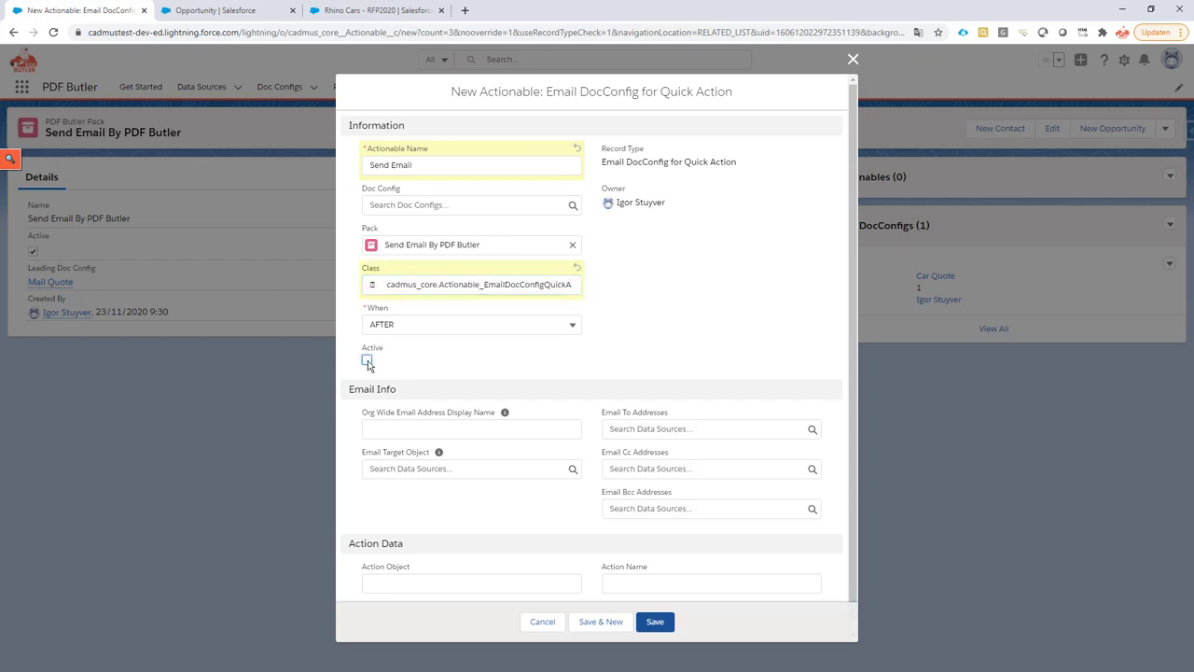
pyautogui.click(367, 360)
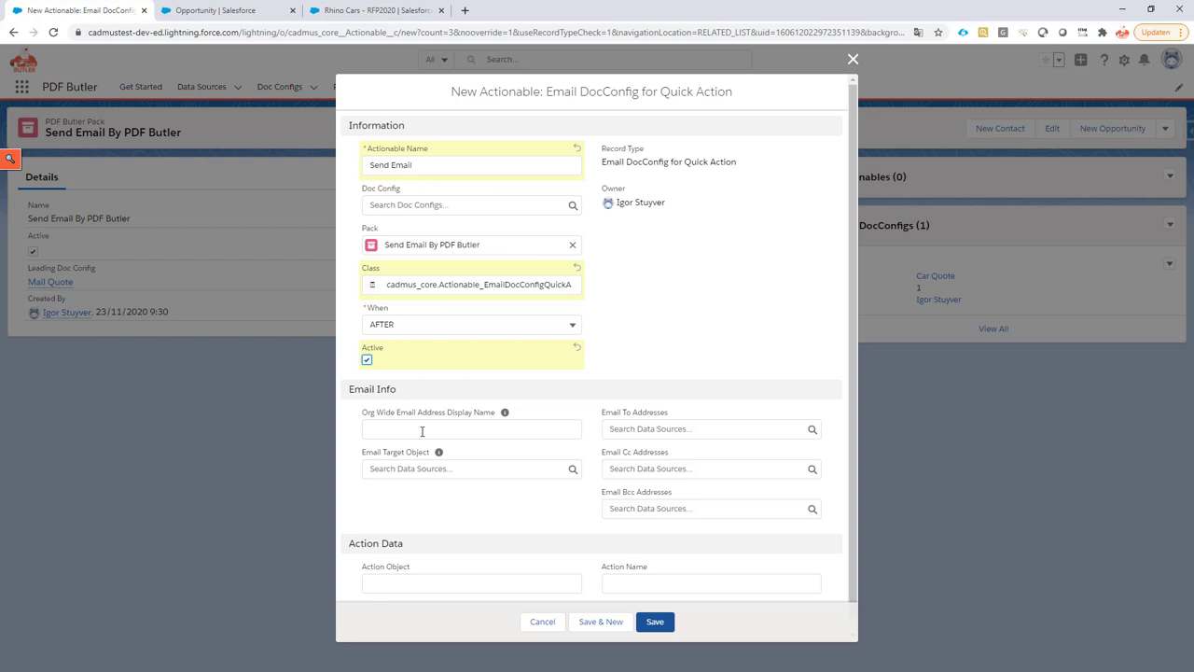
pyautogui.moveTo(442, 429)
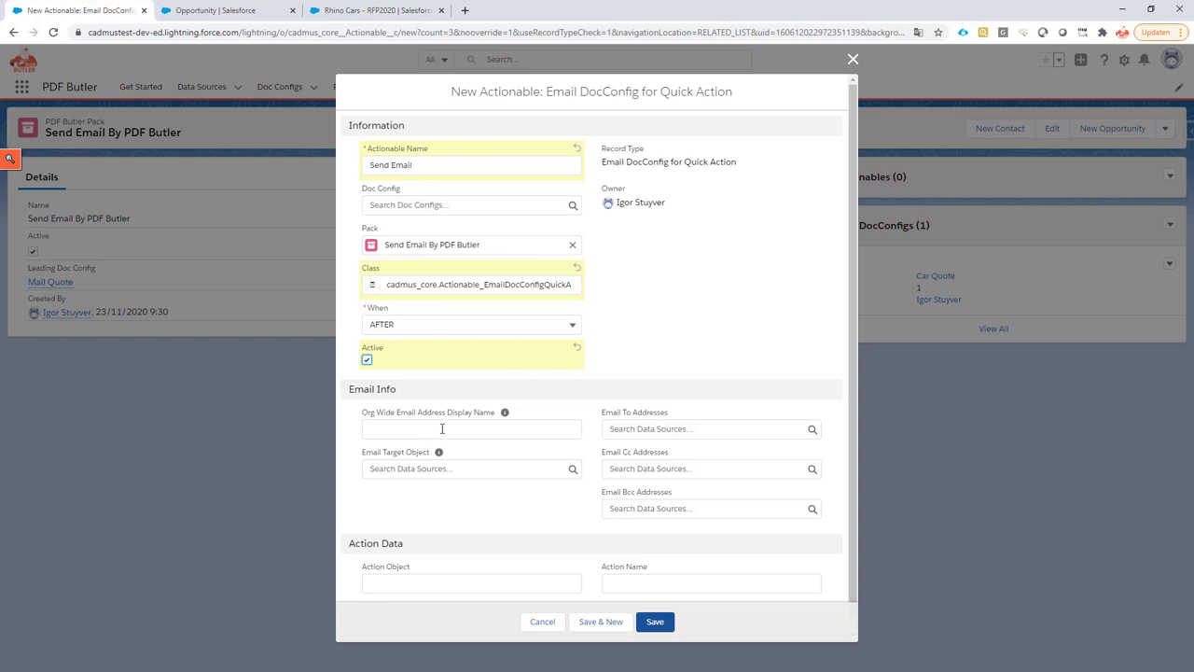
pyautogui.moveTo(403, 425)
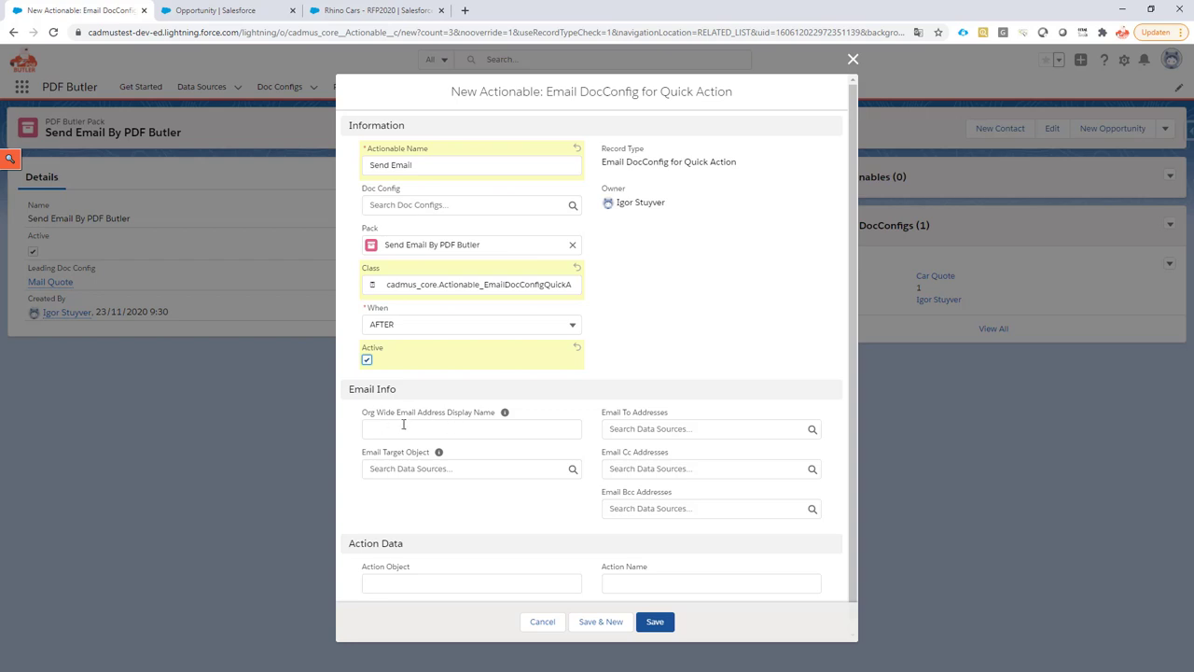
pyautogui.moveTo(415, 420)
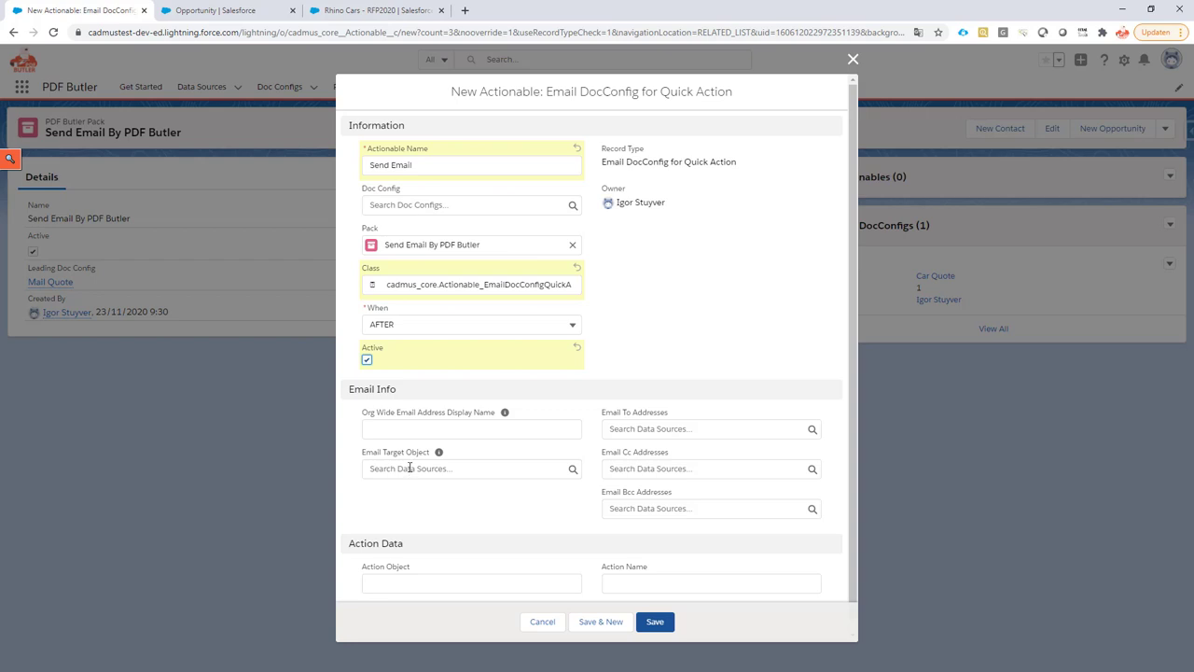
# Set email target Primary Contact and action object Opportunity, then open Opportunity page layouts
pyautogui.click(466, 468)
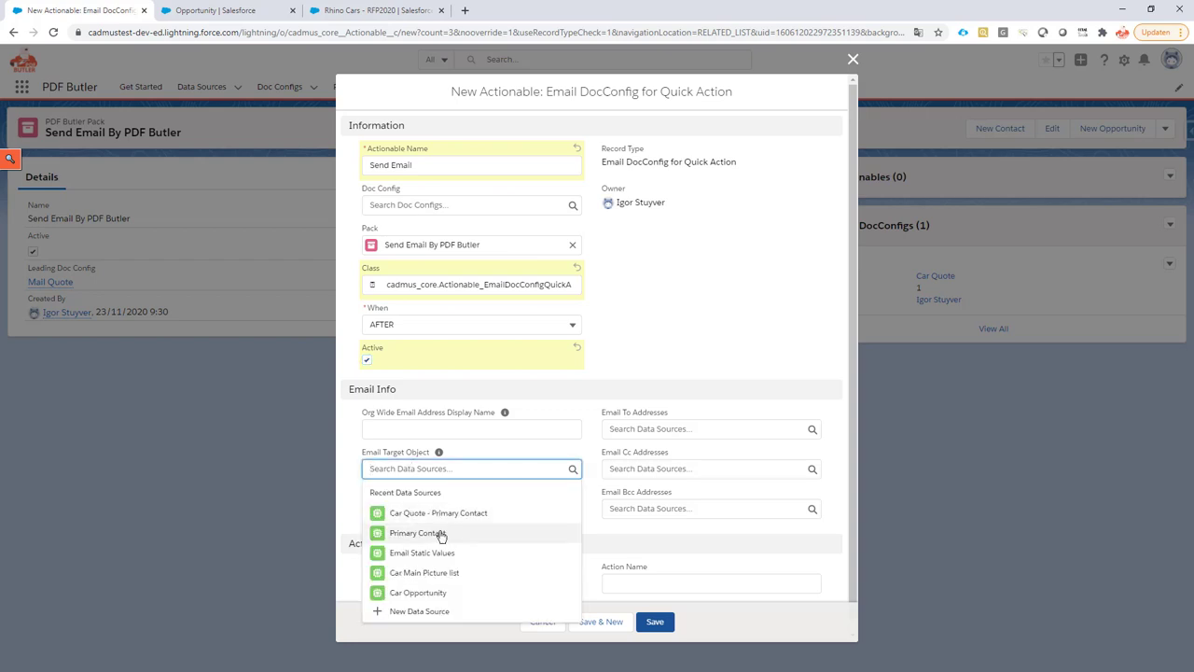
pyautogui.click(417, 532)
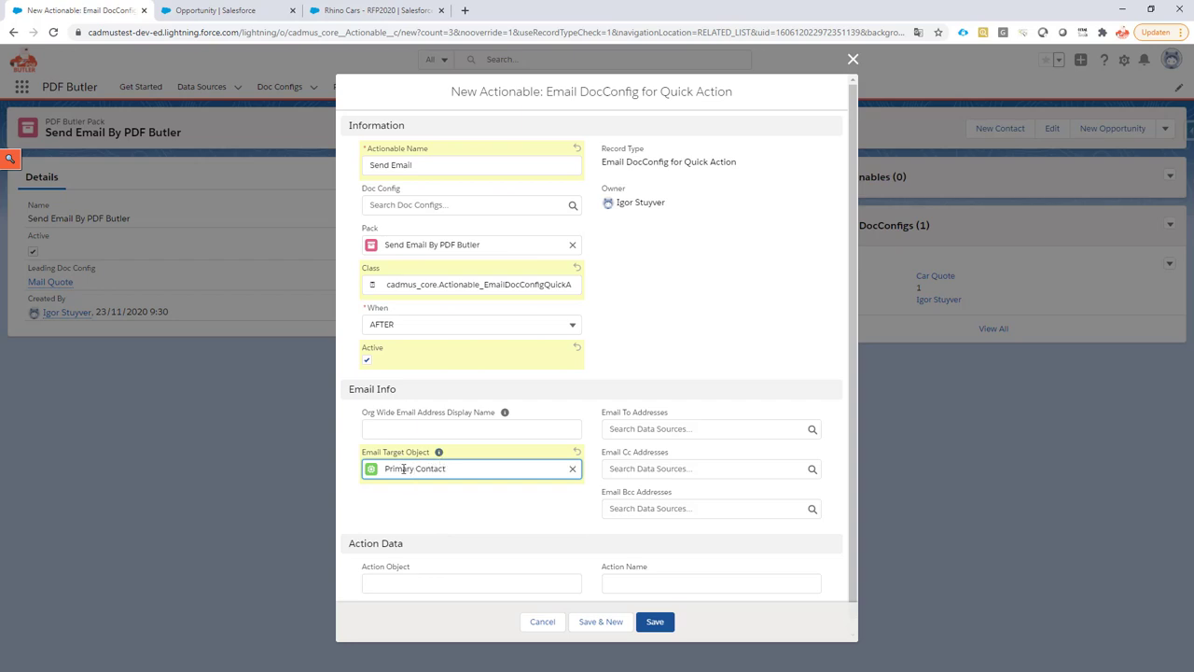
pyautogui.moveTo(399, 457)
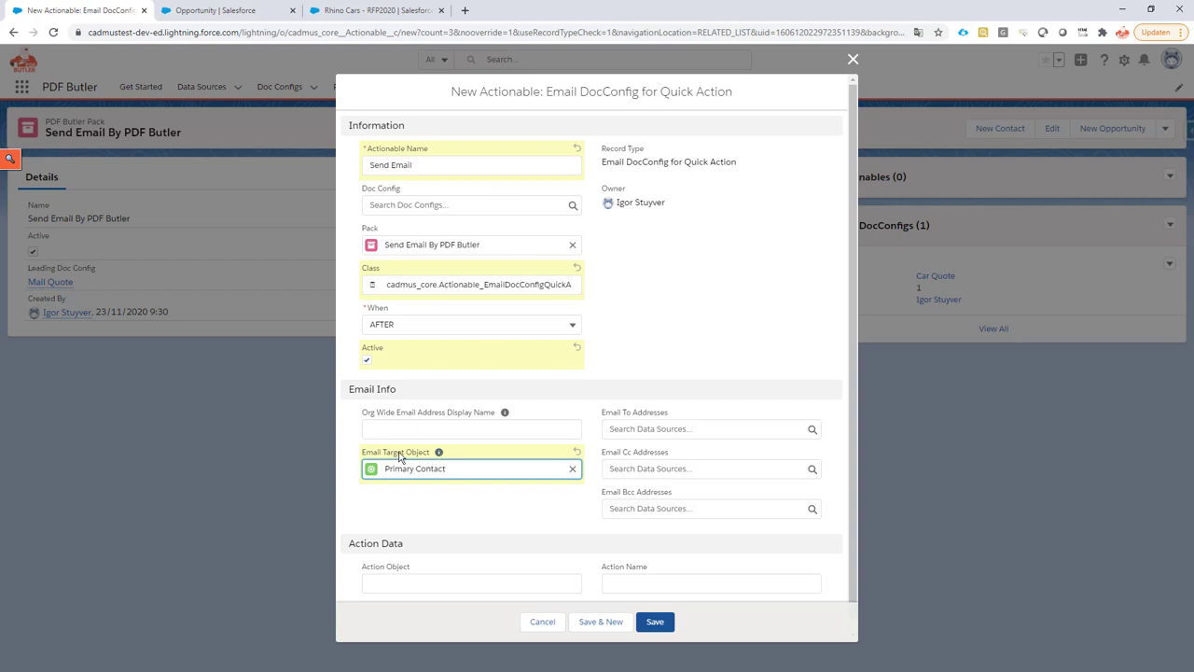
pyautogui.moveTo(424, 216)
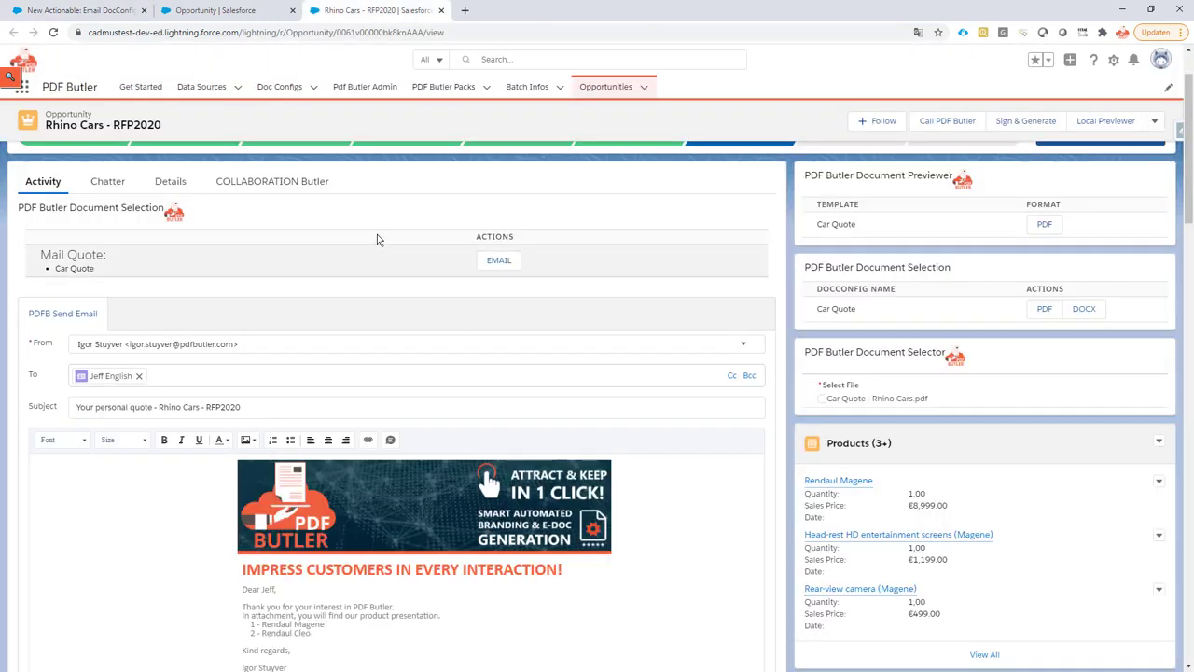
pyautogui.click(168, 181)
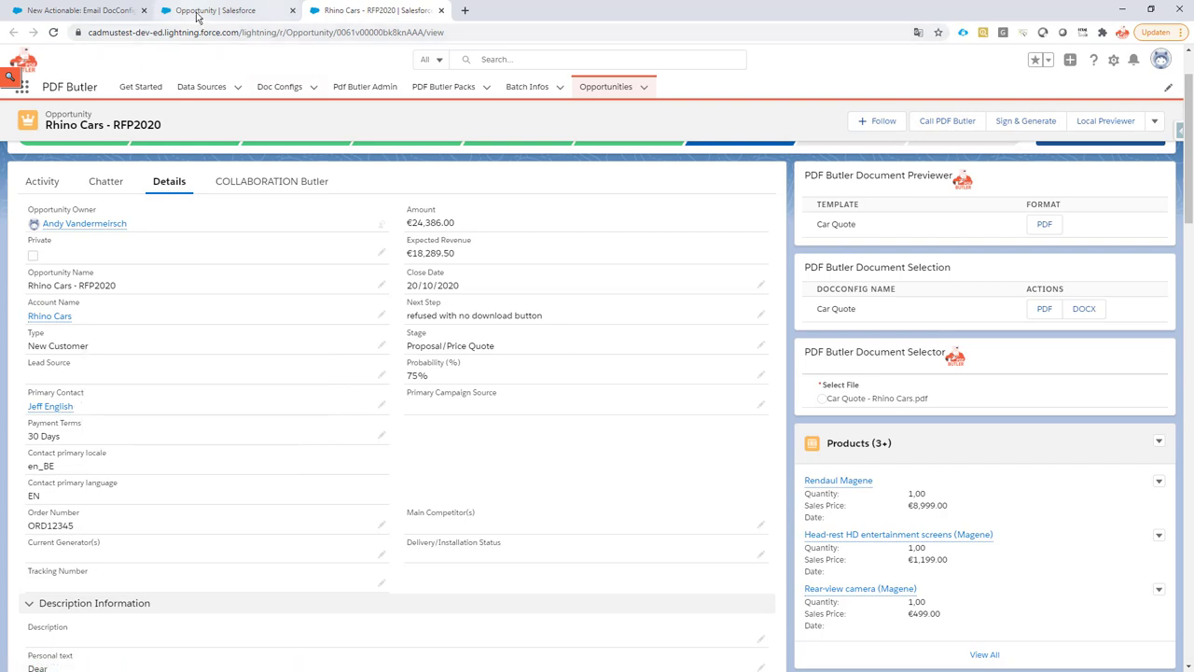
pyautogui.click(79, 10)
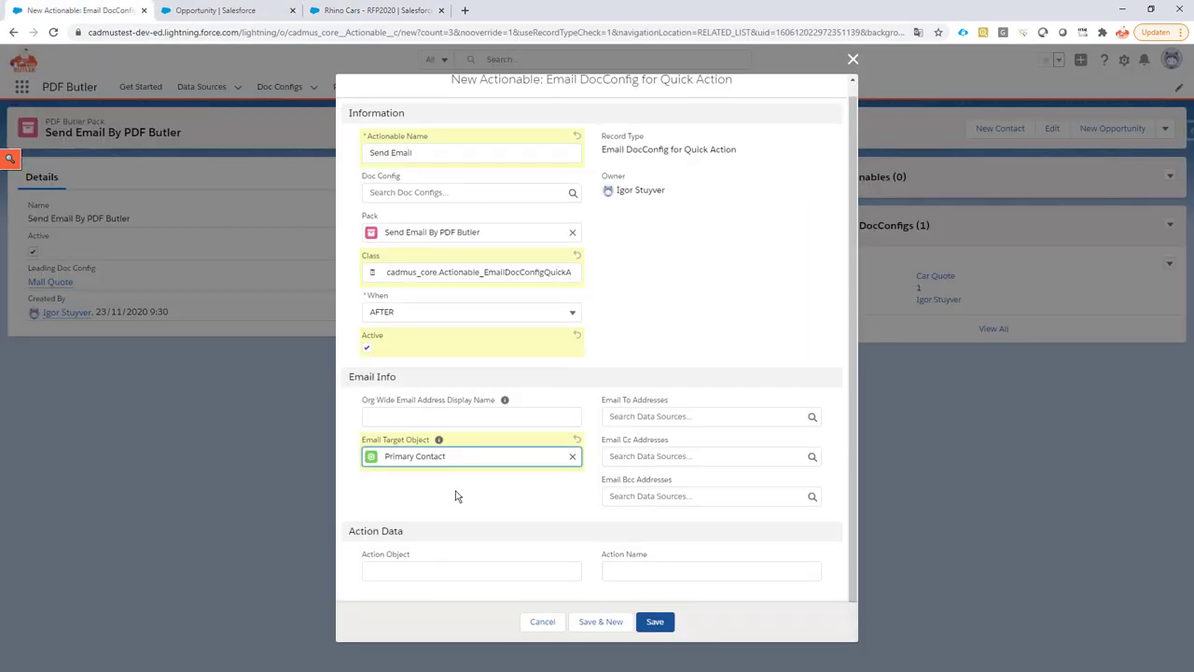
pyautogui.click(471, 570)
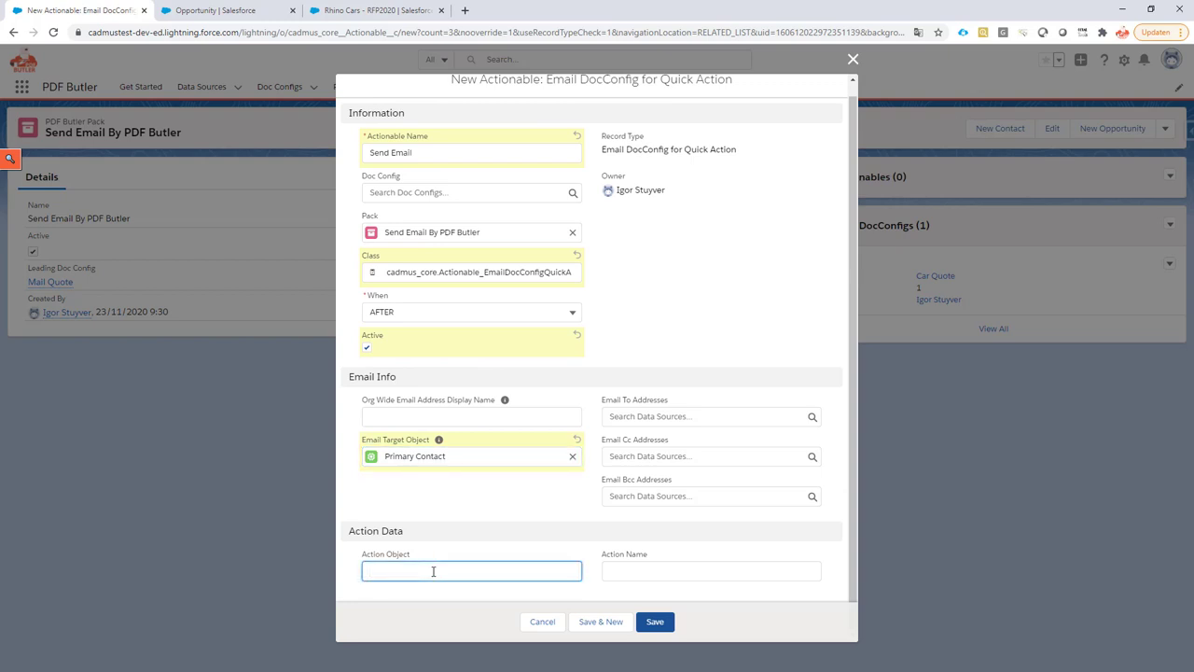
pyautogui.write('Opportunity')
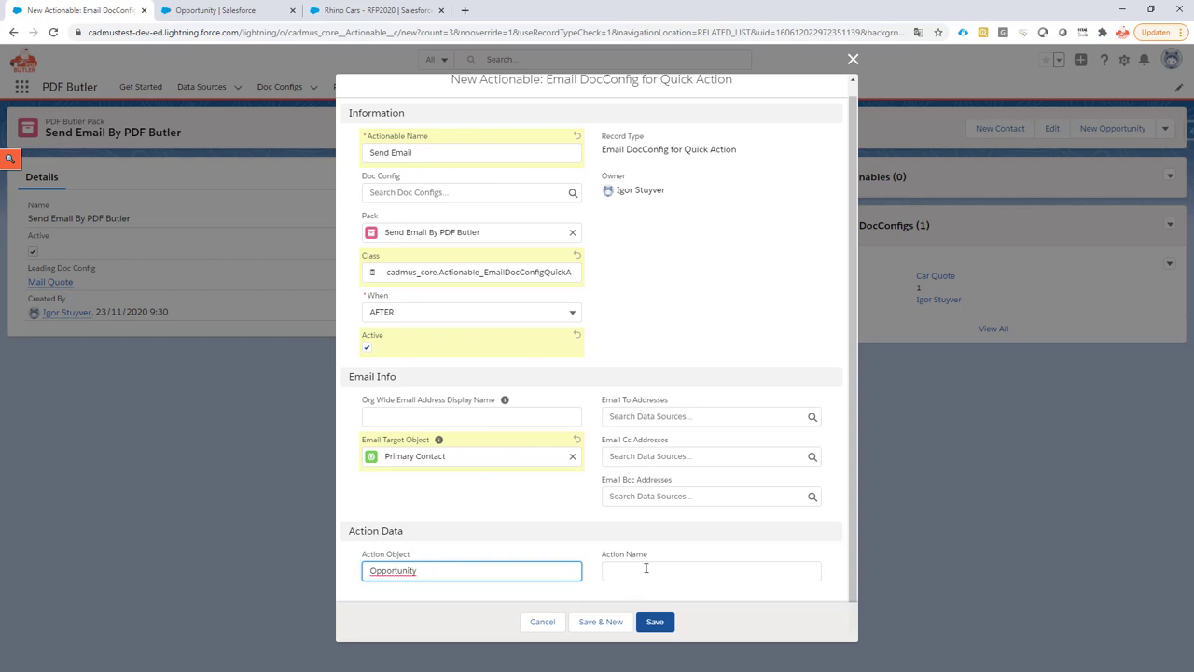
pyautogui.click(711, 570)
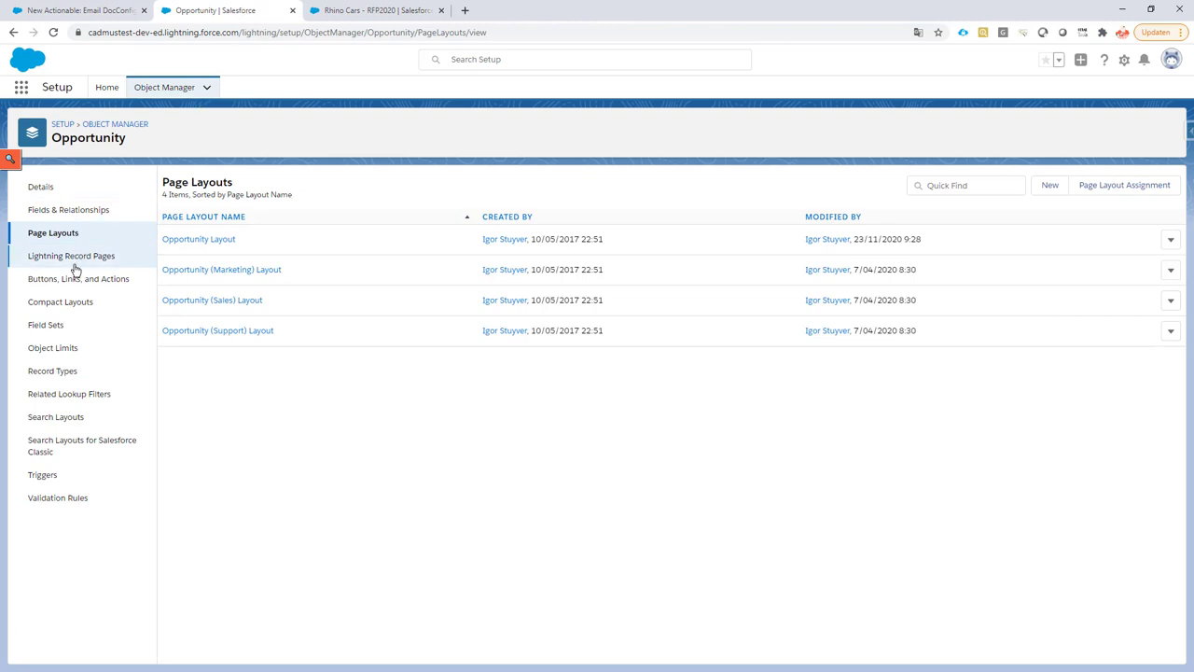
# Open Send_Email_by_PDF_Butler from Opportunity's Buttons, Links, and Actions list
pyautogui.click(78, 278)
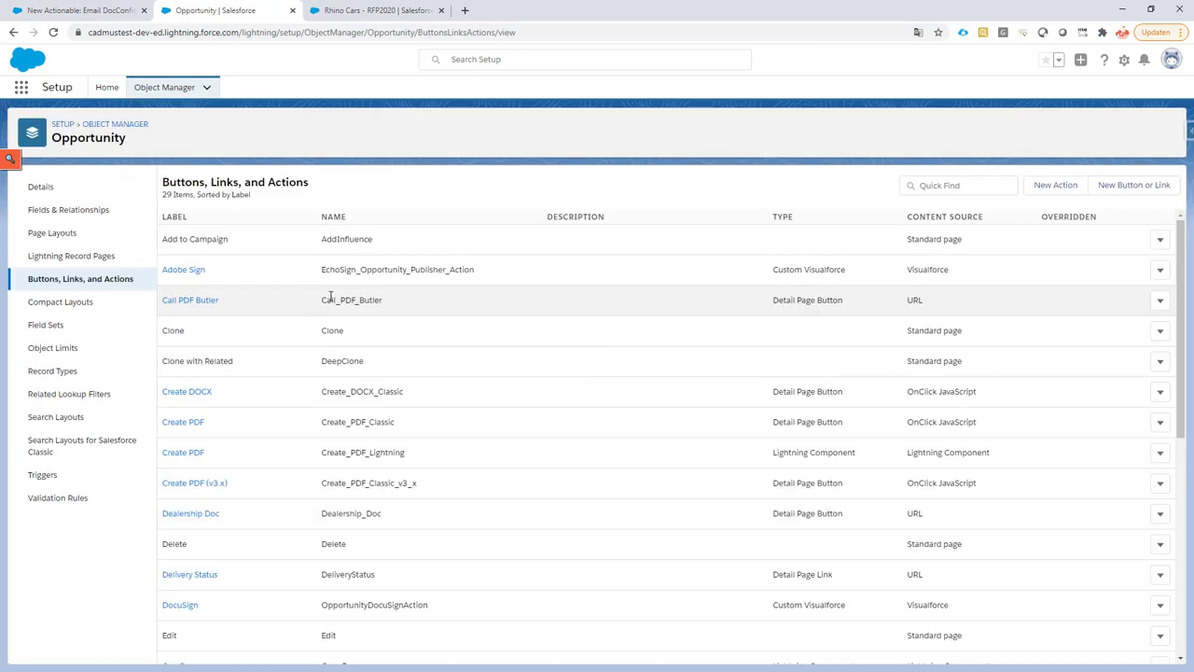
pyautogui.scroll(-3)
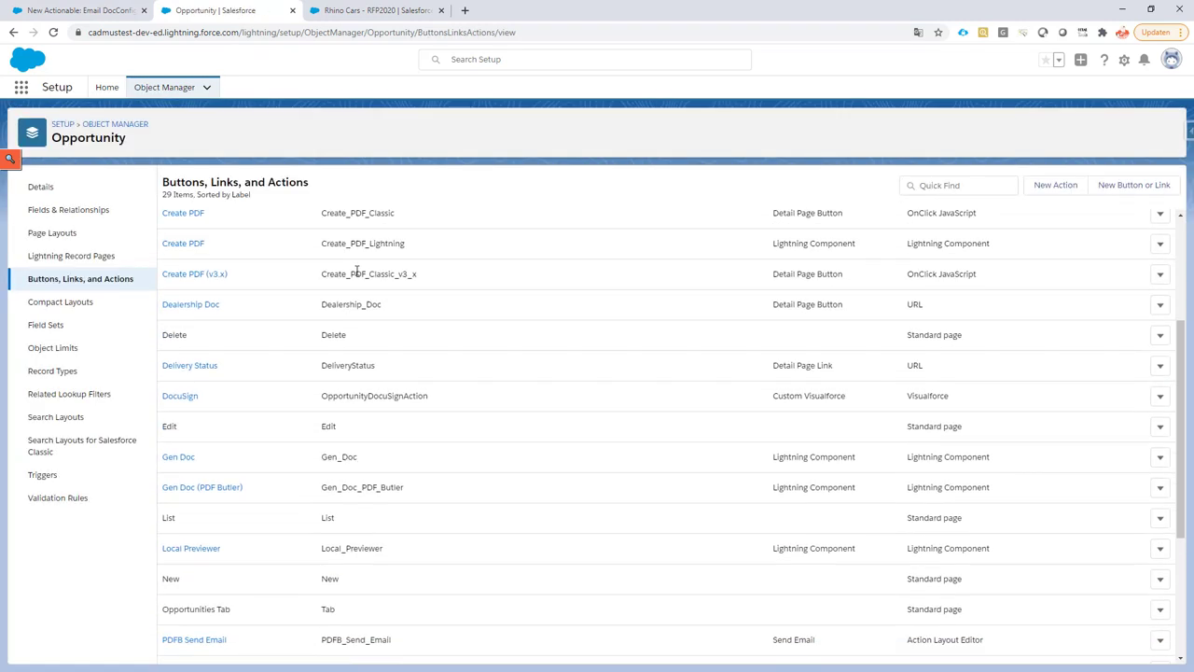
pyautogui.scroll(-3)
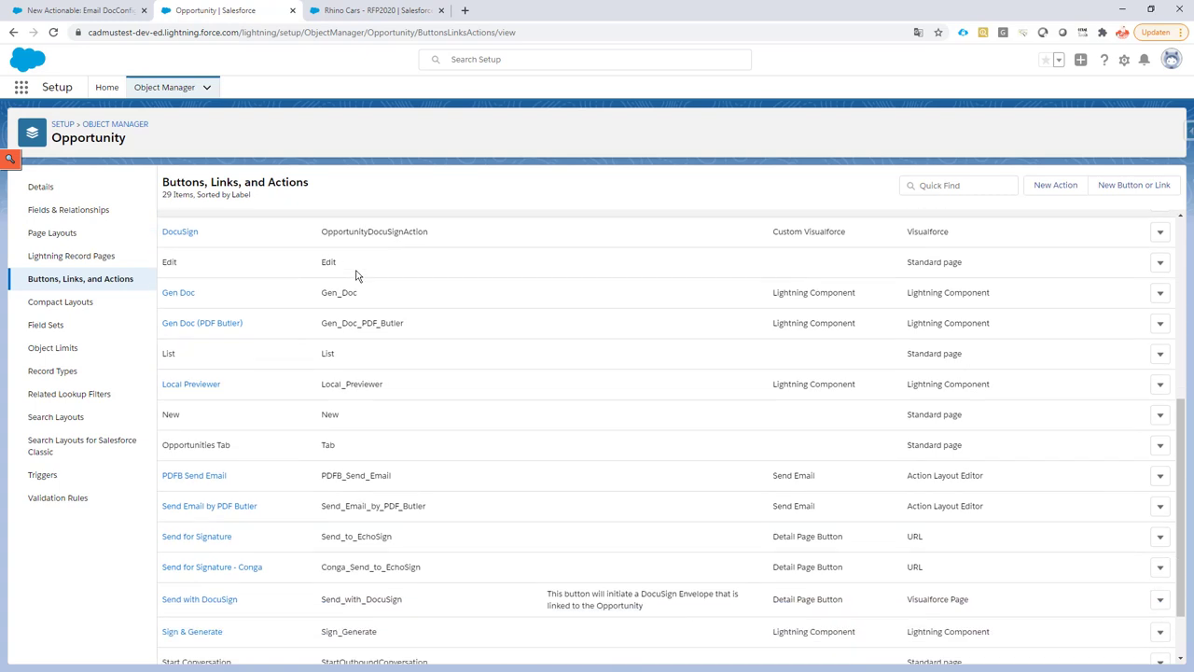
pyautogui.scroll(-3)
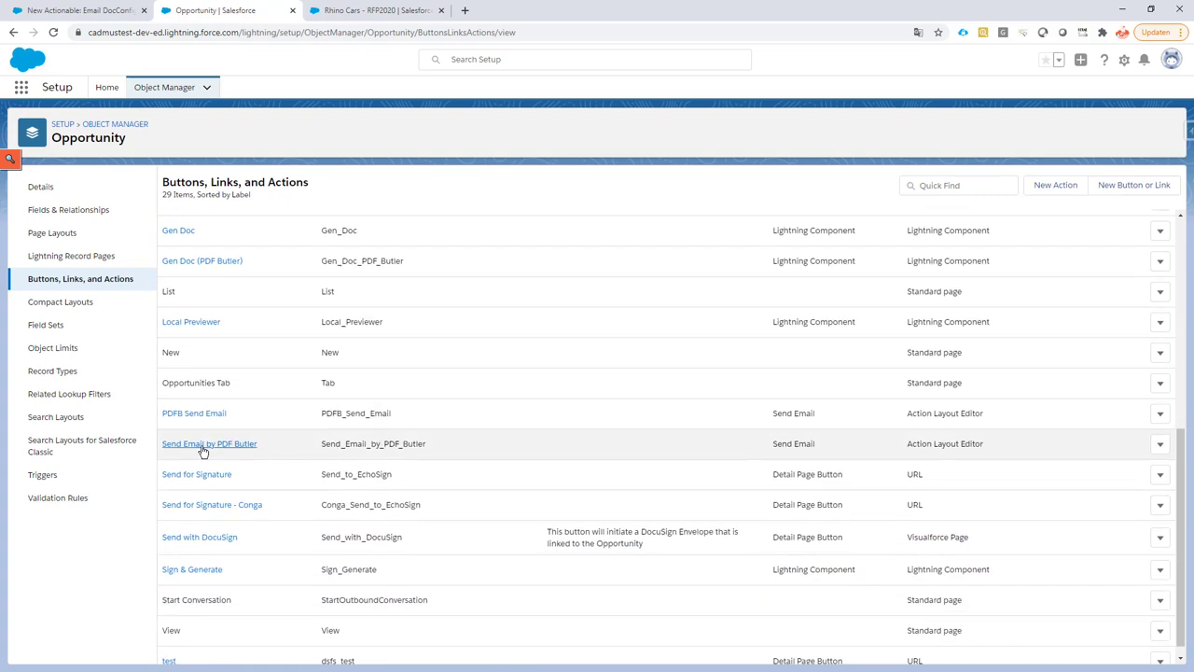
pyautogui.click(209, 443)
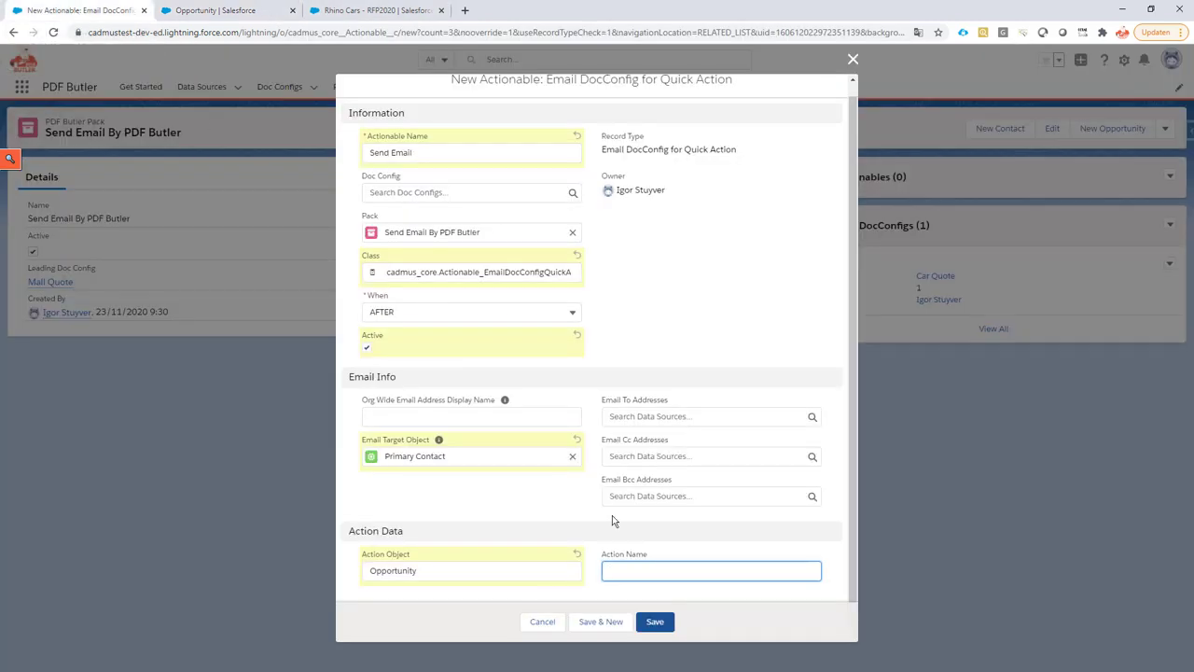
# Save the Send Email actionable as Send_Email_by_PDF_Butler and return to Rhino Cars - RFP2020
pyautogui.write('Send_Email_by_PDF_Butler')
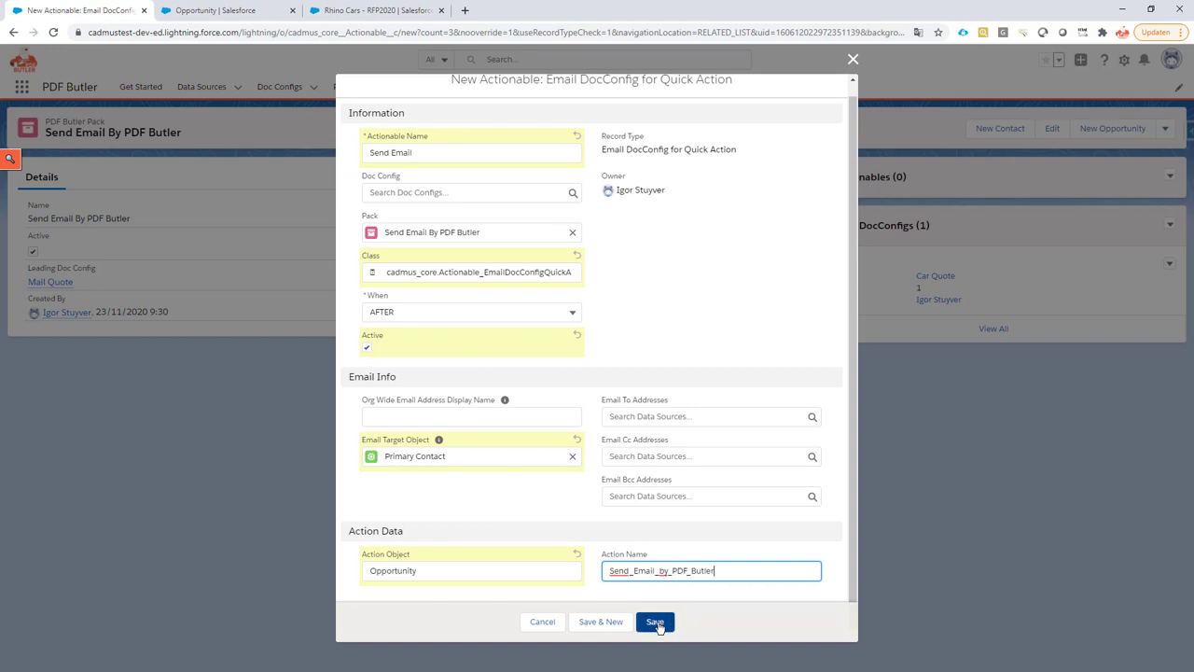
pyautogui.click(654, 621)
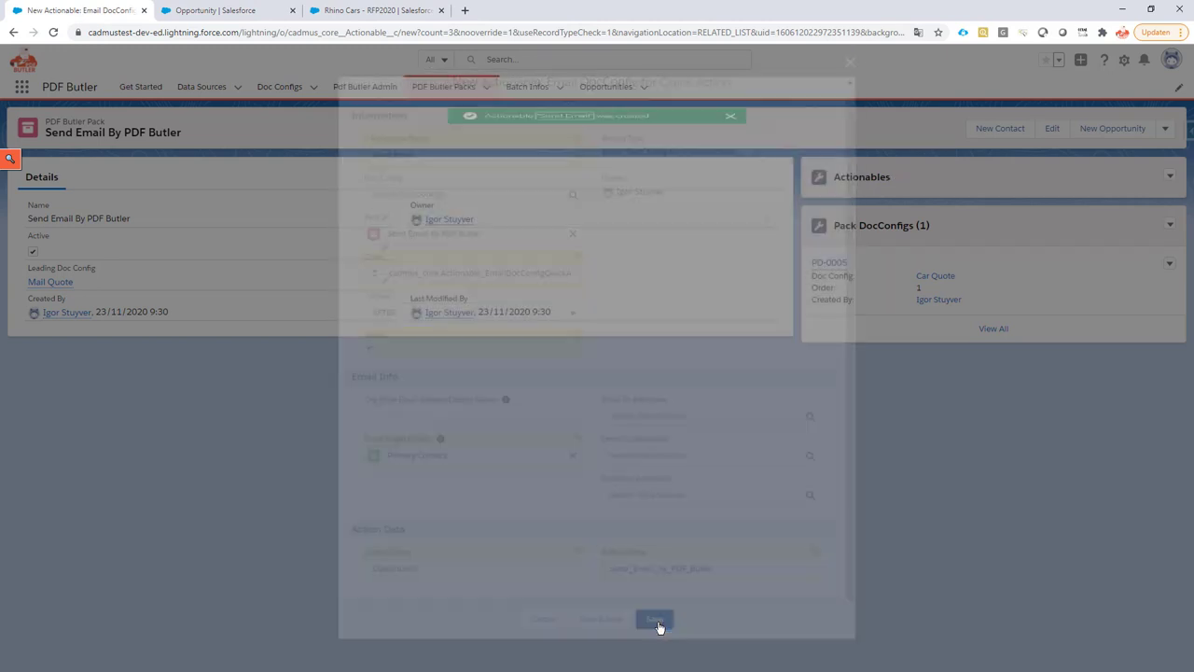
pyautogui.click(654, 618)
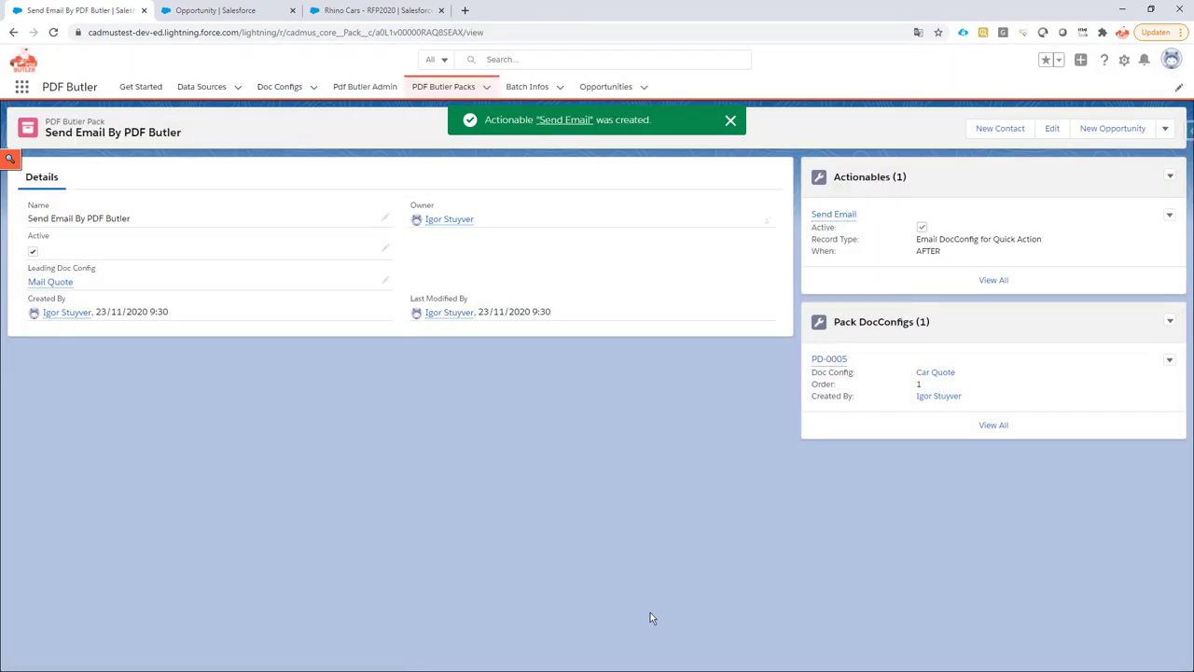
pyautogui.click(373, 11)
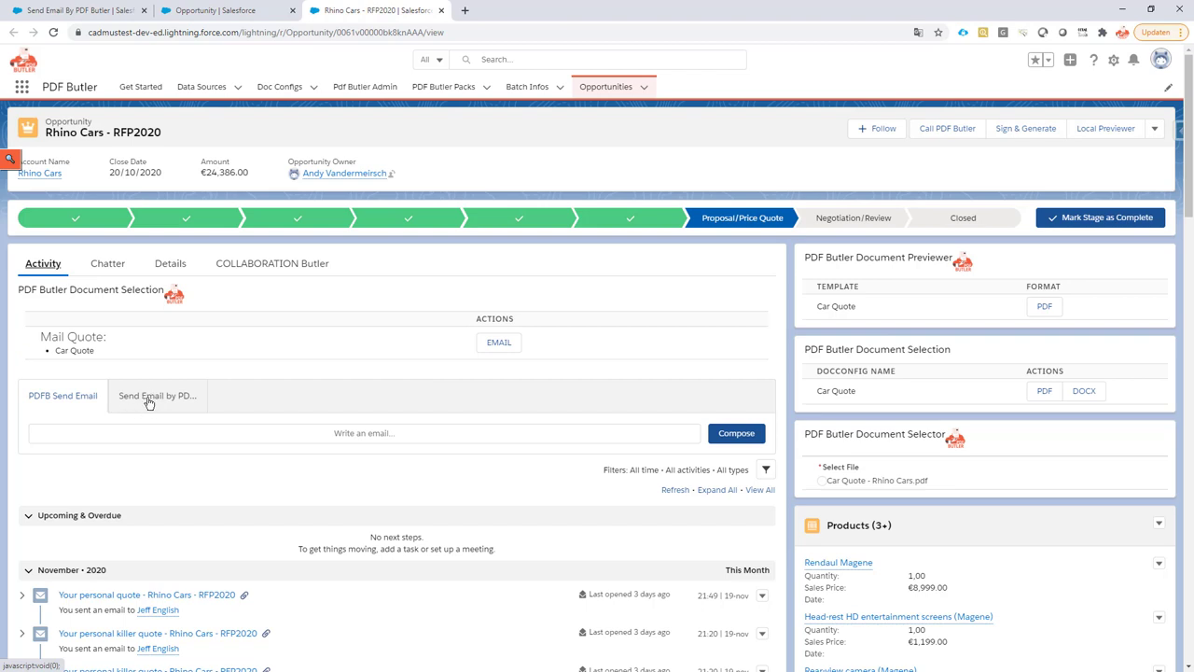
pyautogui.moveTo(156, 394)
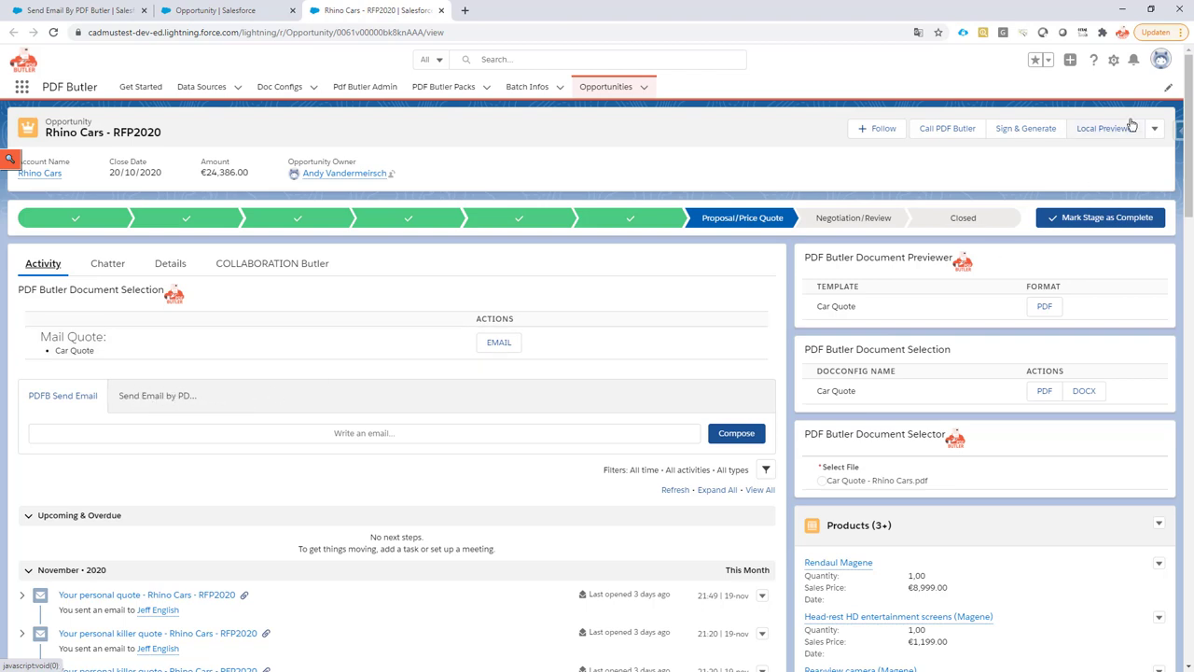
# Give the Opportunity page the pack Id and name 'Send By PDF Butler (Edit before sending)', then save
pyautogui.click(1113, 60)
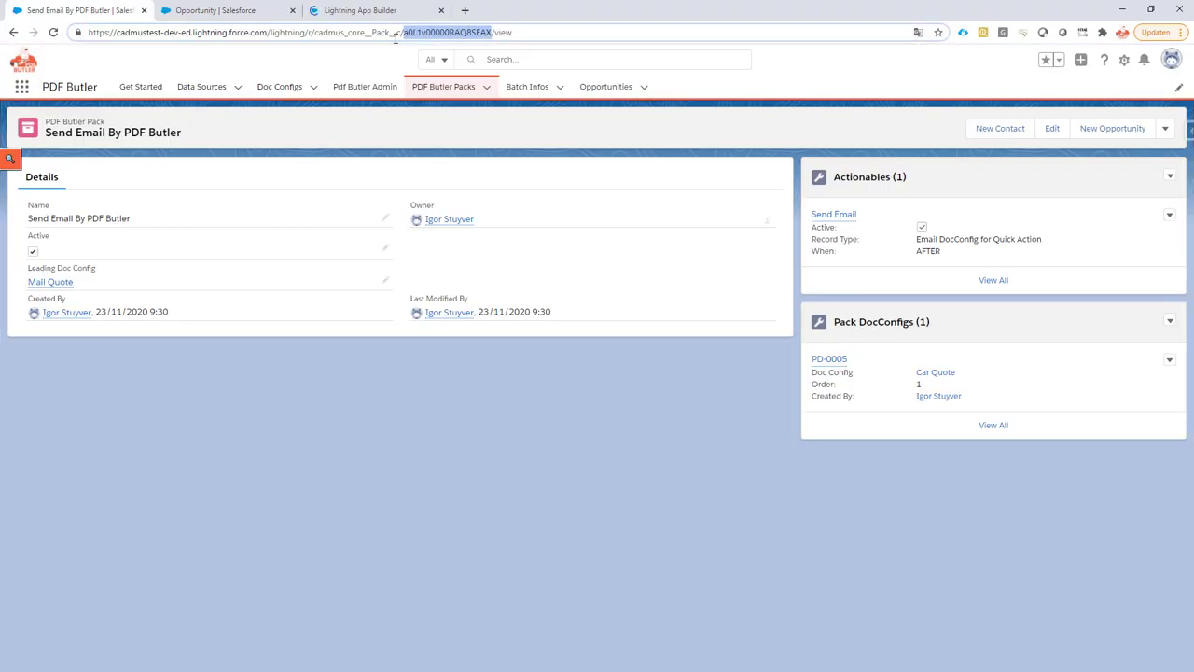
pyautogui.moveTo(434, 42)
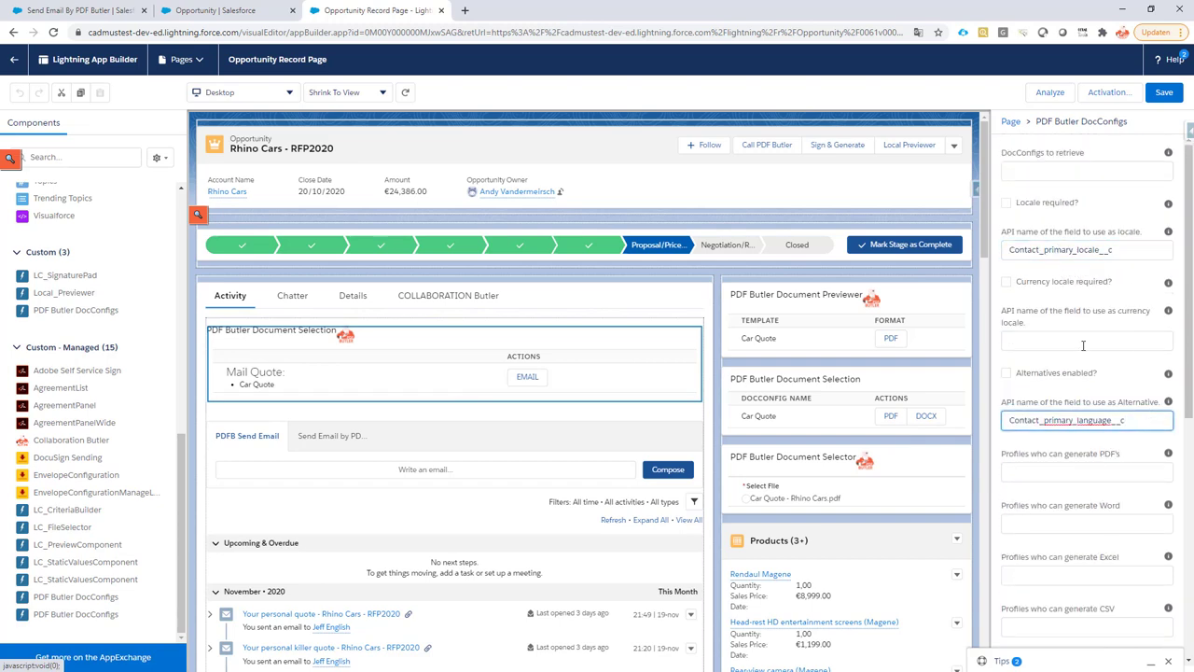
pyautogui.scroll(-3)
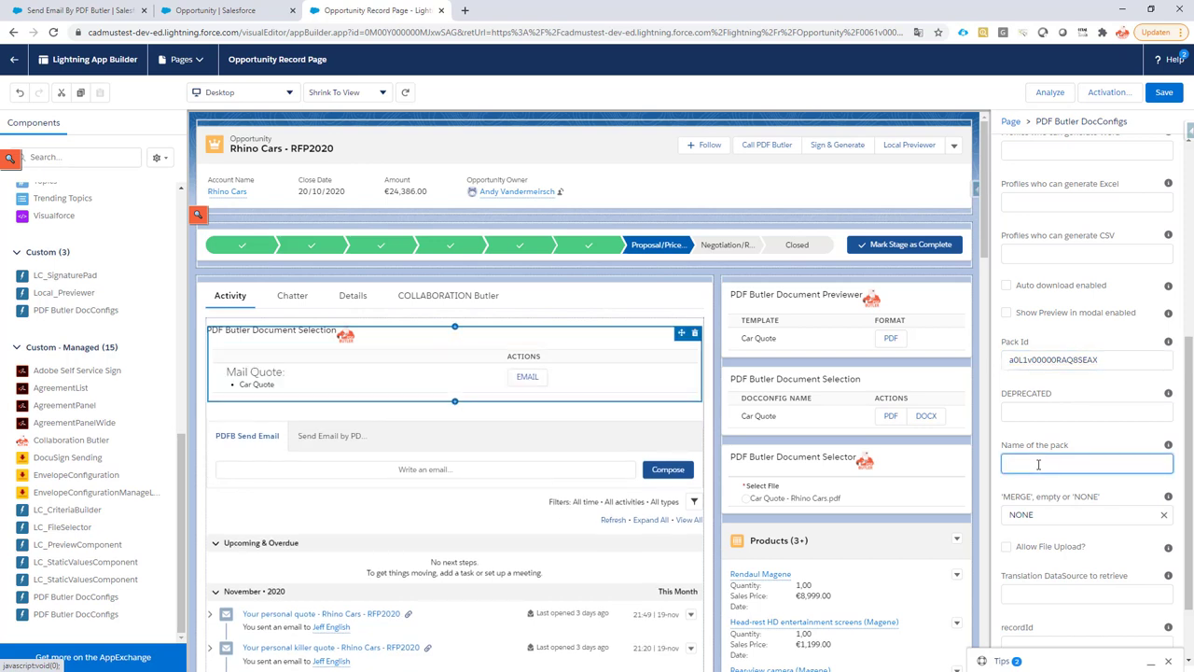
pyautogui.write('Send By')
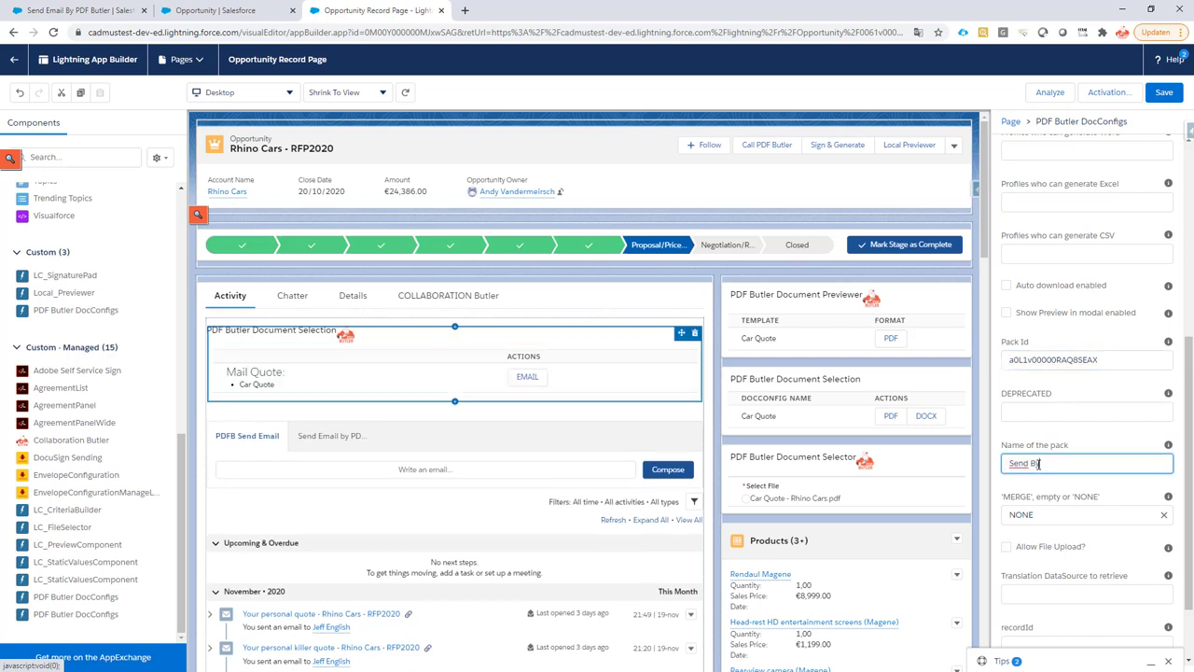
pyautogui.write('PDF Butler (Edit before')
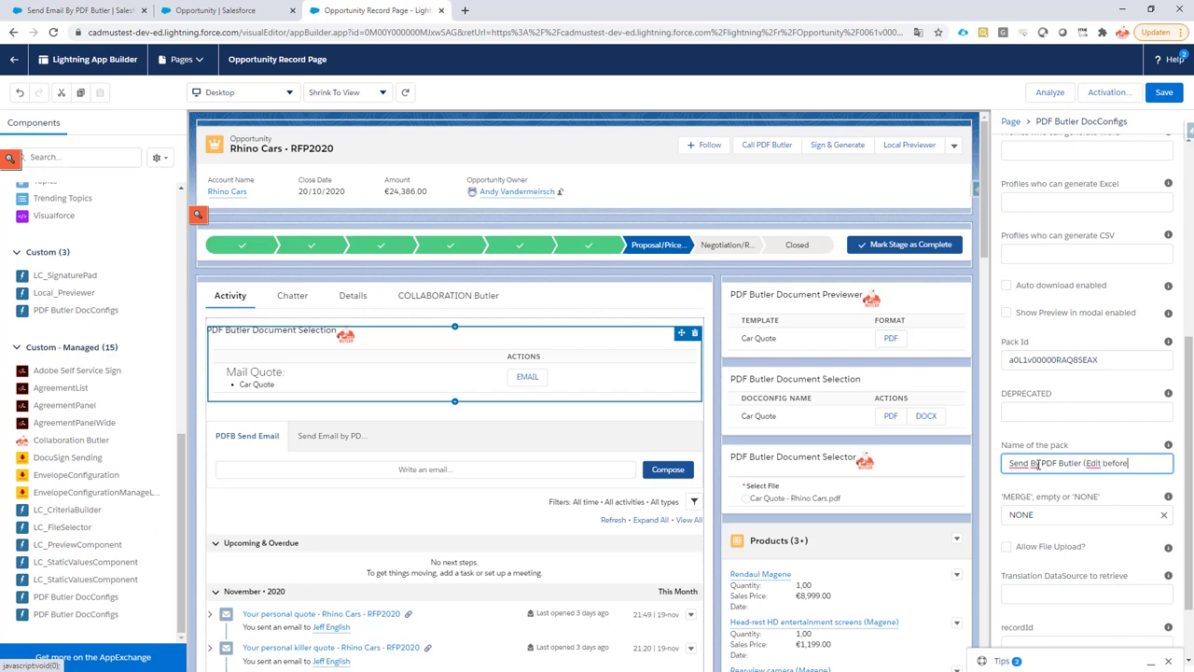
pyautogui.write('sending)')
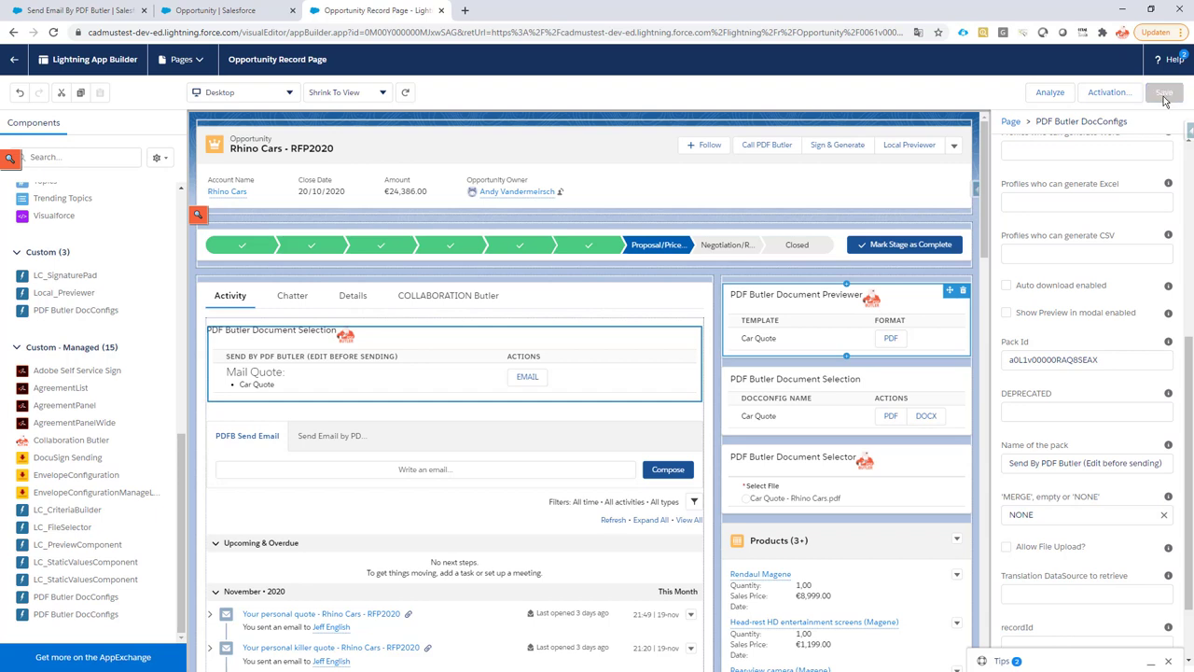
pyautogui.click(1164, 92)
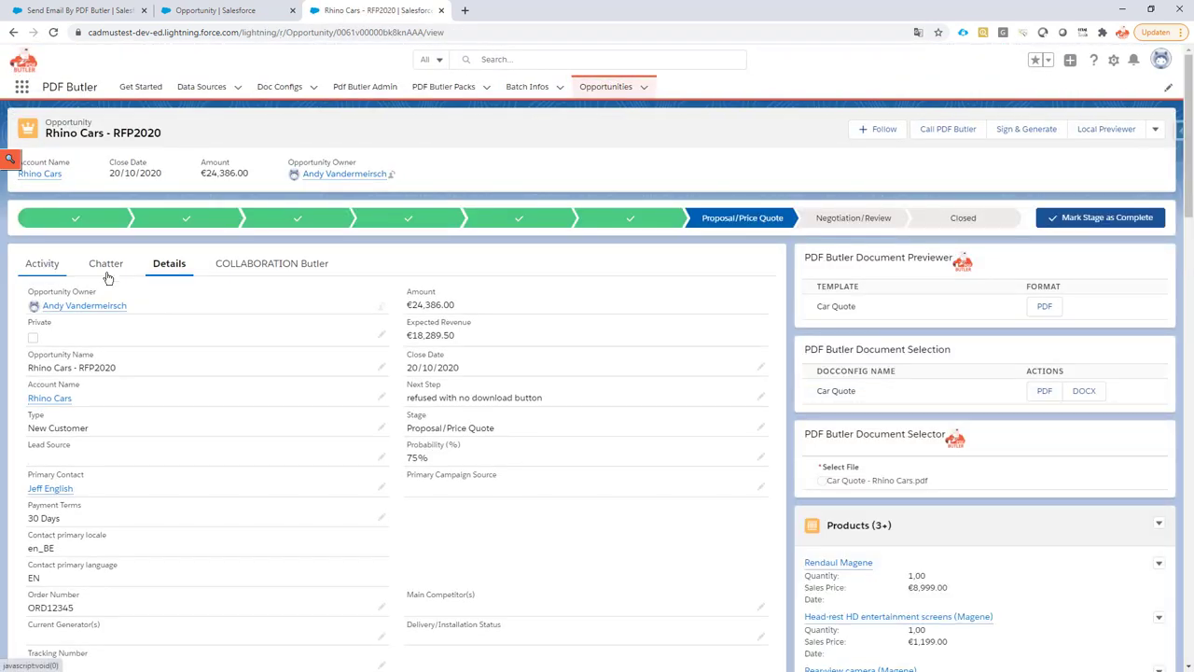
pyautogui.click(42, 263)
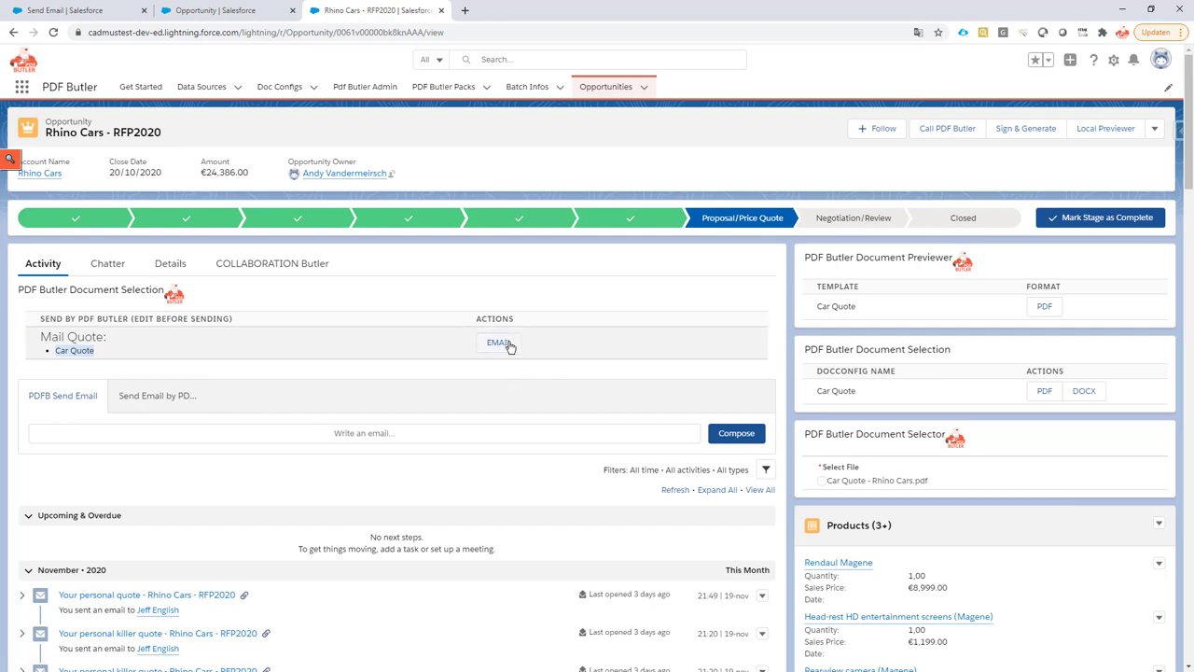
pyautogui.click(498, 343)
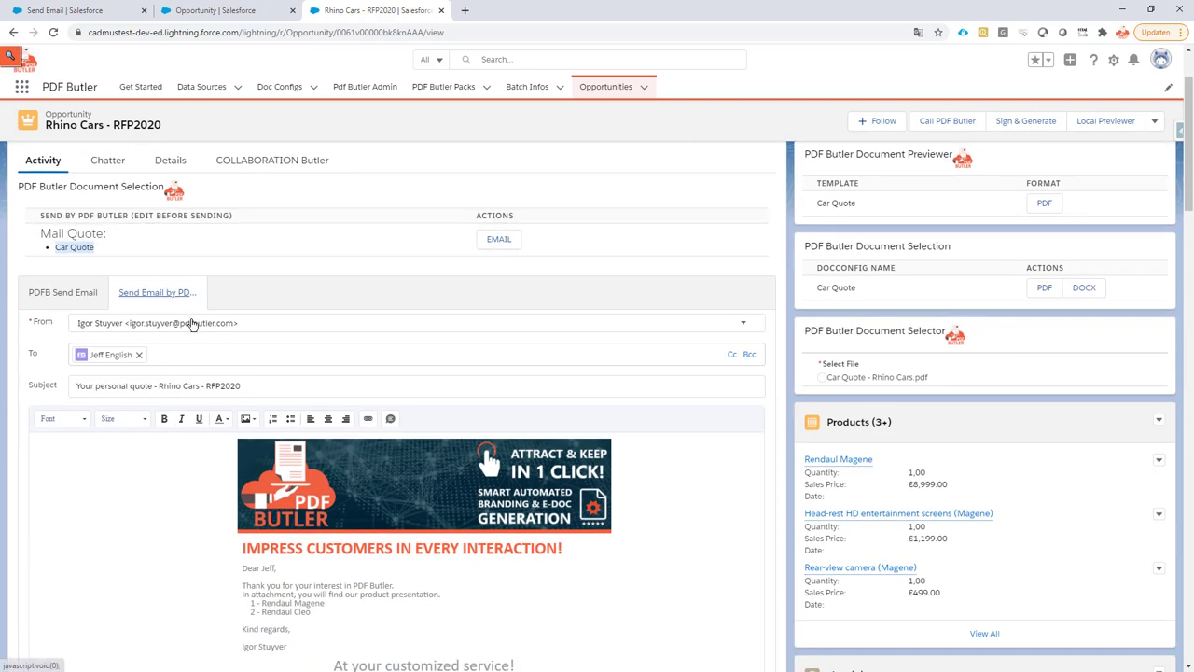
pyautogui.moveTo(205, 353)
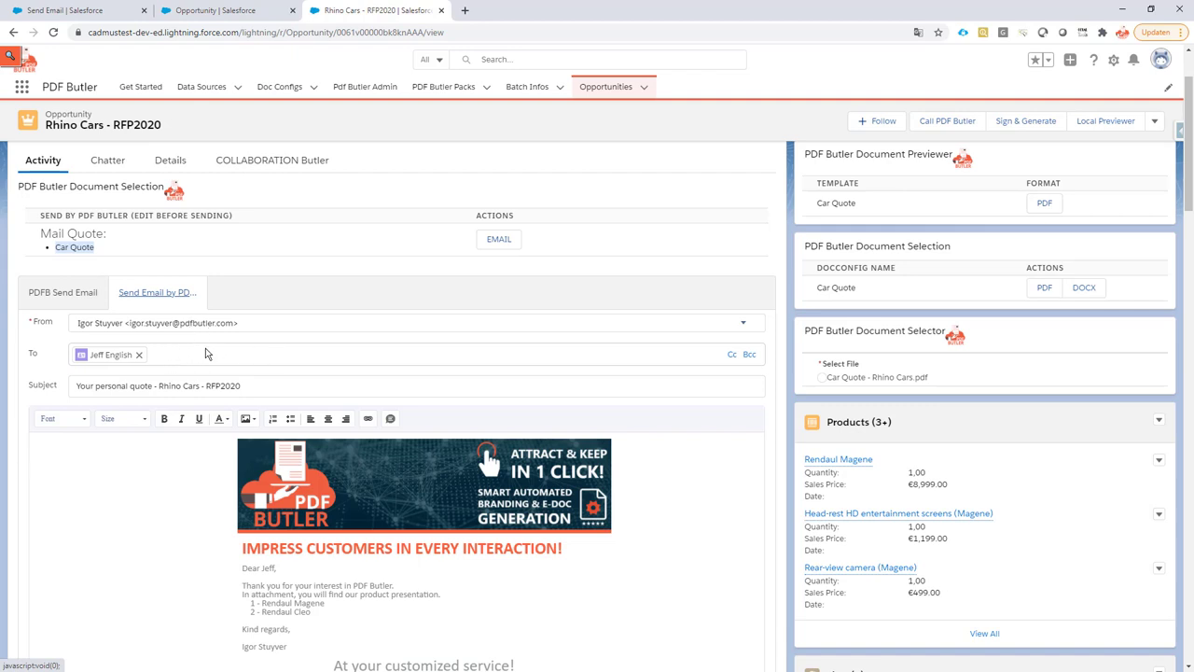
pyautogui.moveTo(360, 367)
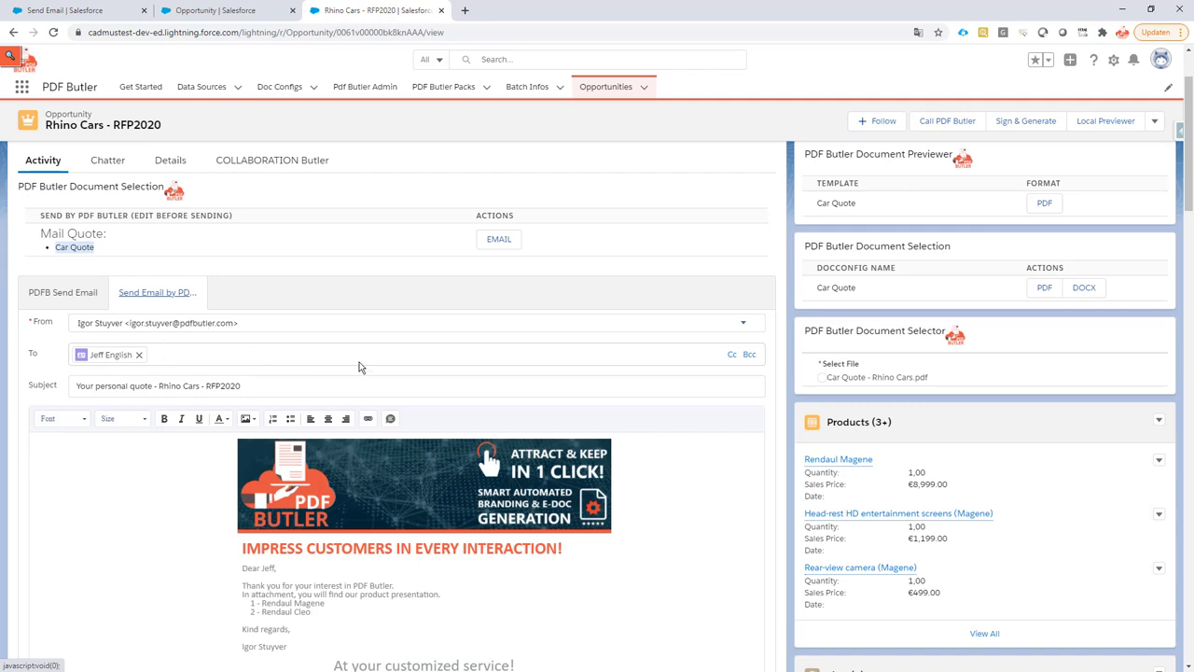
# Add a Cc line and append 'was great to talk to you, hope to hear you soon. Enjoy the week!'
pyautogui.click(731, 353)
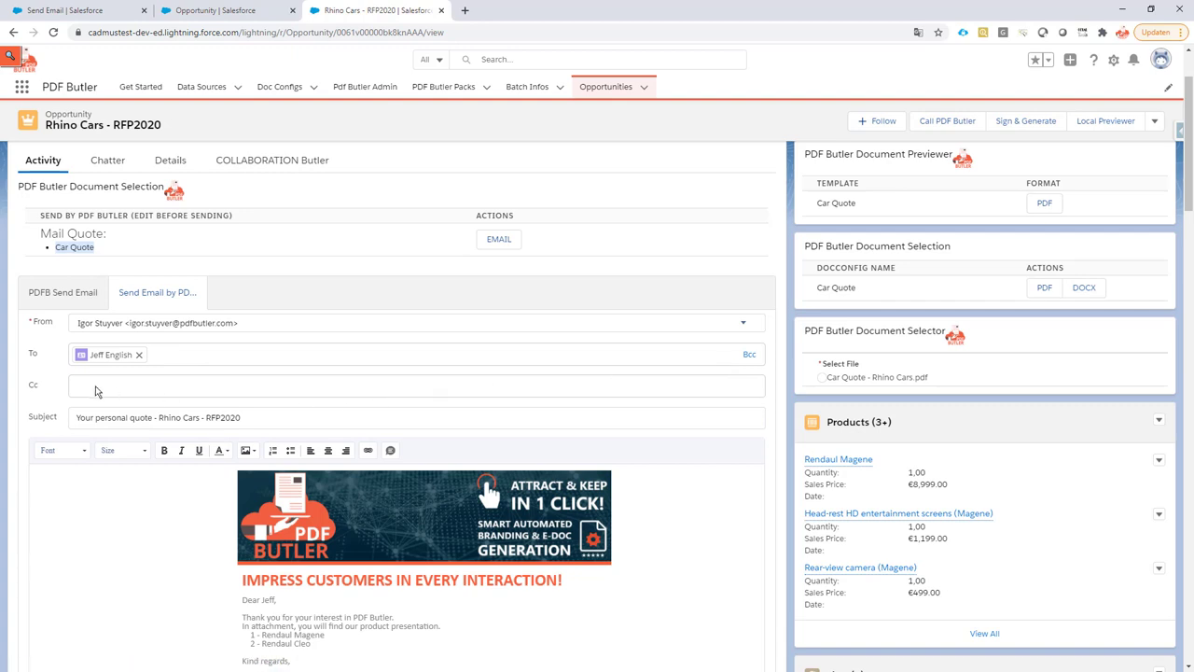
pyautogui.scroll(-3)
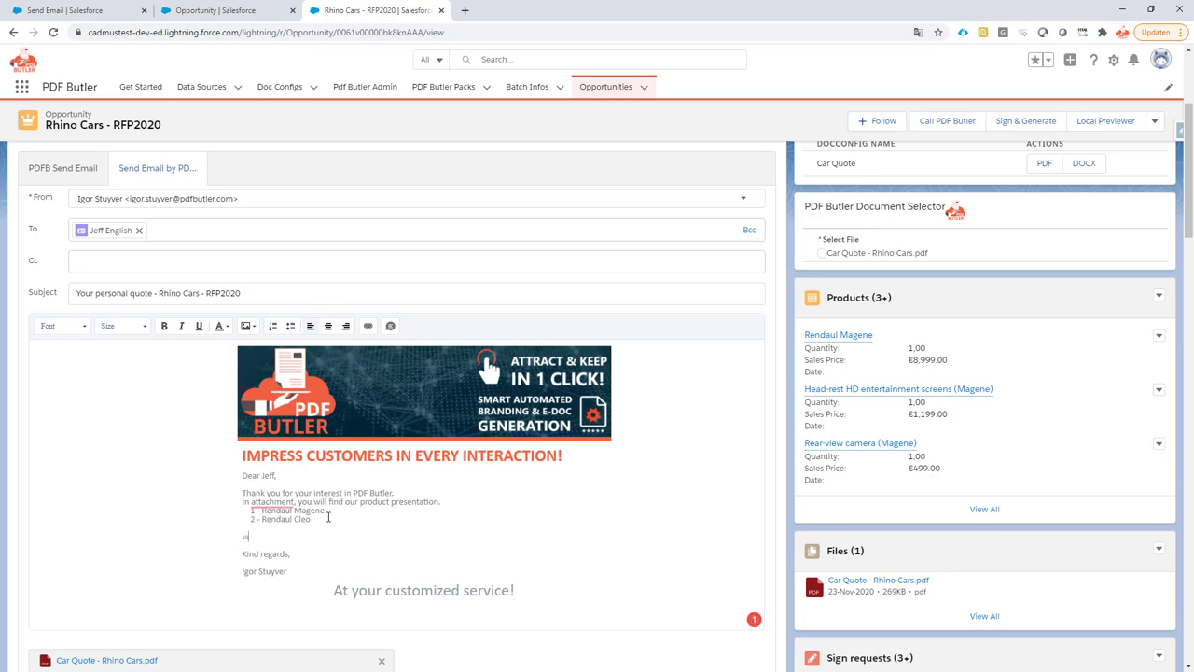
pyautogui.write('was great to')
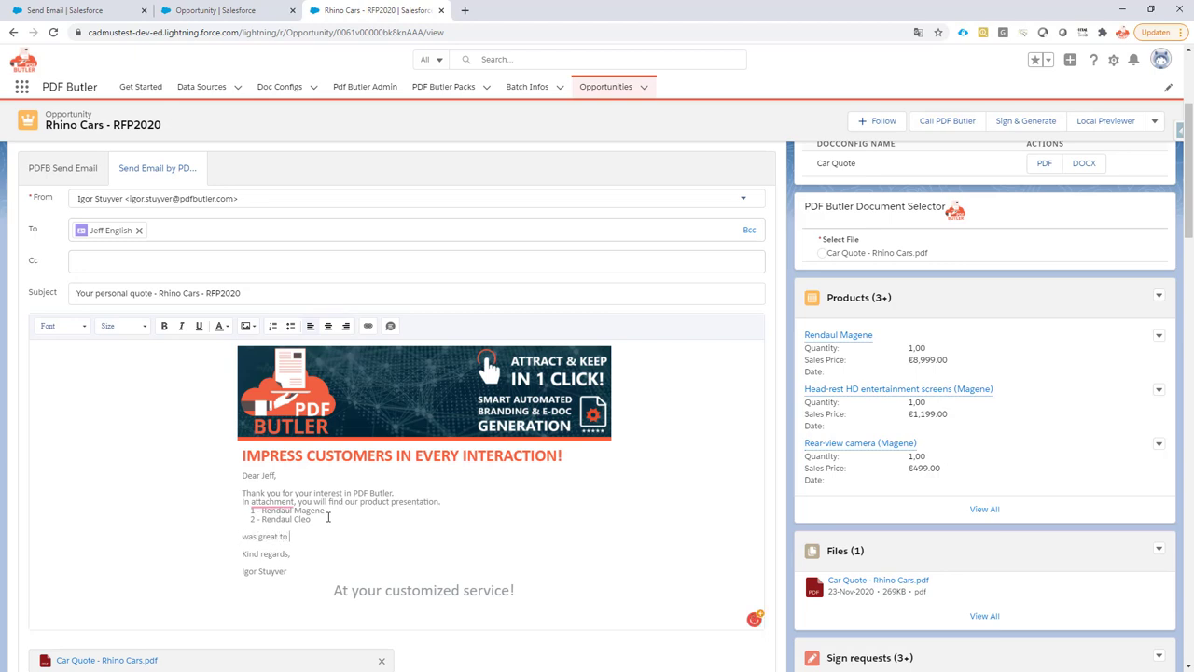
pyautogui.write('talk to you, hope to')
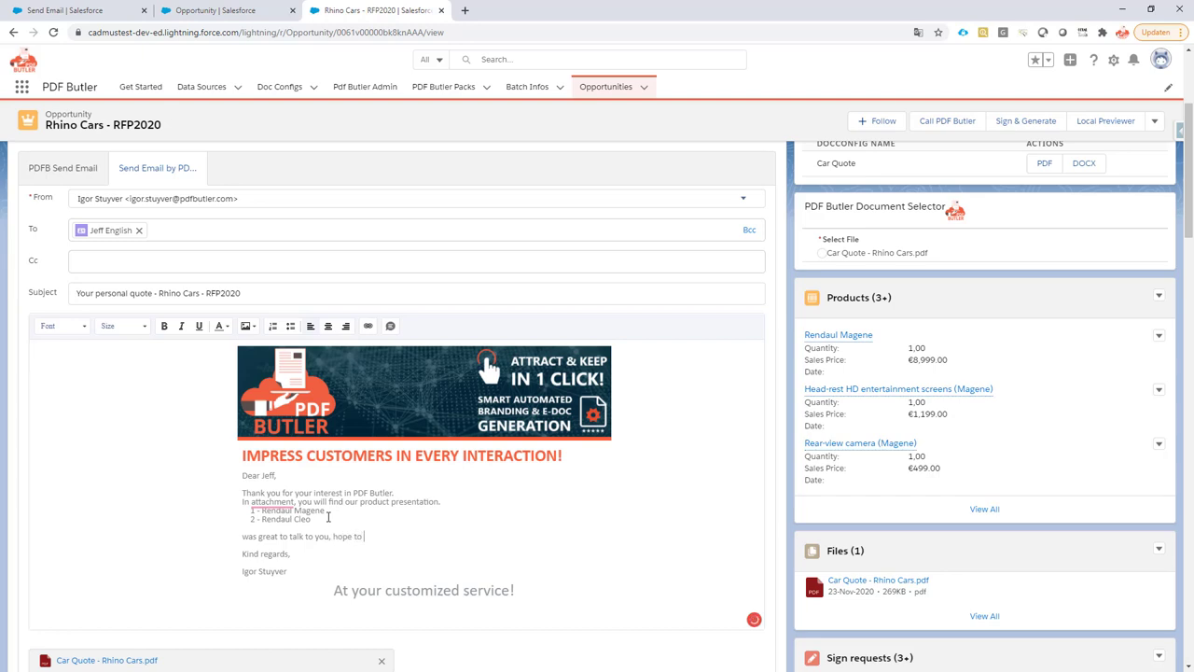
pyautogui.write('hear you')
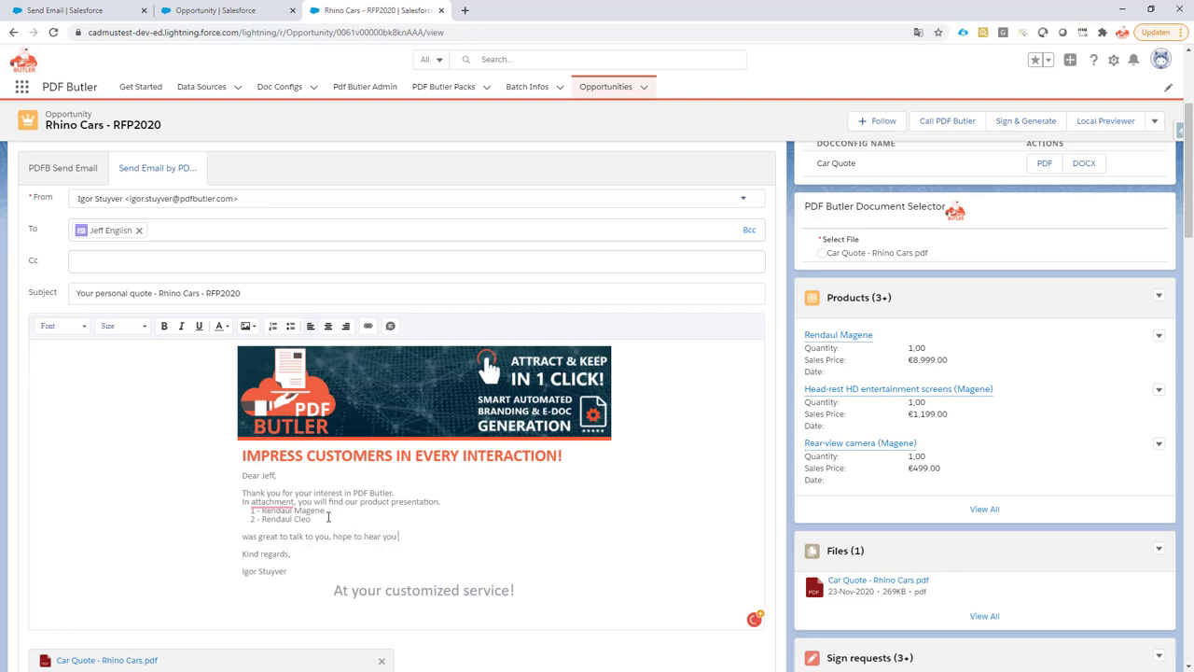
pyautogui.write('soon. En')
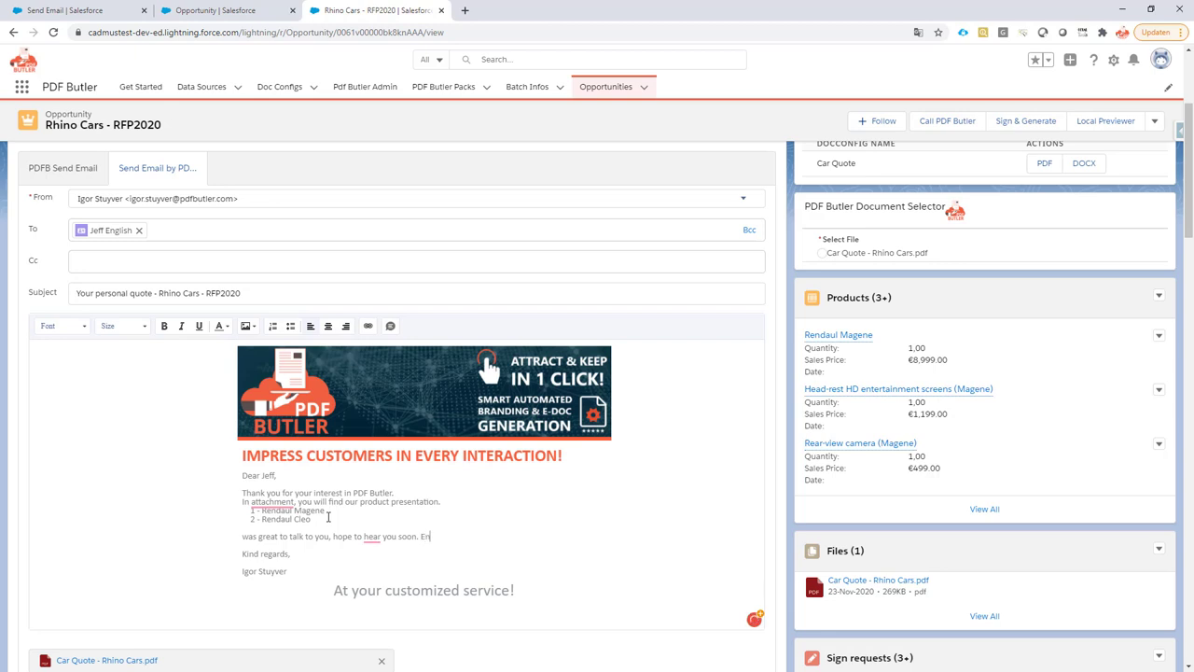
pyautogui.write('njoy the e')
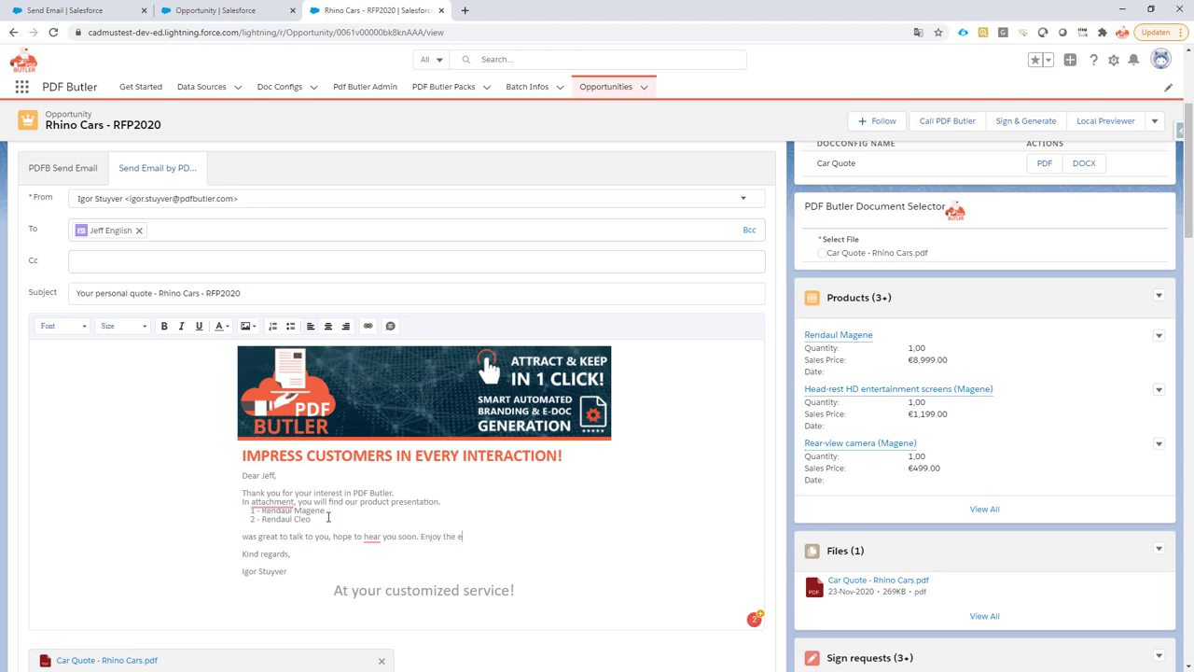
pyautogui.write('week!')
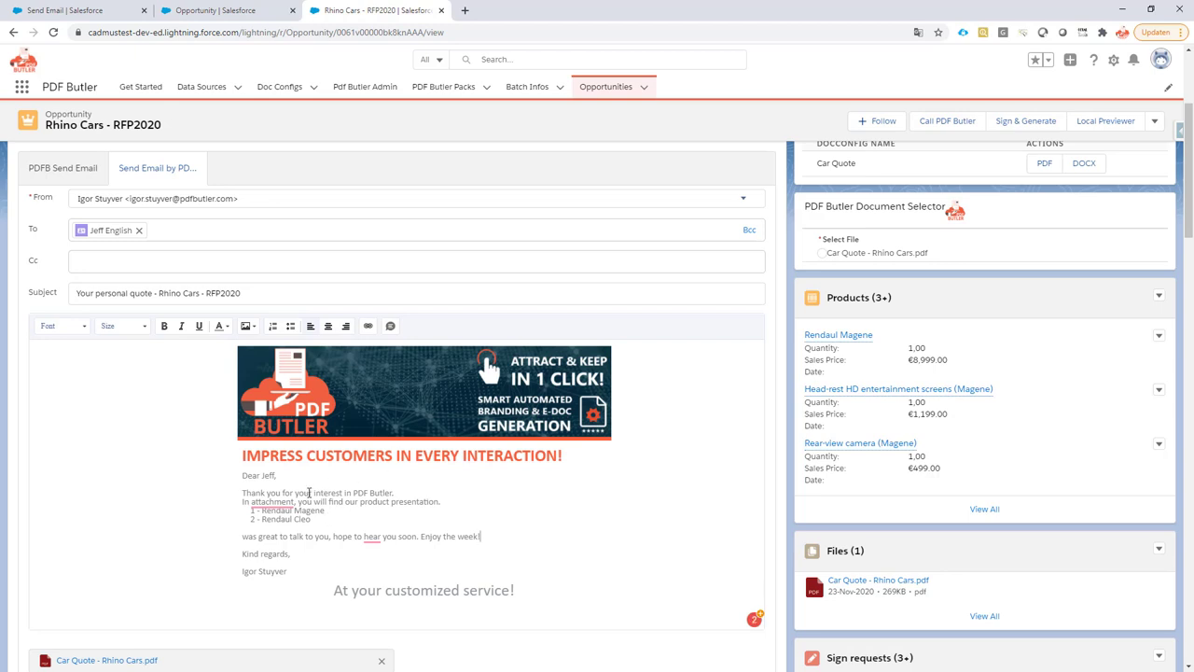
pyautogui.moveTo(340, 517)
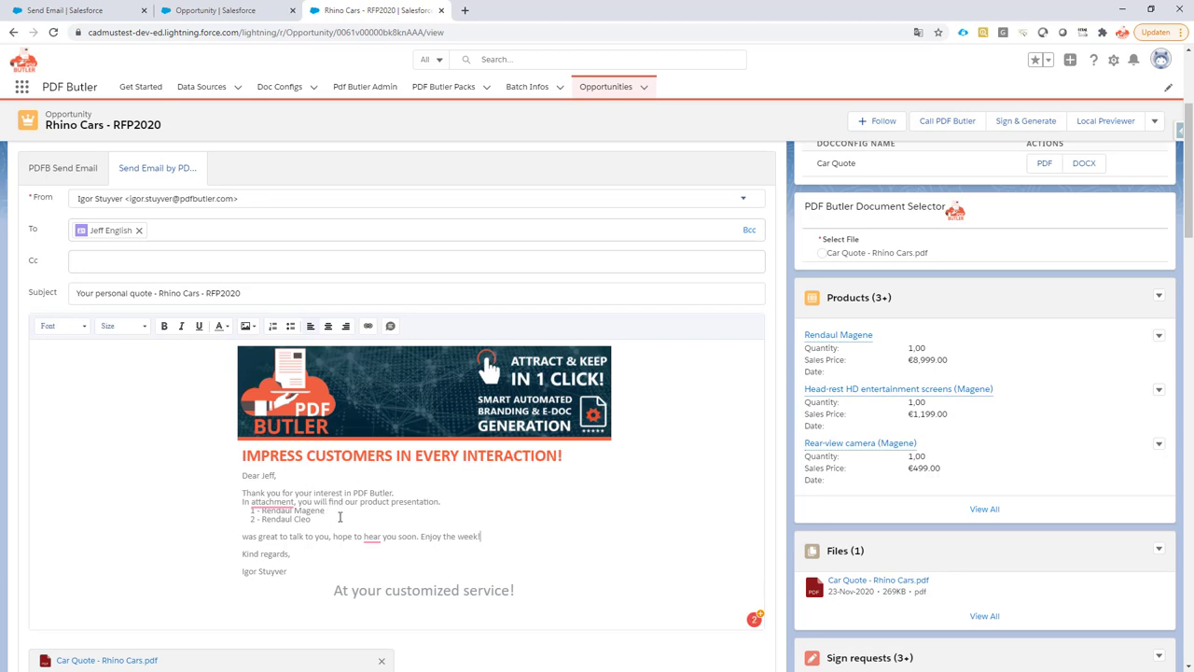
pyautogui.click(271, 502)
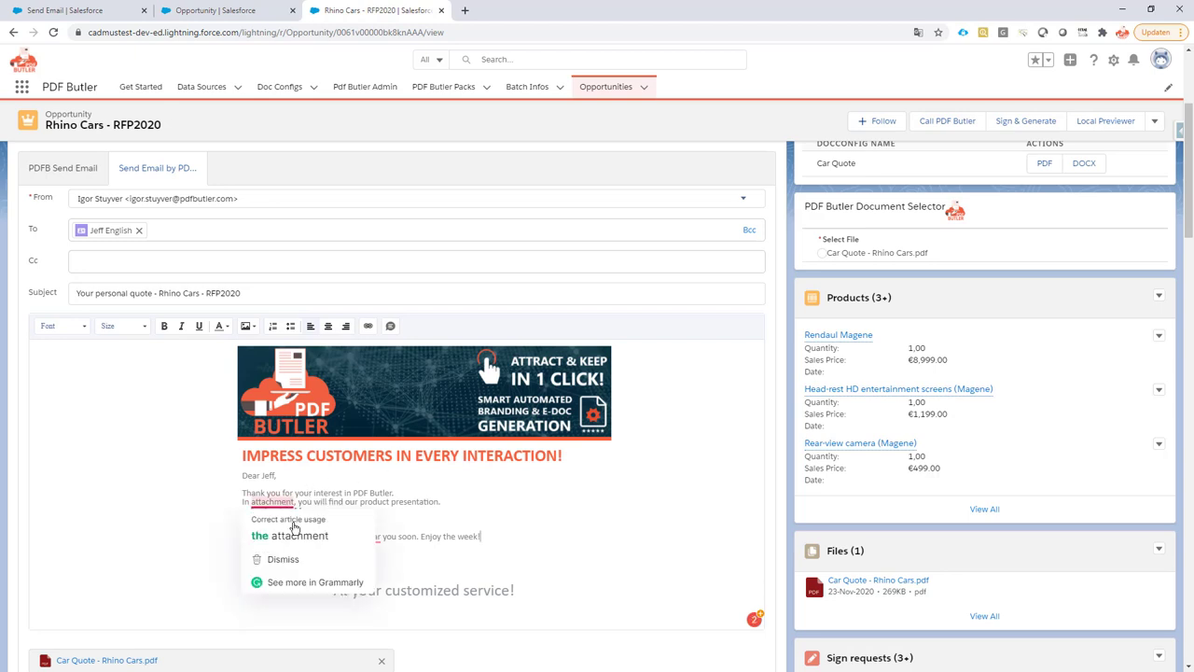